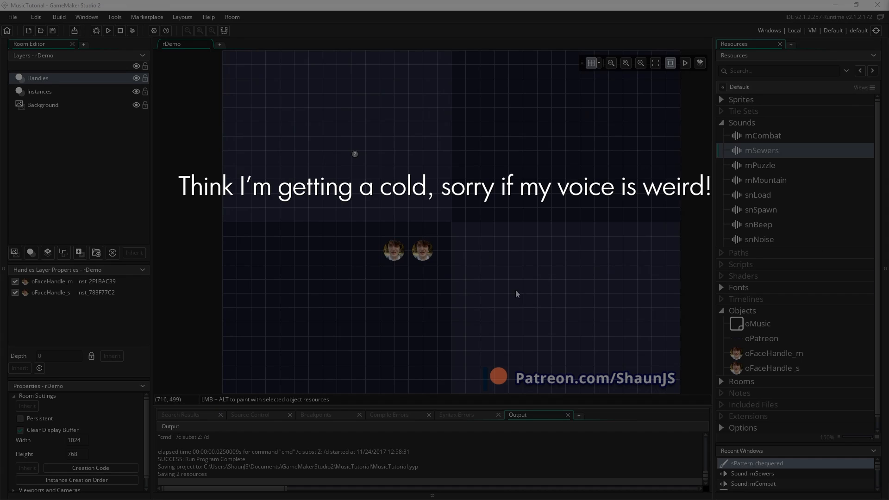
mouse_move(573, 244)
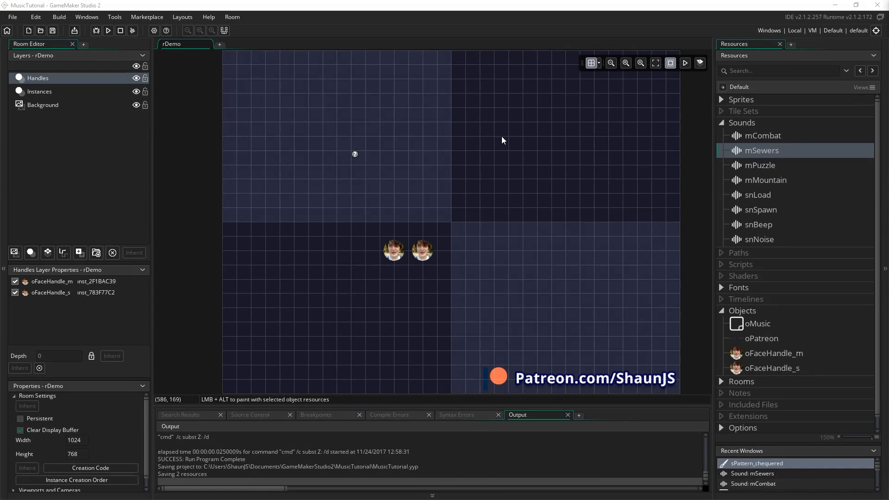
mouse_move(424, 255)
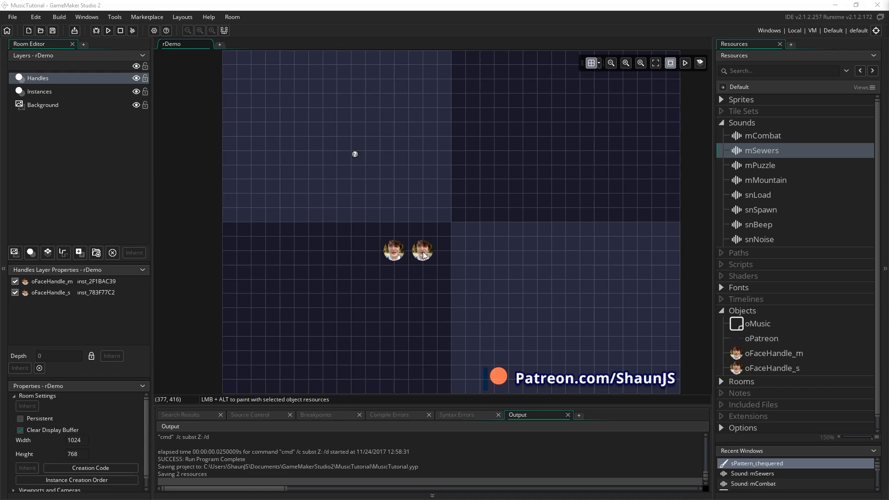
mouse_move(562, 287)
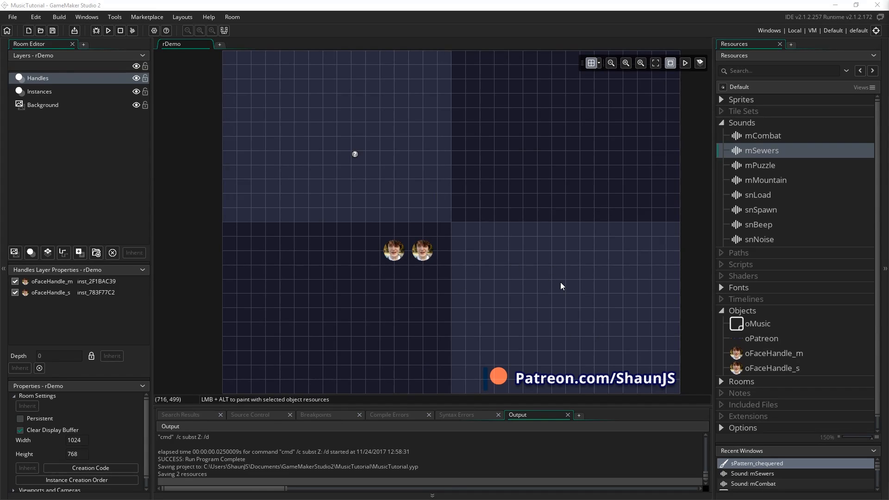
mouse_move(447, 174)
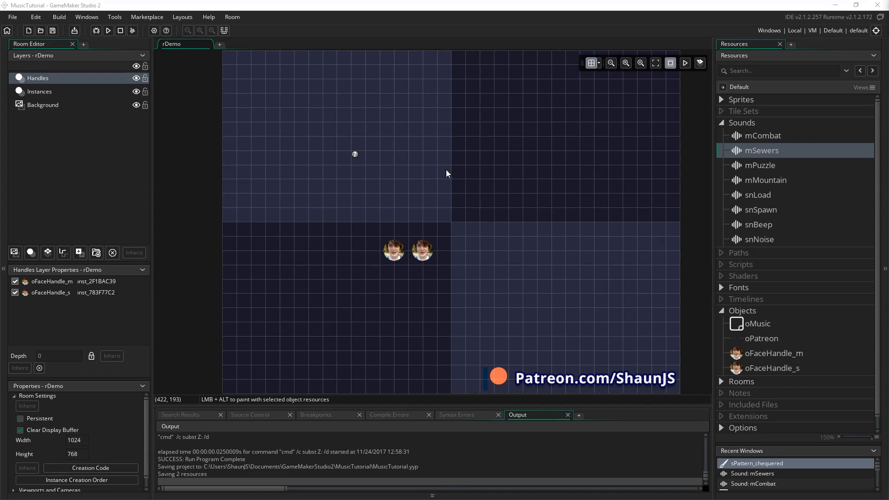
mouse_move(506, 211)
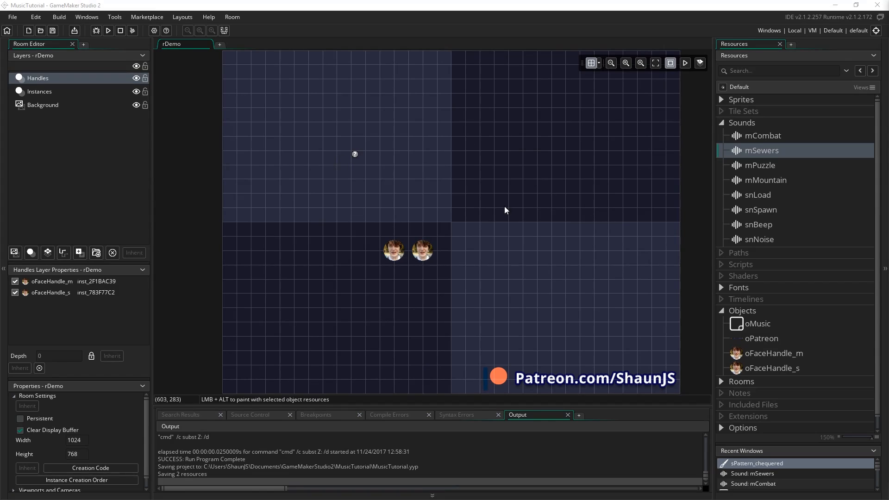
mouse_move(514, 303)
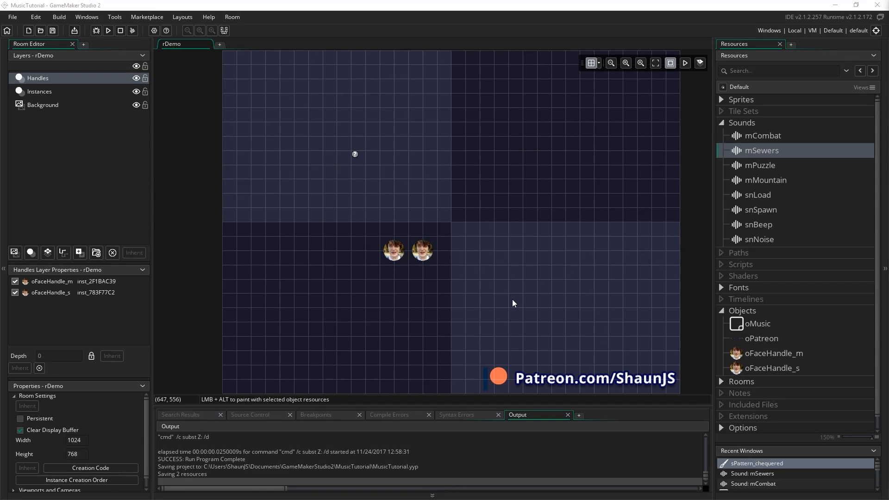
mouse_move(510, 198)
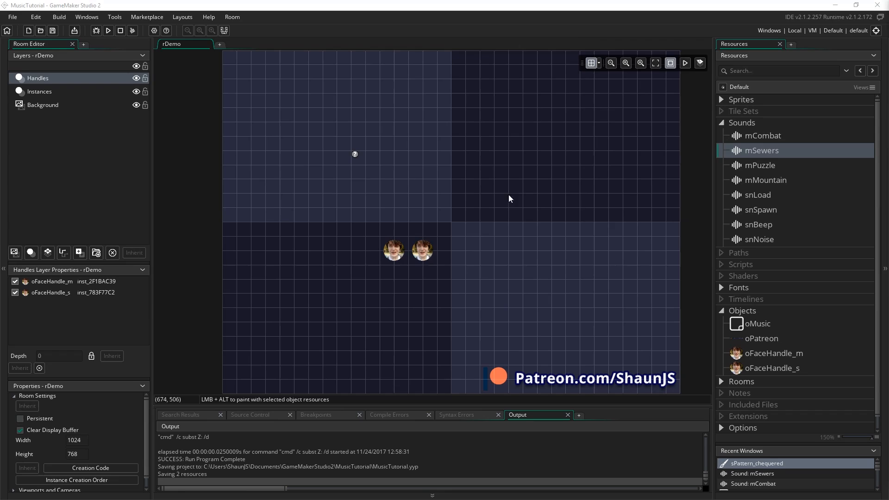
mouse_move(425, 261)
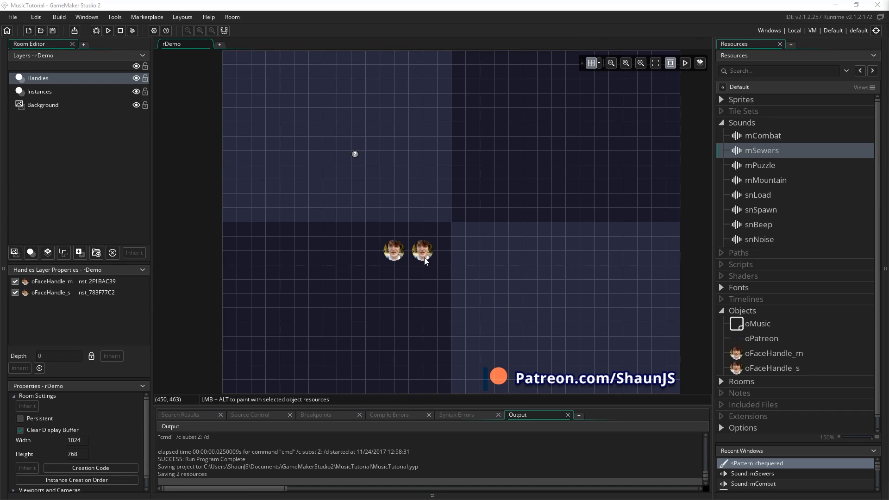
Step: Show the Audio Groups window from the Tools menu with audiogroup_default selected
left_click(110, 17)
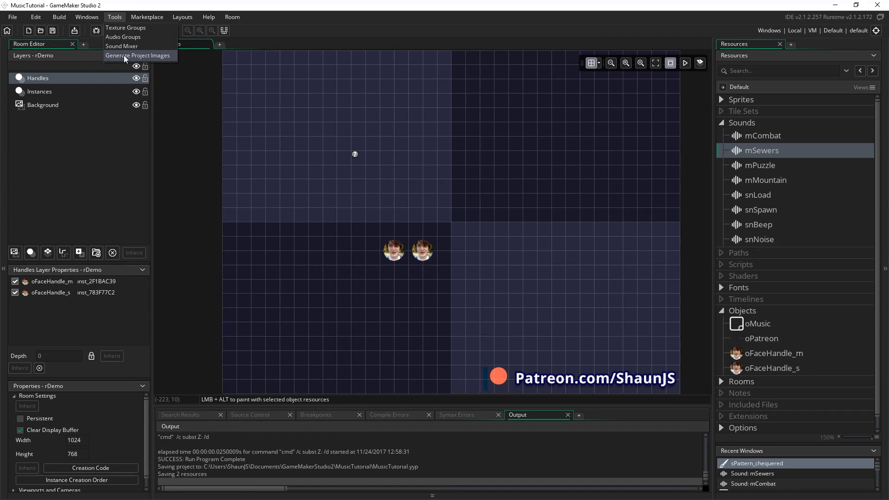
left_click(124, 36)
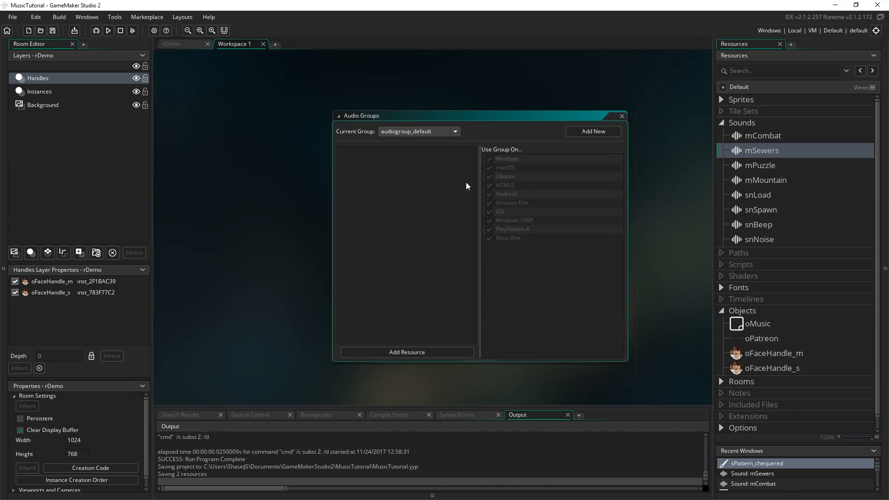
mouse_move(387, 146)
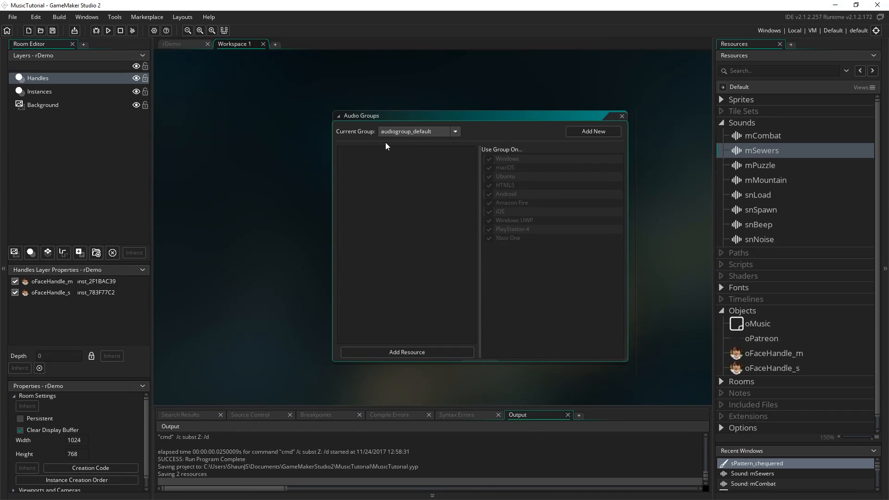
mouse_move(772, 242)
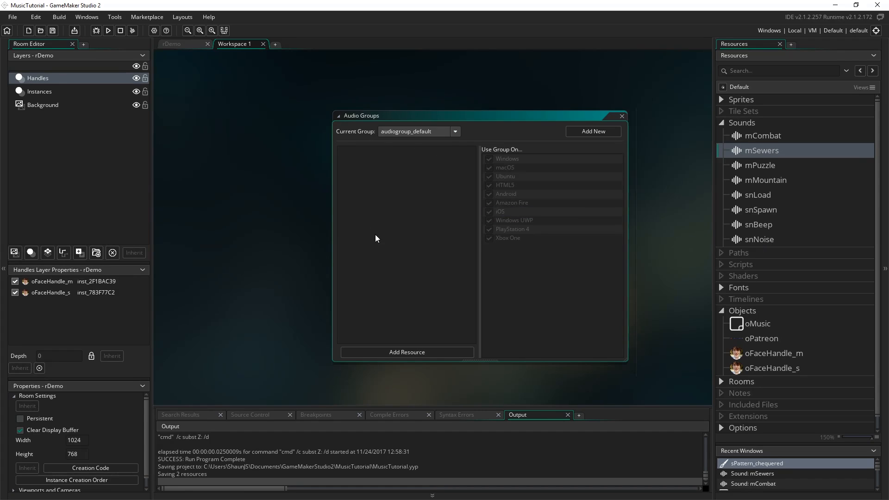
mouse_move(414, 138)
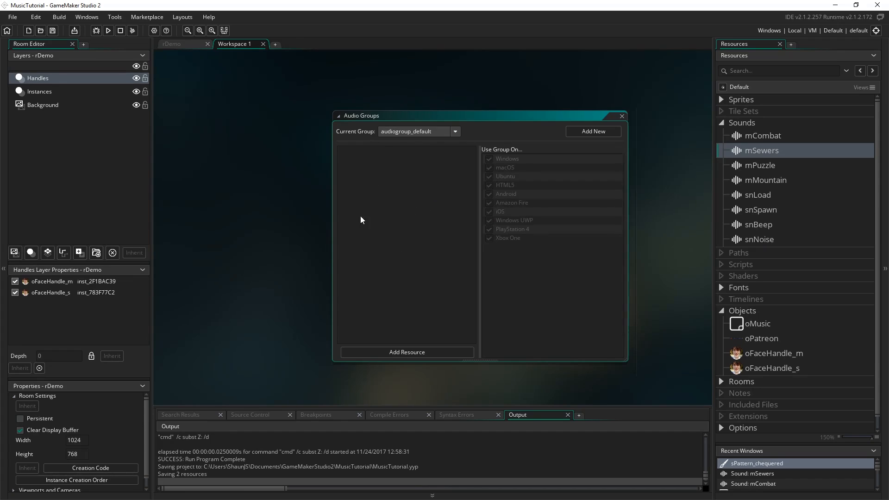
mouse_move(447, 257)
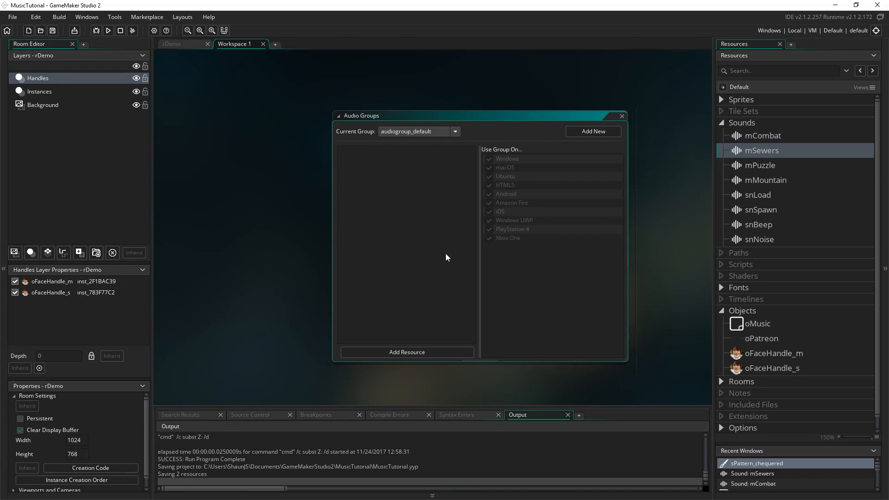
mouse_move(469, 168)
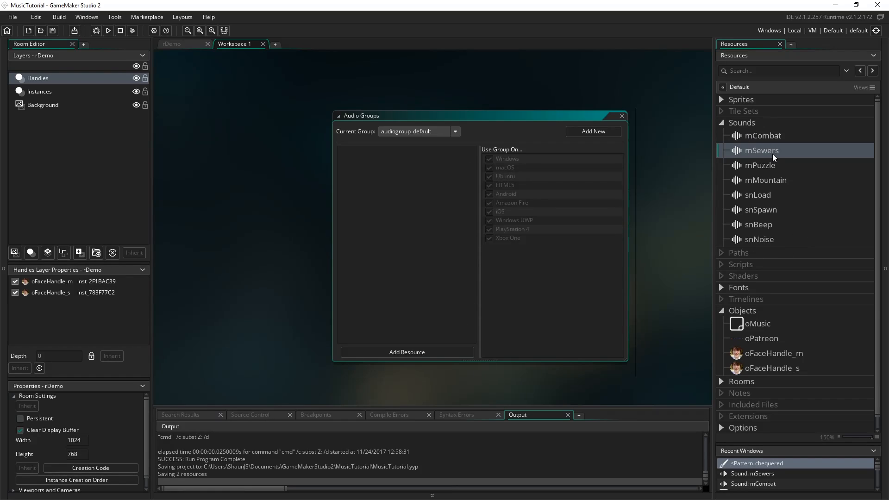
mouse_move(626, 275)
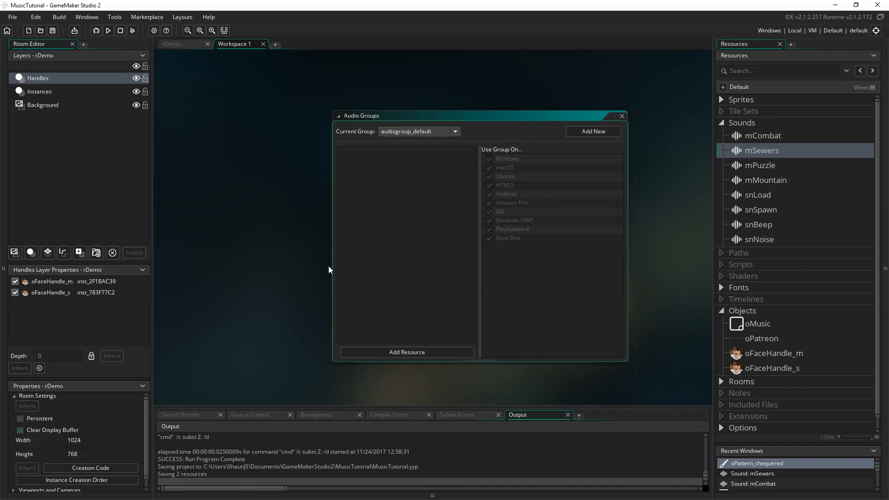
mouse_move(287, 191)
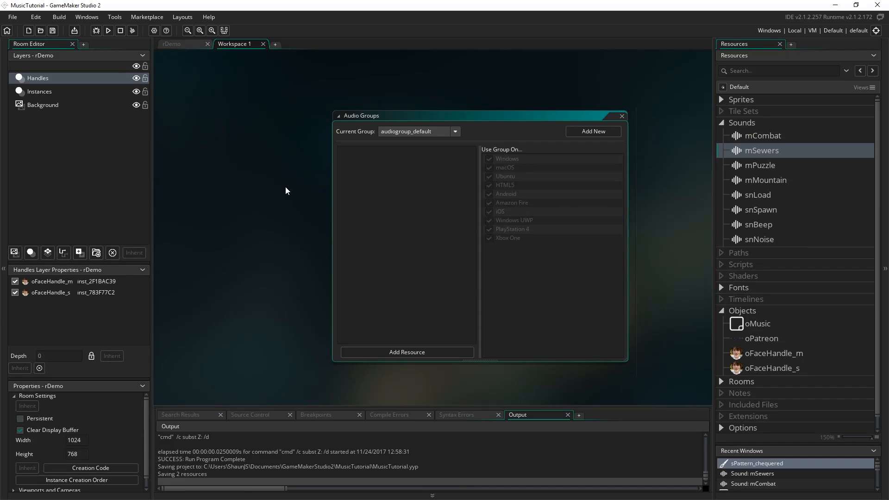
Step: Switch the Current Group to agMusic, then agSfx, viewing each group's assigned sounds
left_click(455, 131)
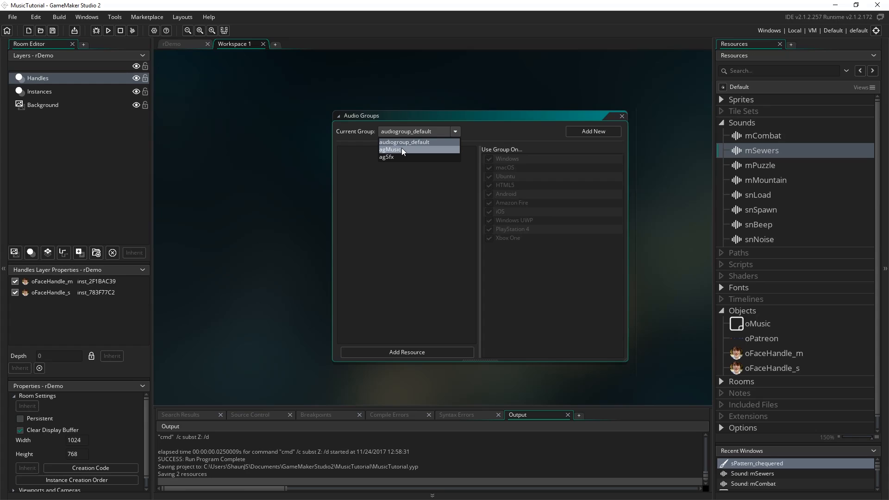
left_click(390, 149)
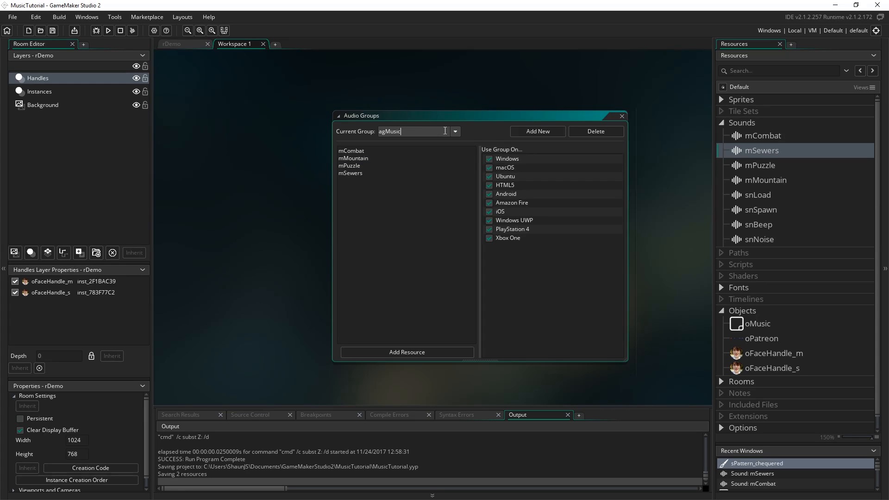
left_click(456, 131)
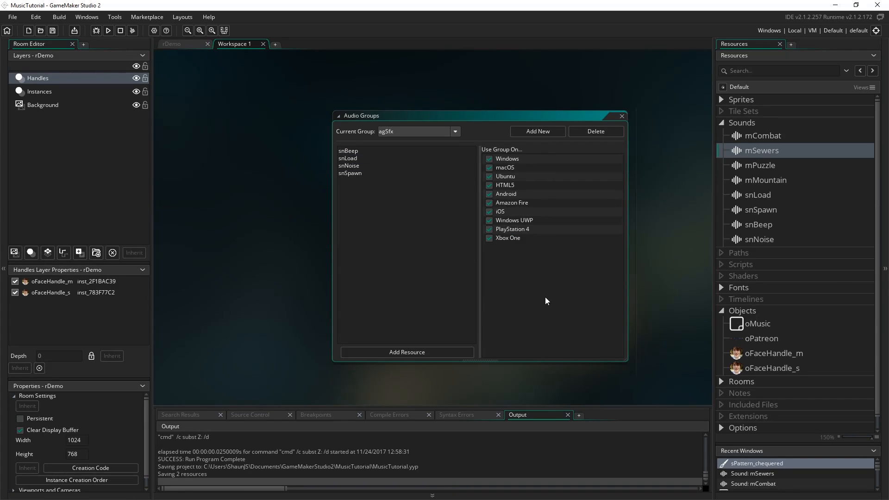
mouse_move(491, 341)
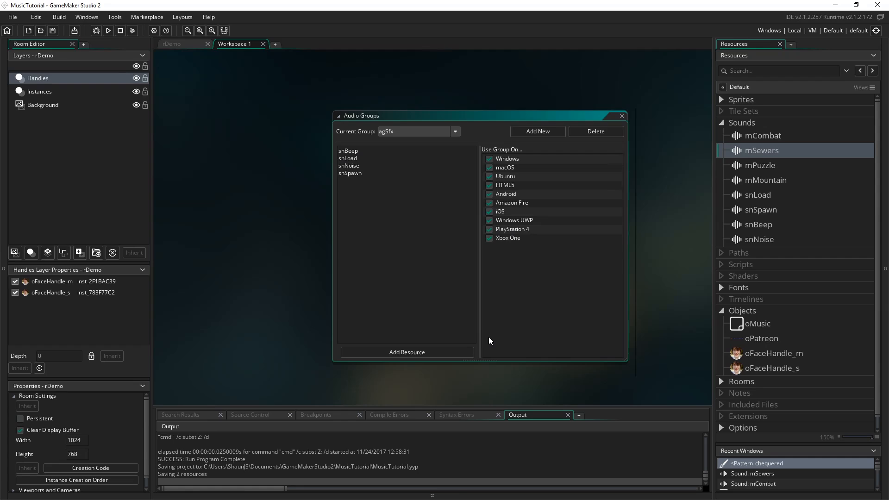
left_click(348, 158)
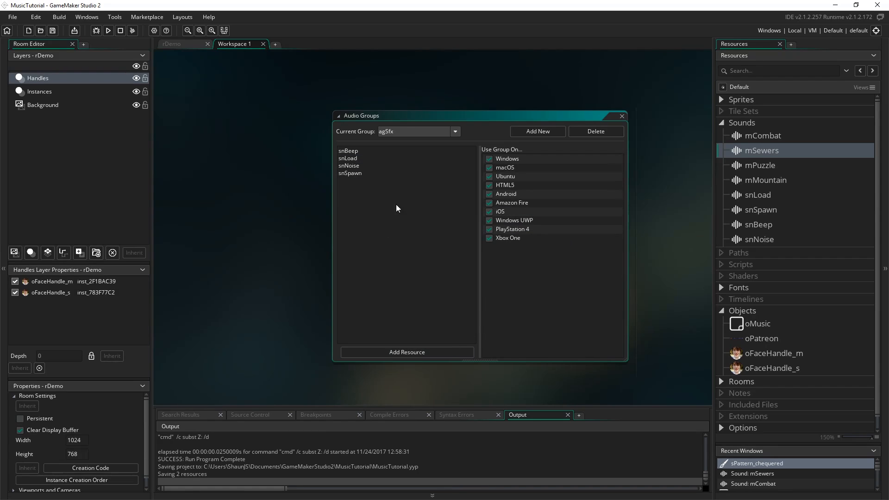
mouse_move(752, 157)
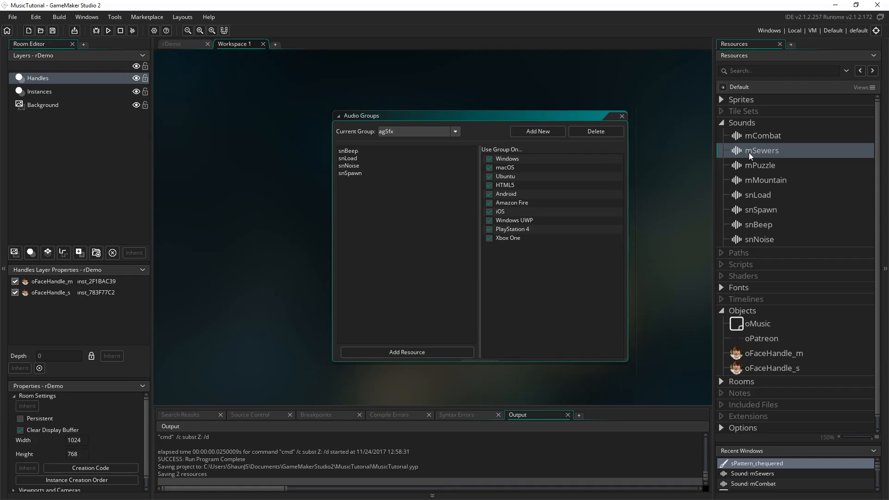
mouse_move(722, 296)
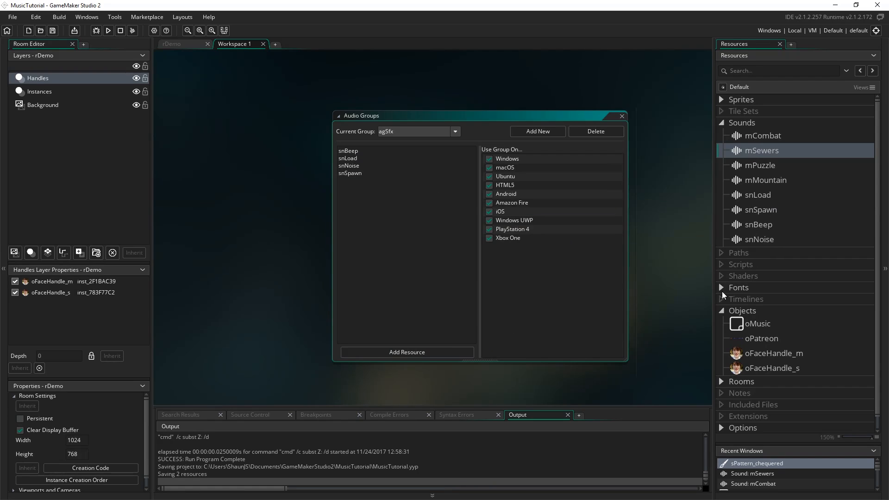
mouse_move(495, 322)
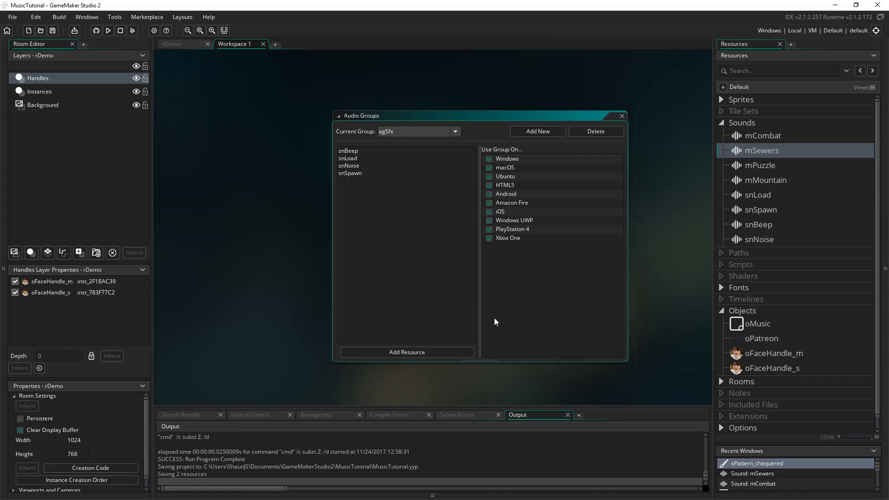
mouse_move(776, 166)
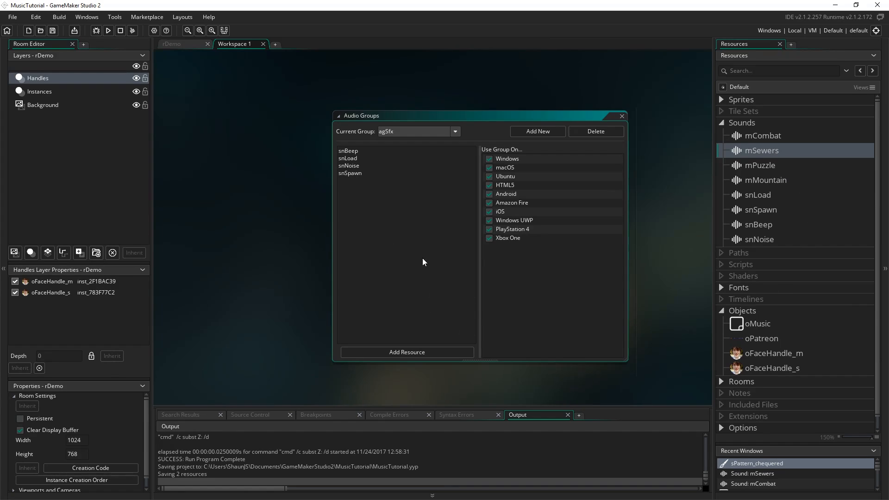
mouse_move(492, 322)
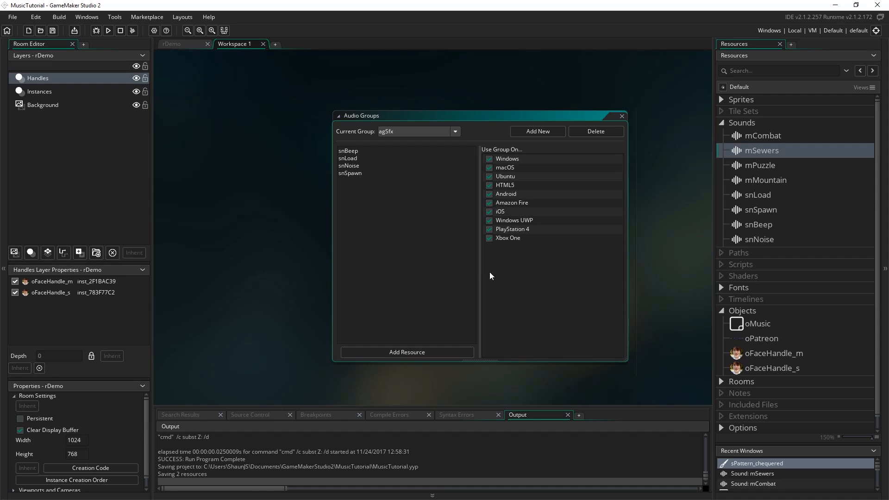
mouse_move(528, 283)
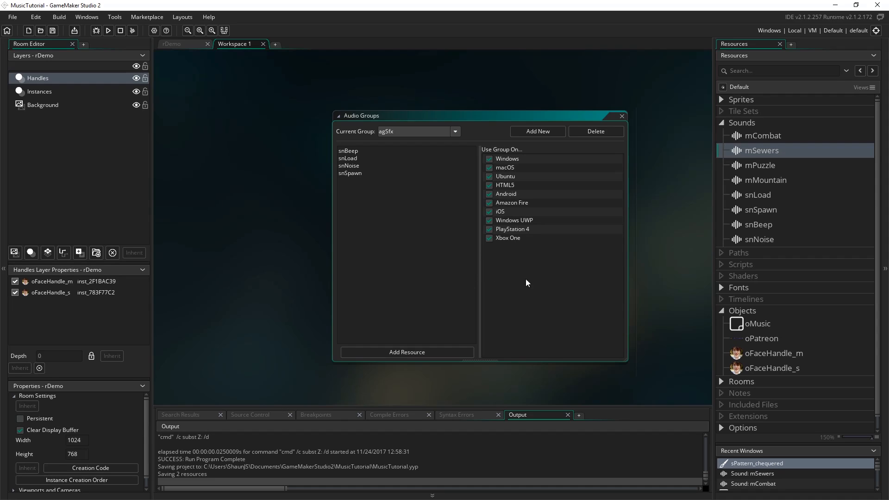
mouse_move(459, 250)
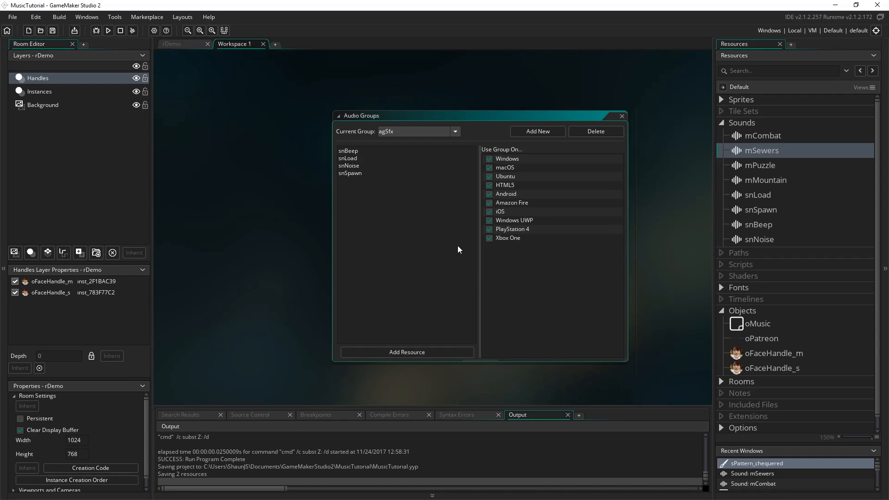
mouse_move(418, 223)
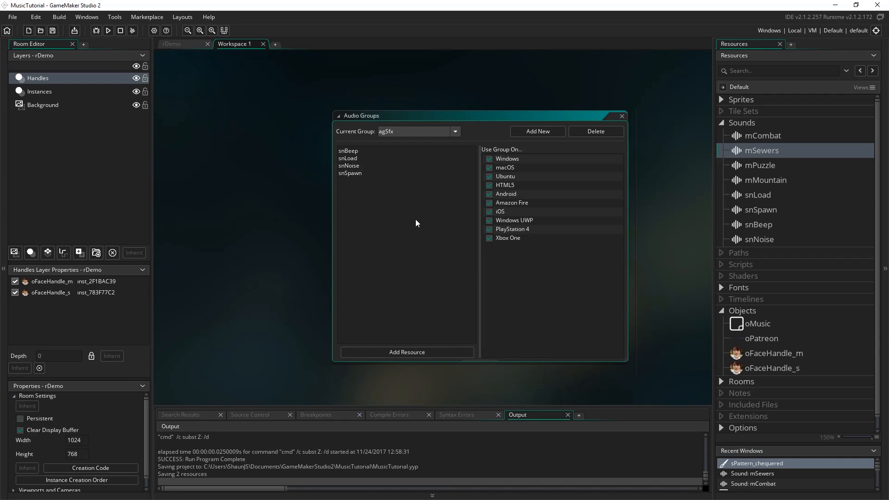
mouse_move(493, 294)
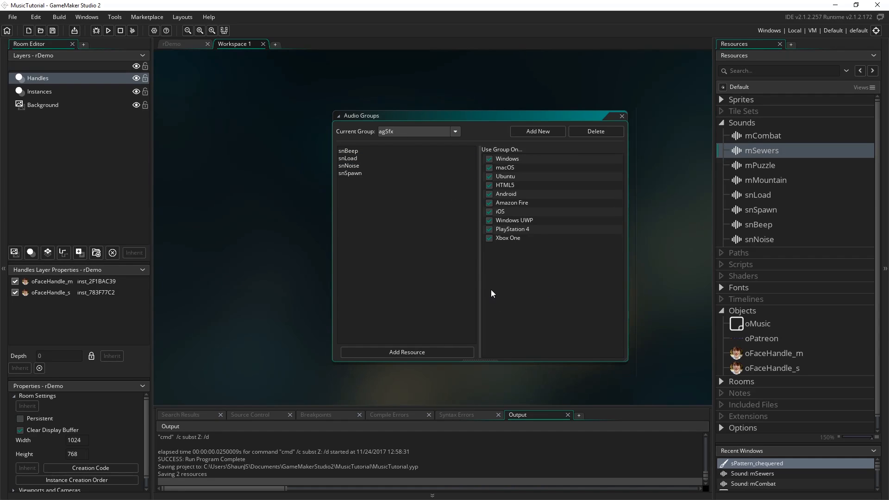
left_click(347, 158)
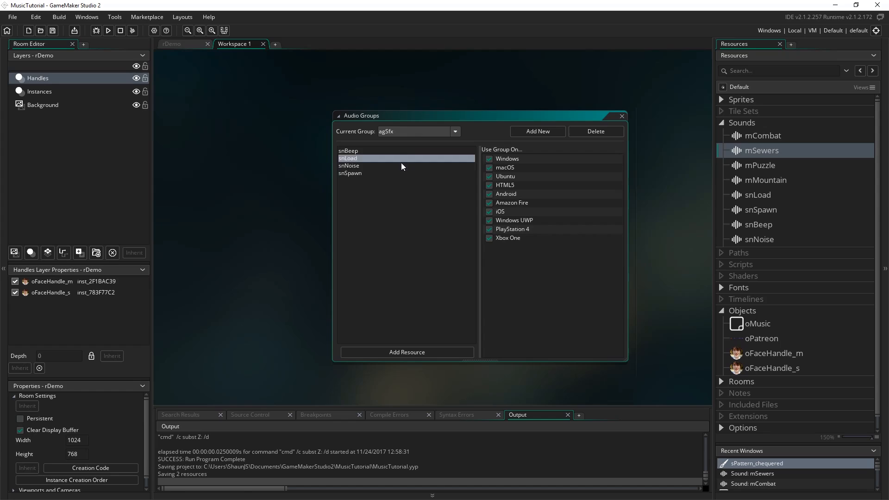
left_click(455, 131)
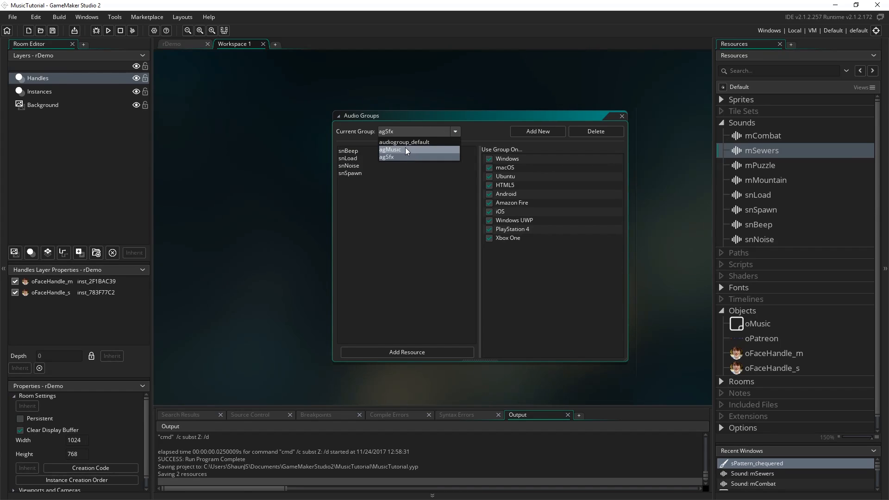
left_click(390, 150)
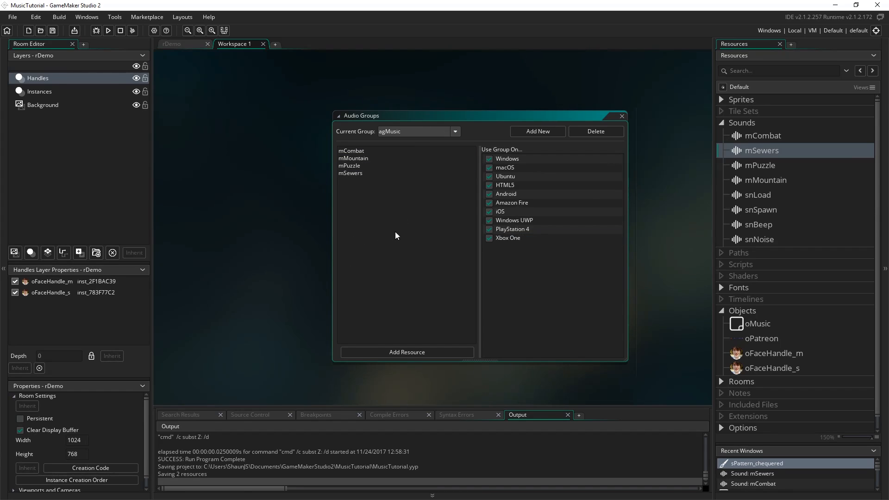
mouse_move(614, 297)
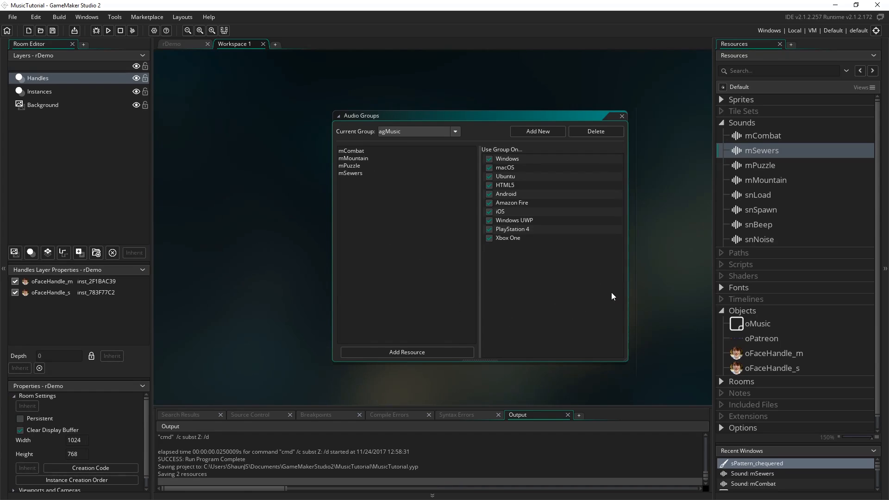
mouse_move(517, 329)
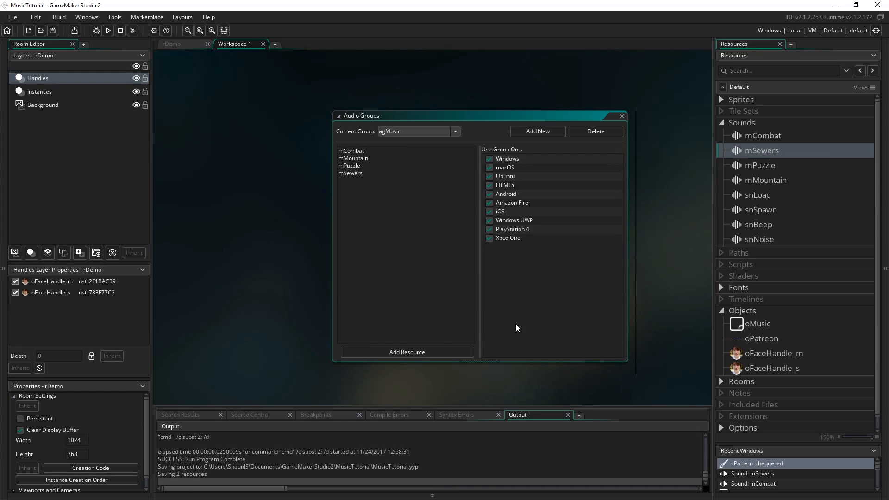
mouse_move(436, 259)
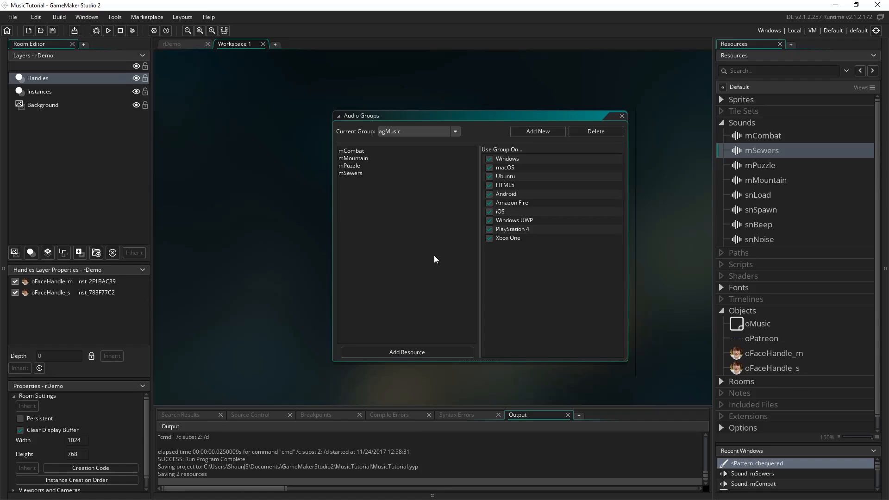
mouse_move(438, 202)
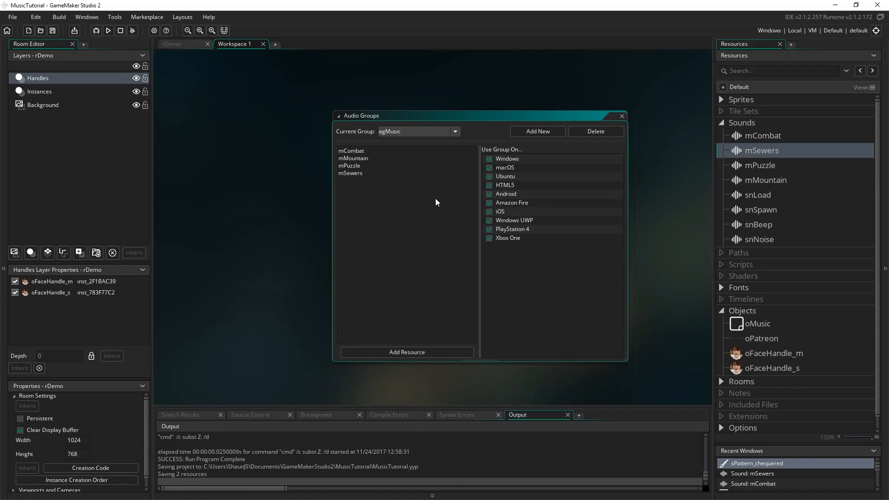
mouse_move(351, 294)
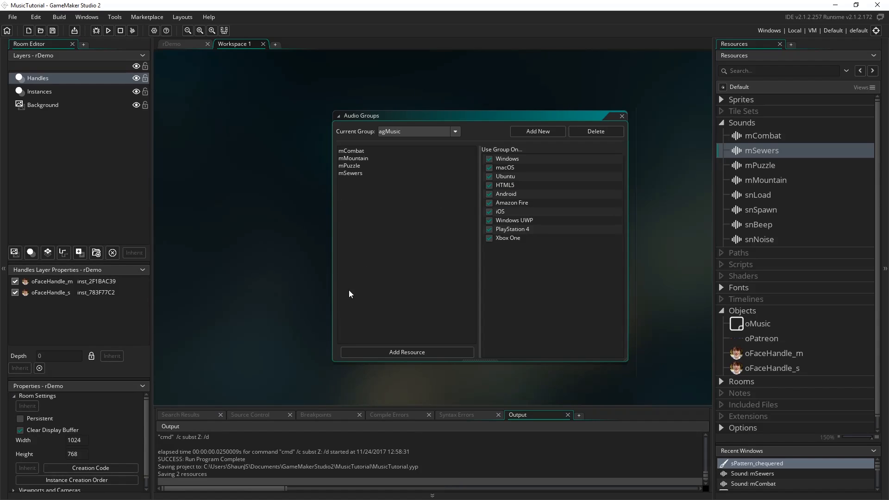
mouse_move(650, 367)
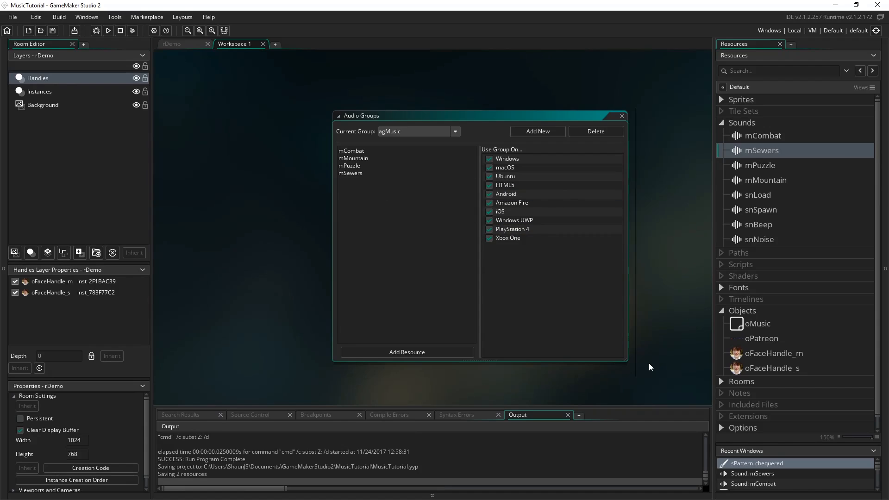
mouse_move(394, 188)
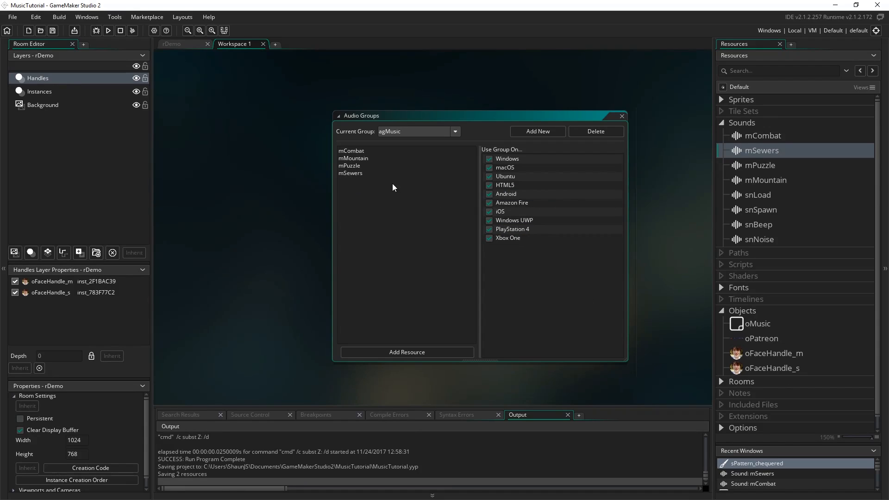
left_click(349, 166)
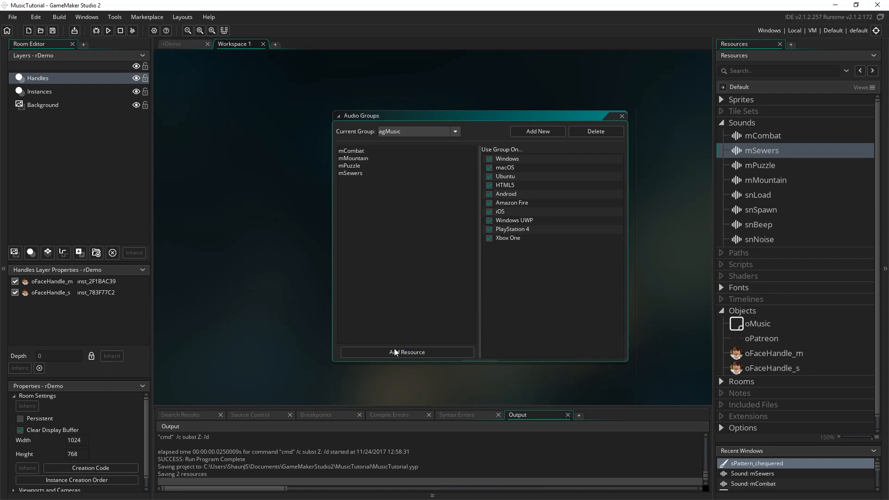
mouse_move(425, 353)
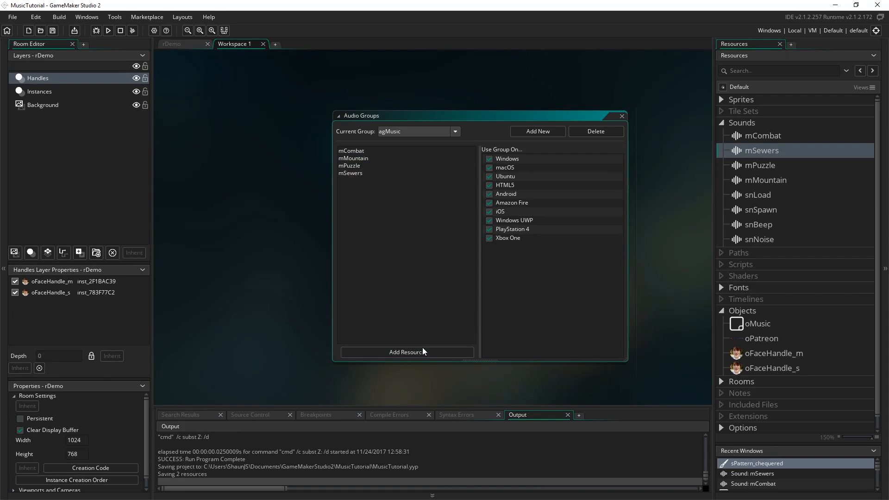
mouse_move(513, 261)
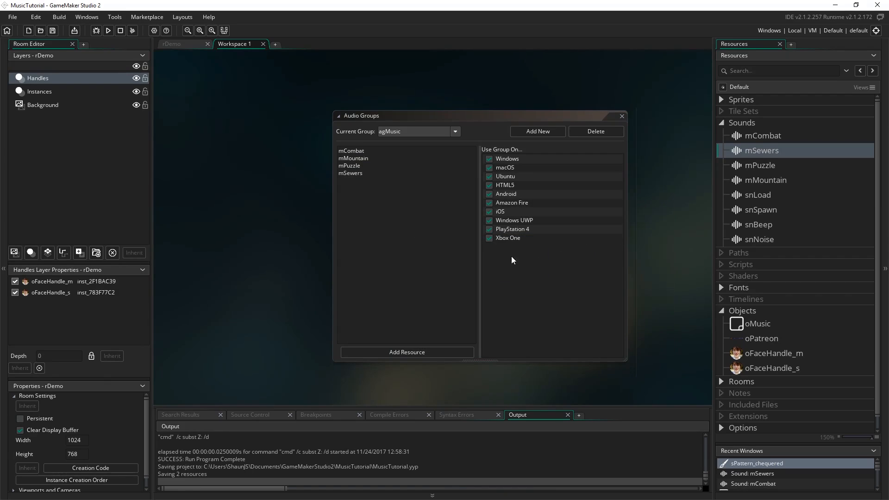
left_click(455, 132)
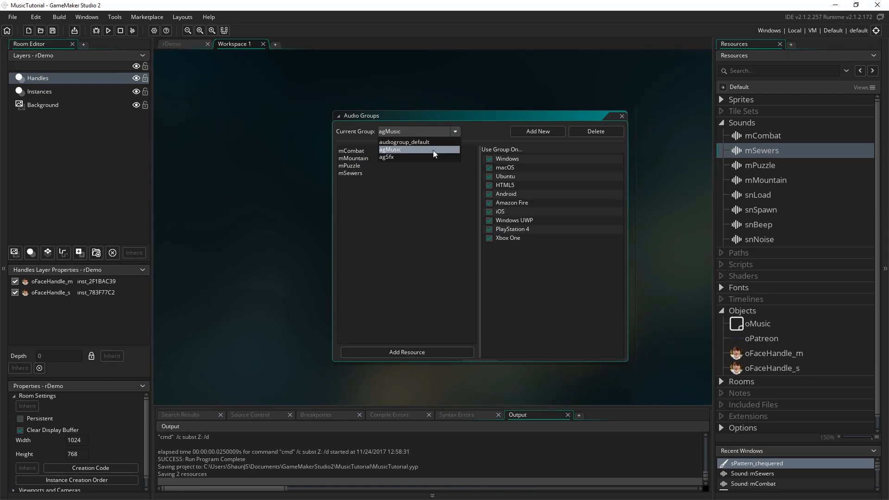
left_click(386, 157)
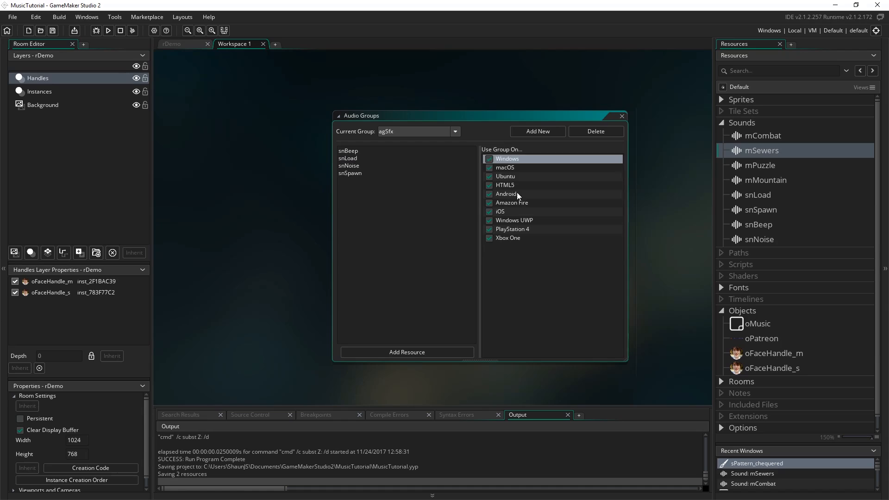
mouse_move(773, 188)
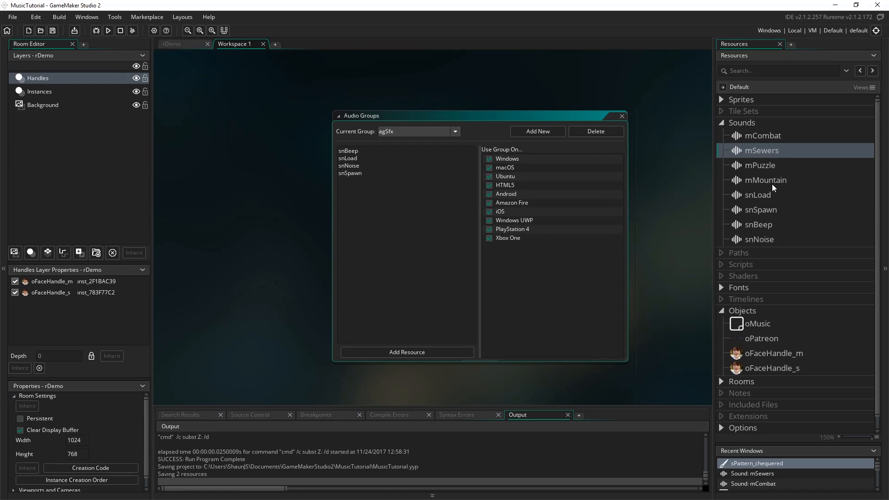
Step: View mMountain's sound properties, return to the agSfx group and select oMusic in Resources
double_click(766, 180)
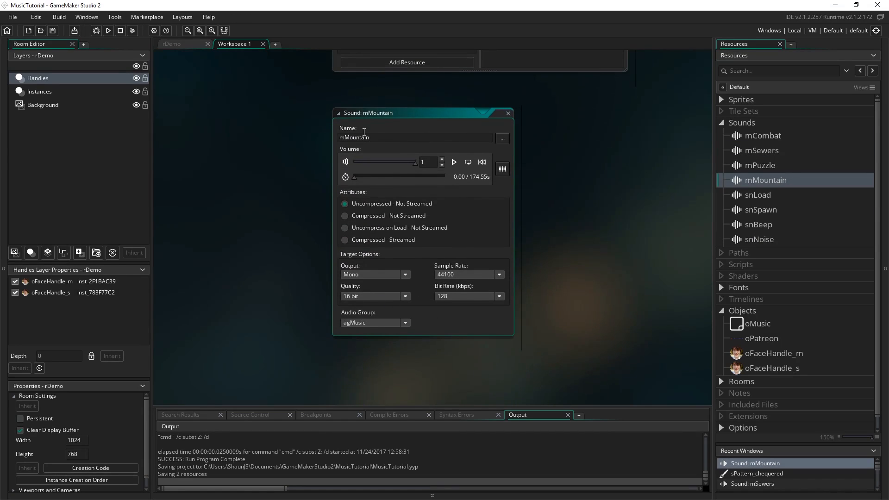
mouse_move(346, 330)
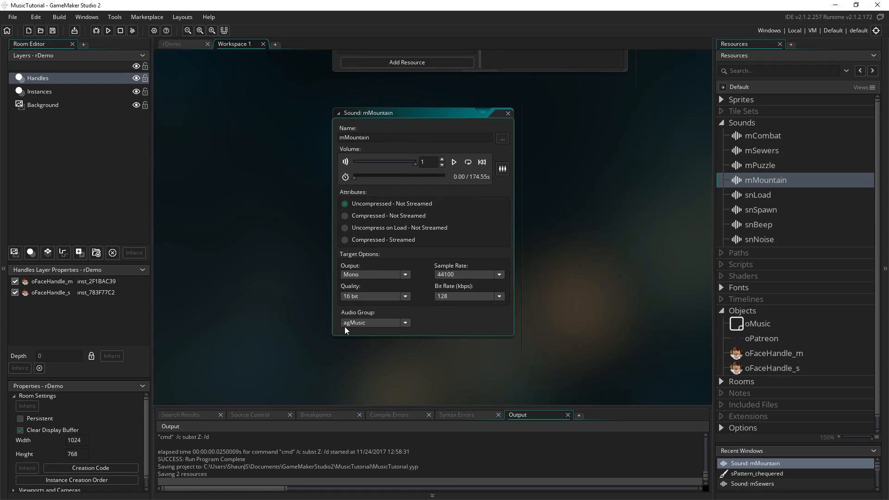
mouse_move(349, 318)
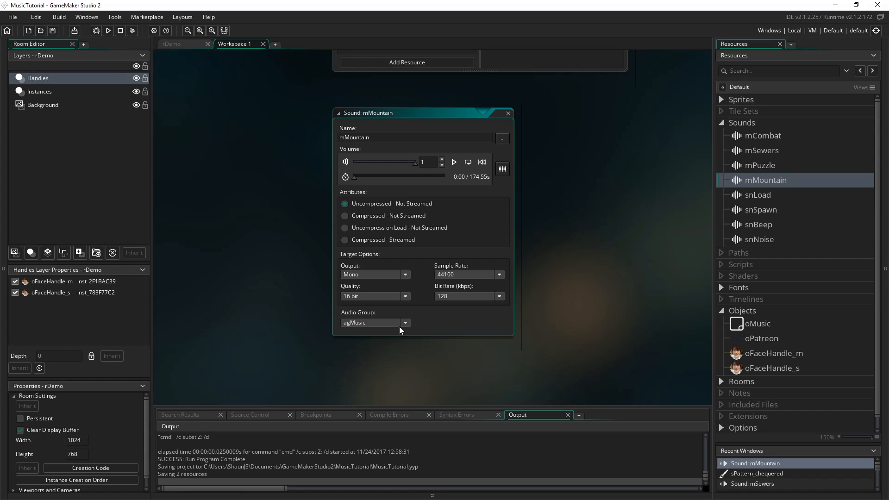
mouse_move(564, 268)
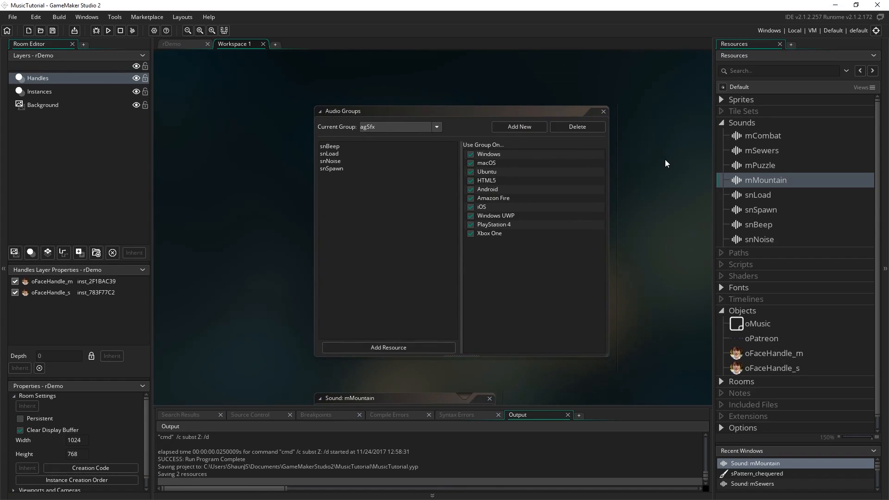
mouse_move(647, 285)
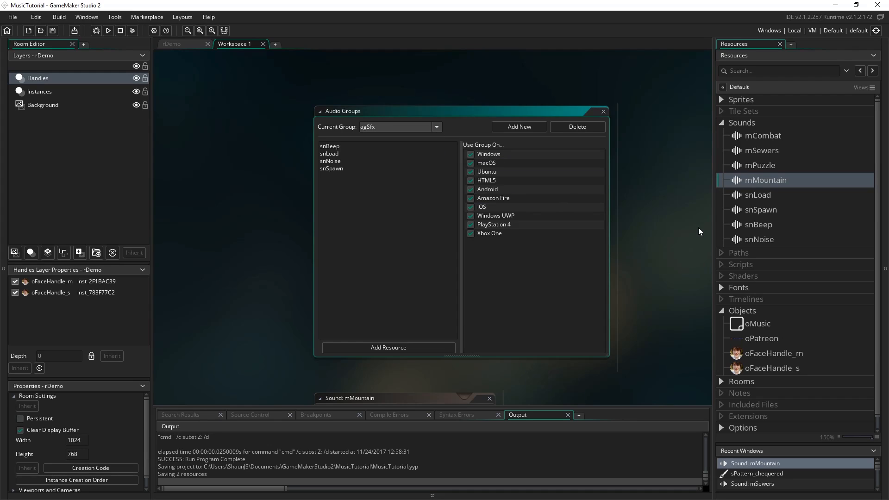
mouse_move(684, 235)
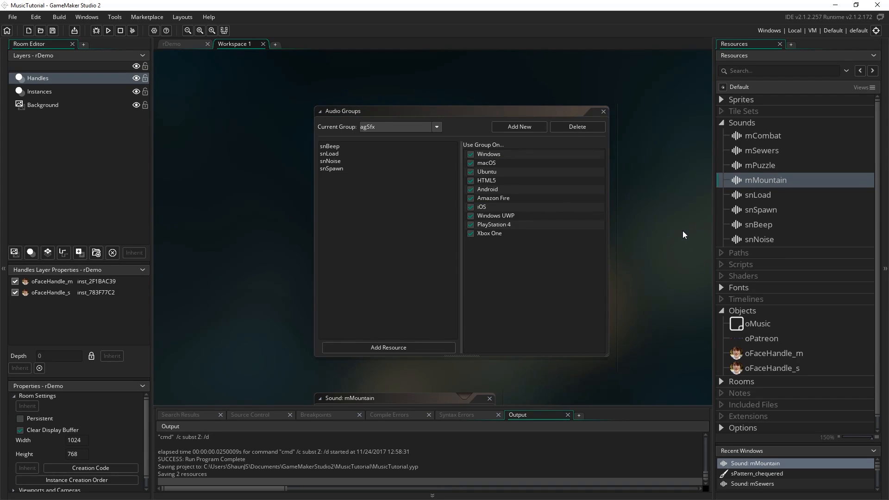
mouse_move(640, 301)
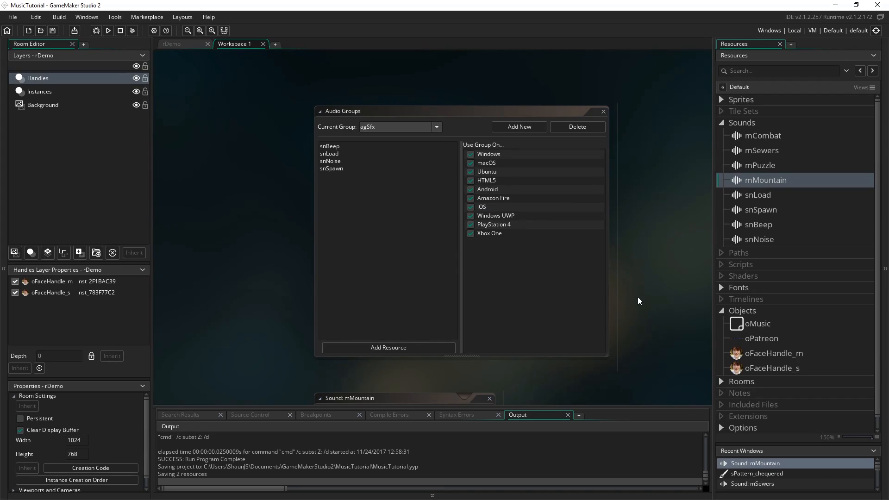
mouse_move(619, 280)
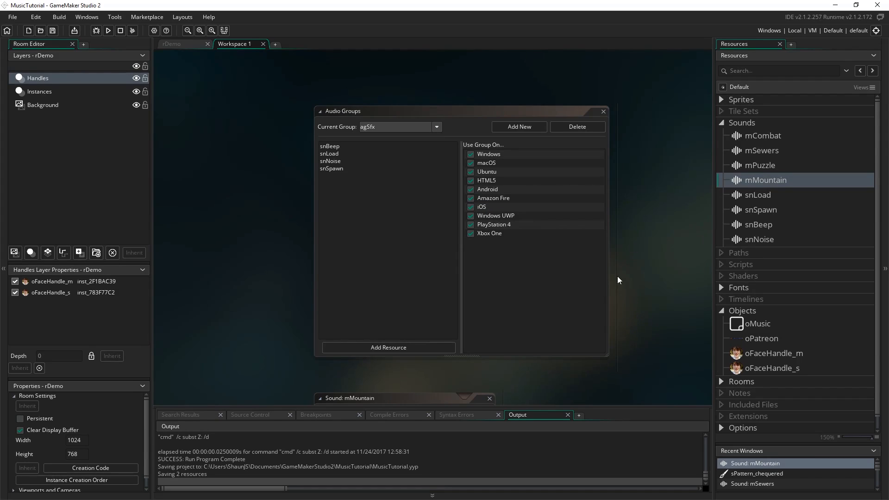
mouse_move(710, 333)
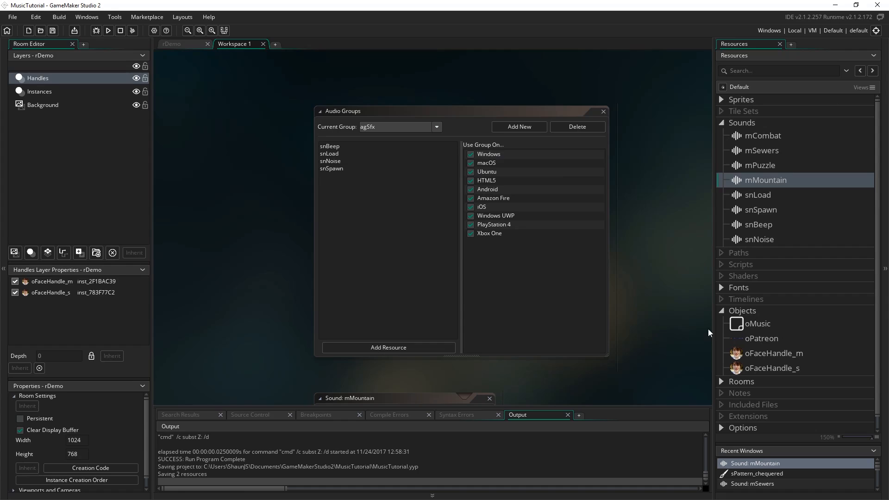
mouse_move(630, 340)
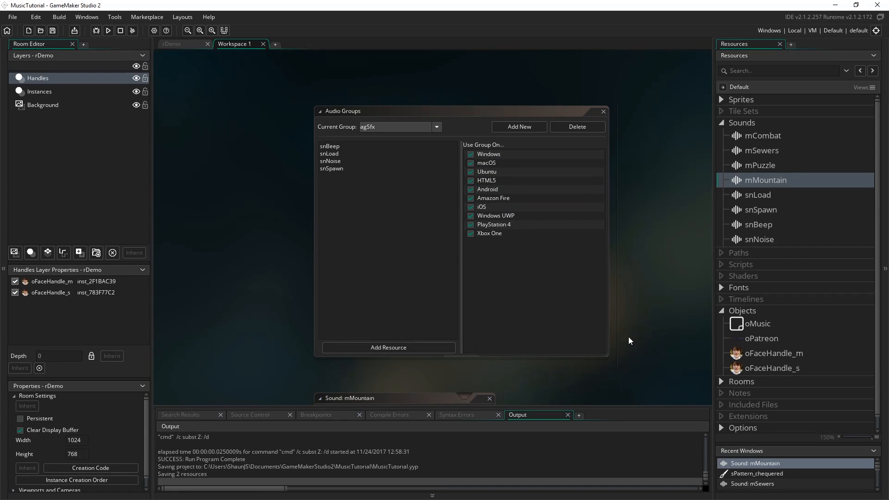
left_click(493, 198)
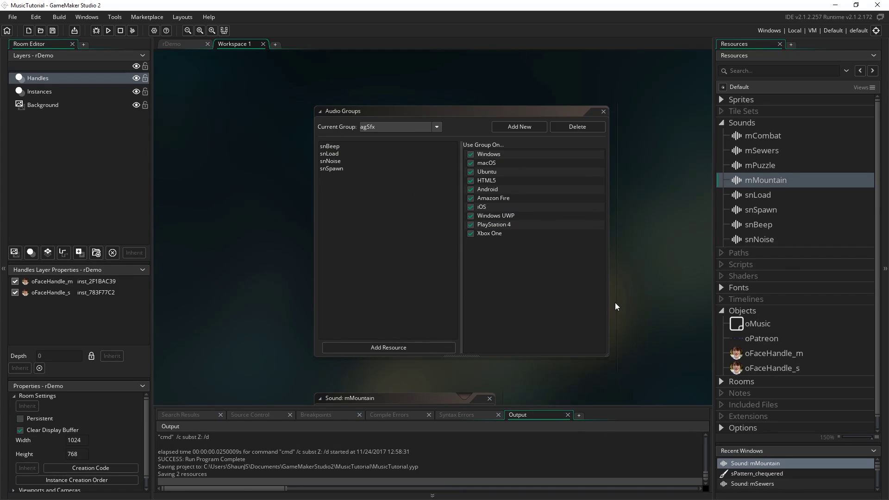
left_click(757, 324)
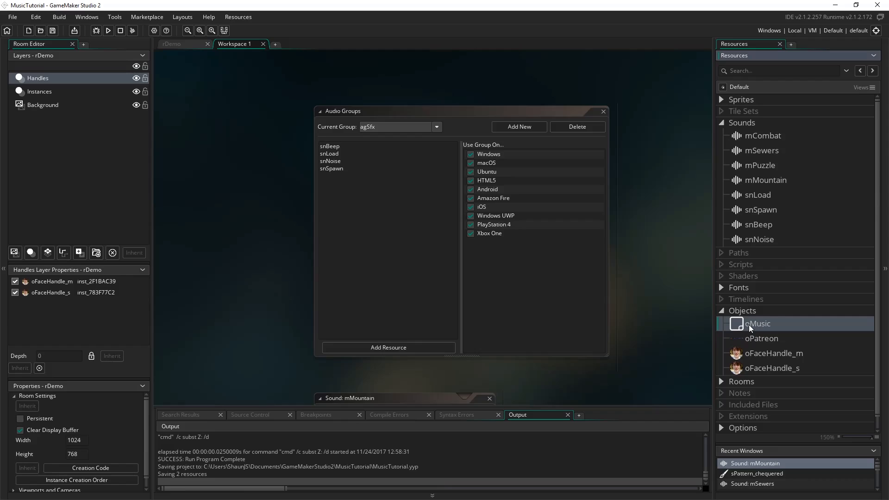
Step: Show oMusic's Create code loading agMusic and agSfx, then start adding a new event
double_click(757, 324)
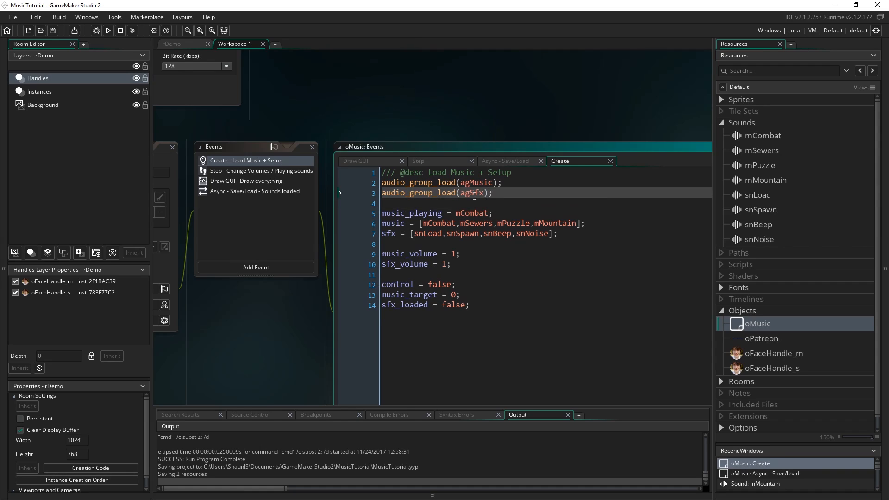
mouse_move(535, 240)
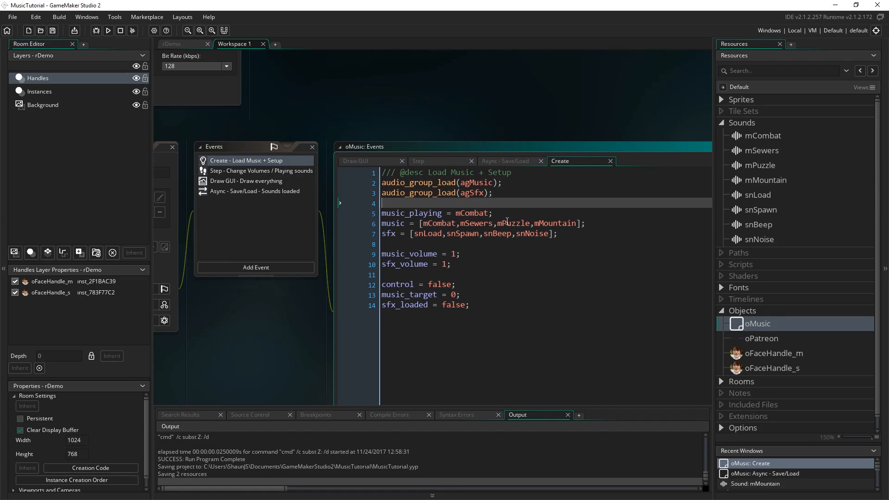
mouse_move(557, 278)
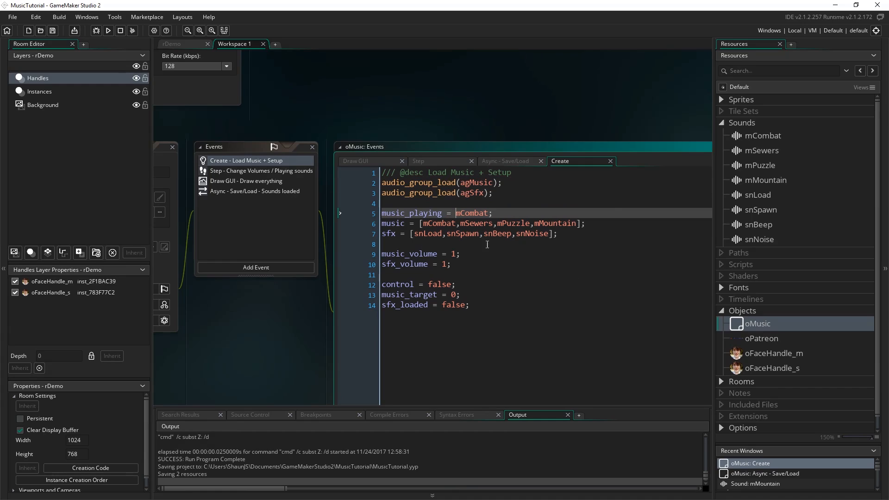
mouse_move(527, 234)
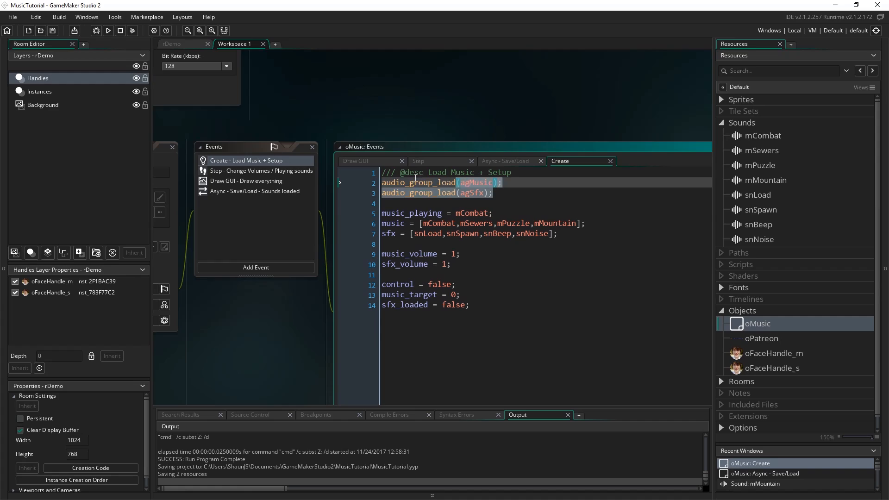
left_click(566, 192)
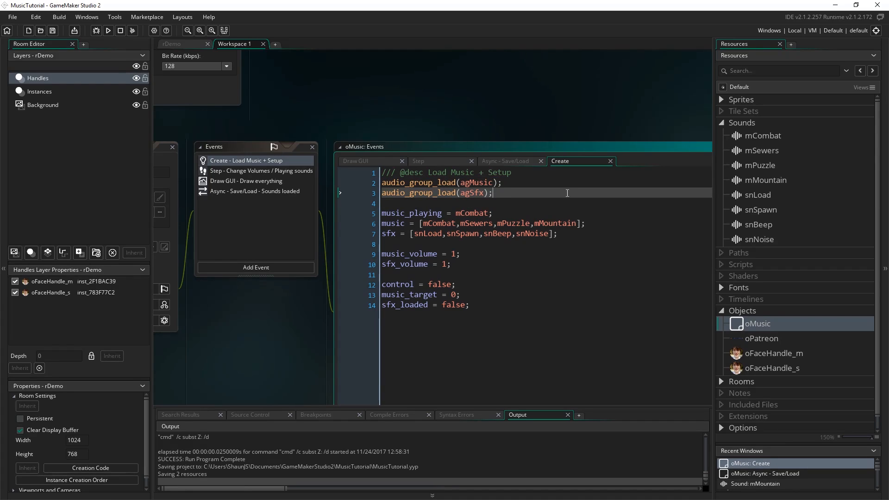
mouse_move(477, 260)
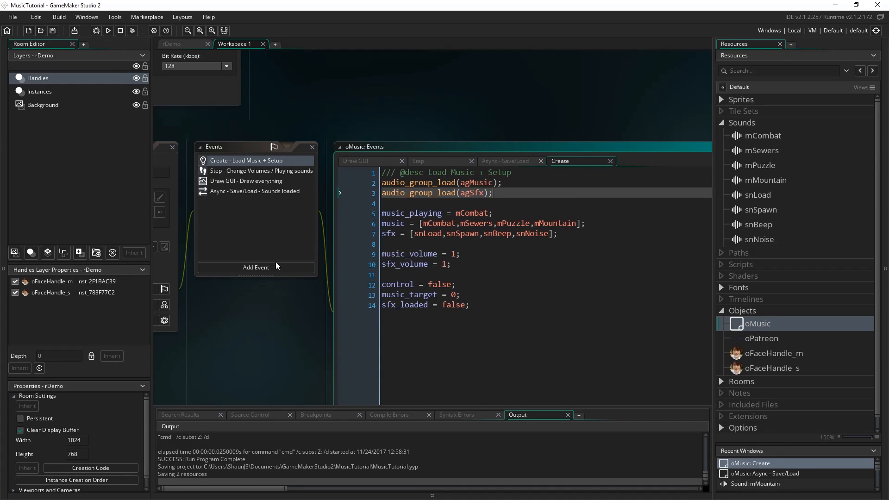
left_click(256, 267)
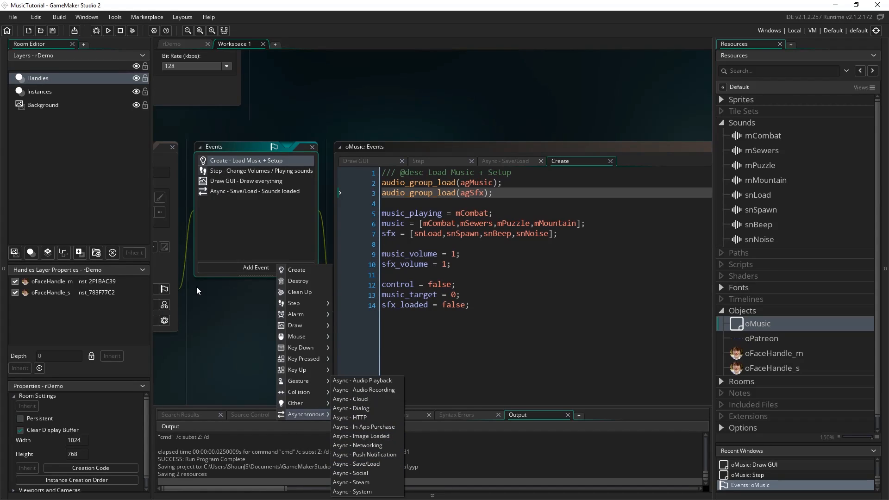
left_click(255, 191)
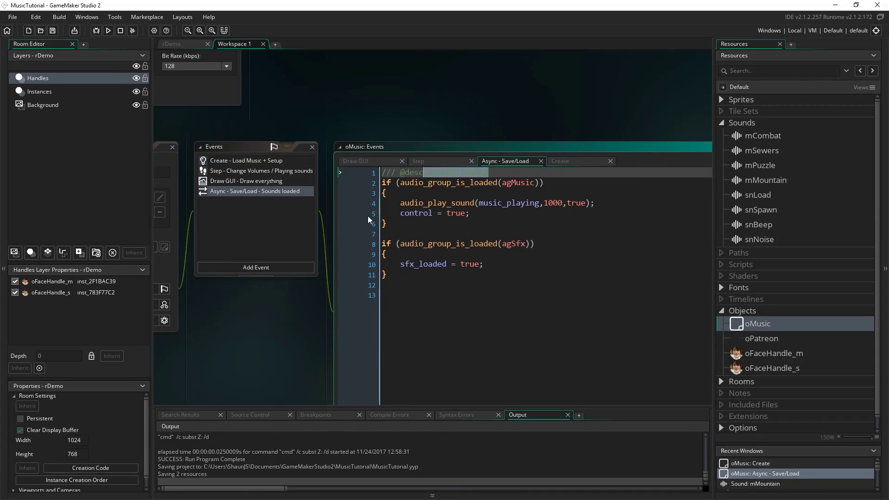
type("Sounds loaded")
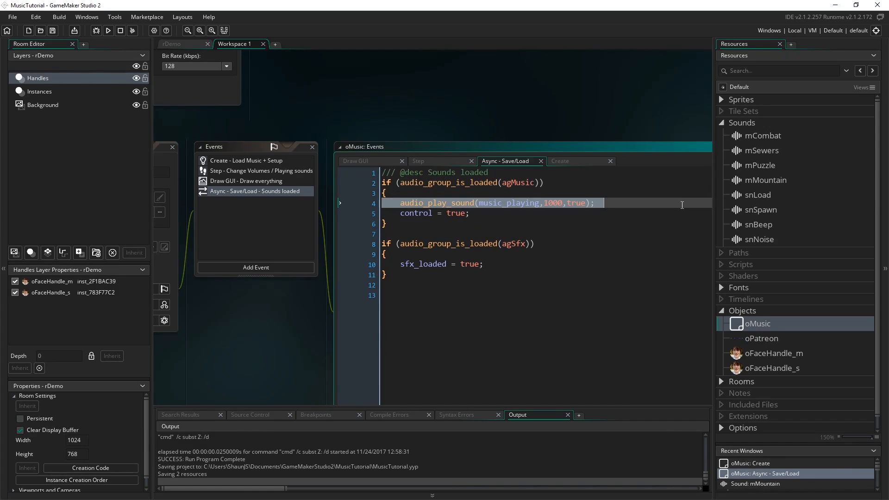
mouse_move(527, 211)
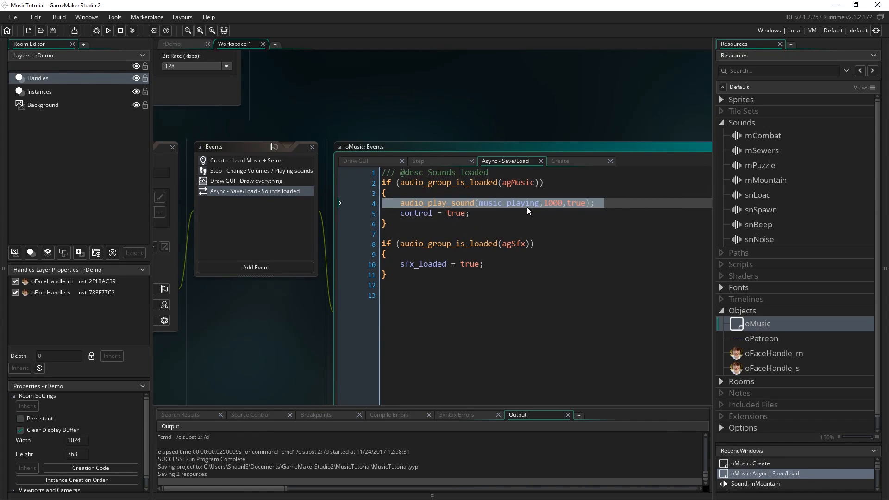
mouse_move(314, 182)
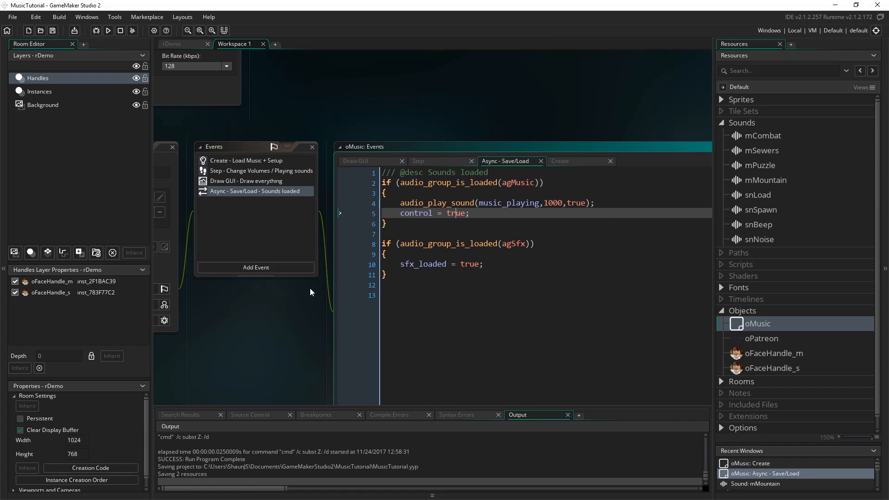
left_click(513, 223)
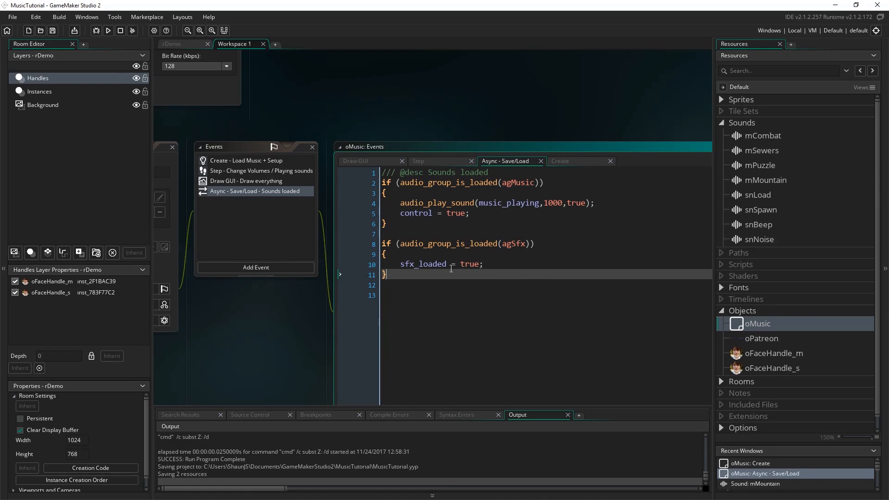
mouse_move(489, 319)
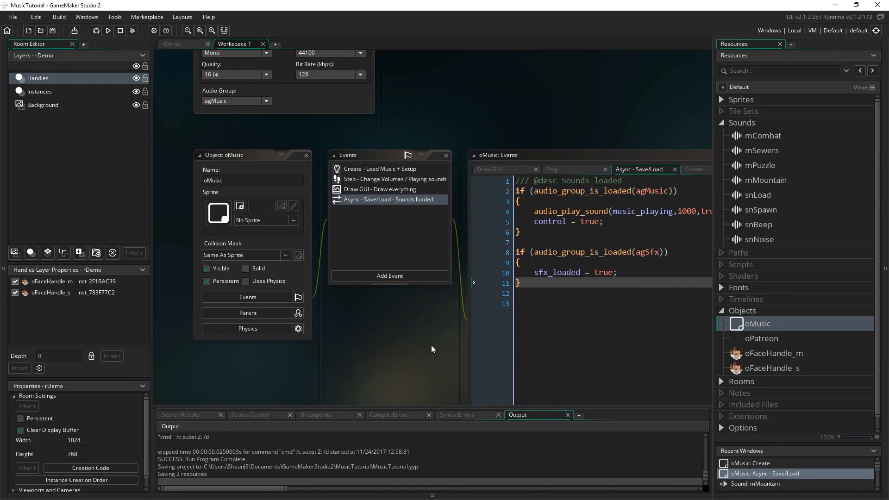
mouse_move(504, 369)
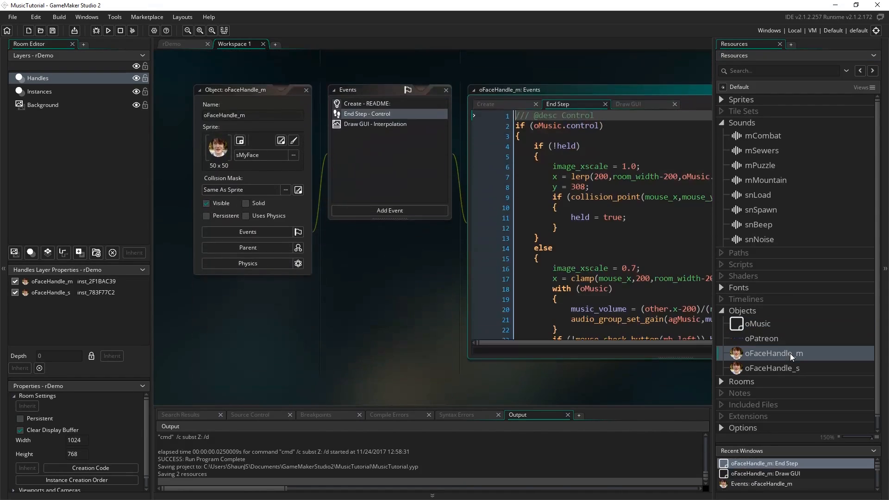
mouse_move(515, 248)
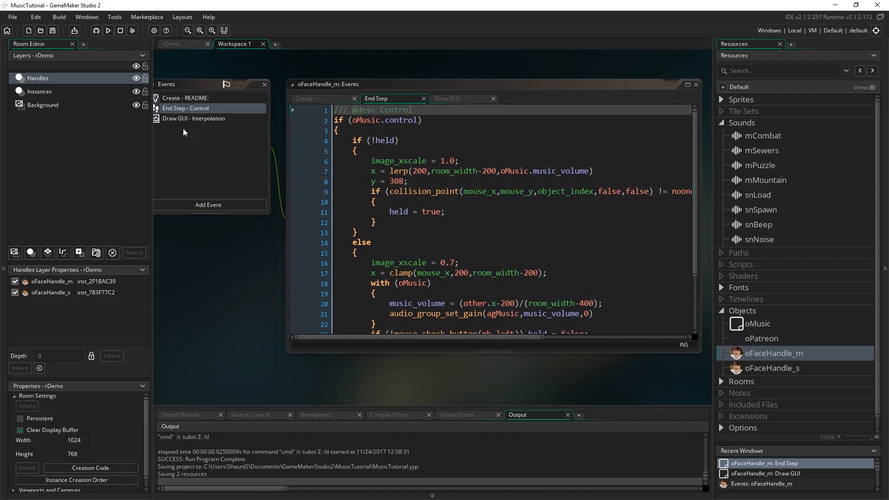
mouse_move(535, 354)
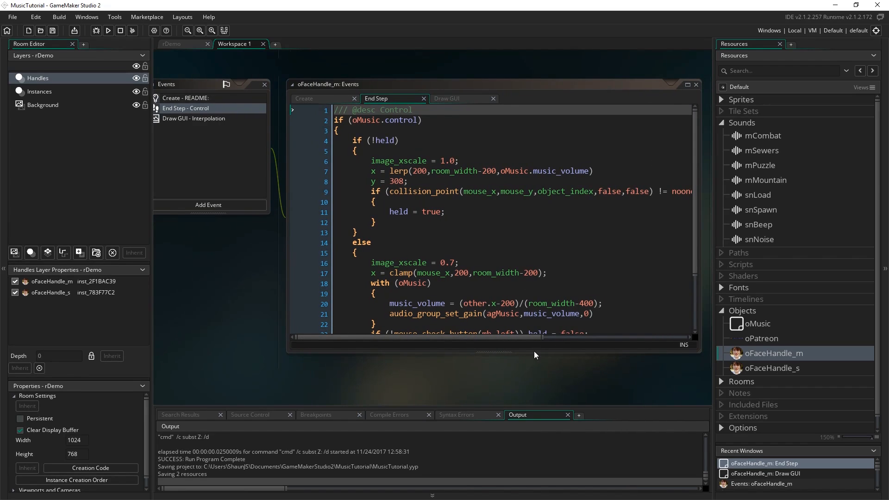
mouse_move(698, 201)
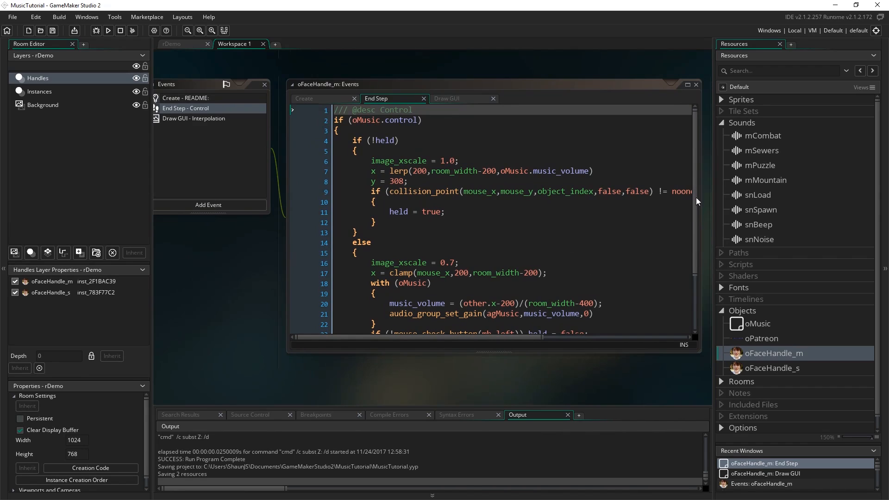
Step: Review the End Step lines computing music_volume, agMusic gain and releasing the handle
scroll("down", 3)
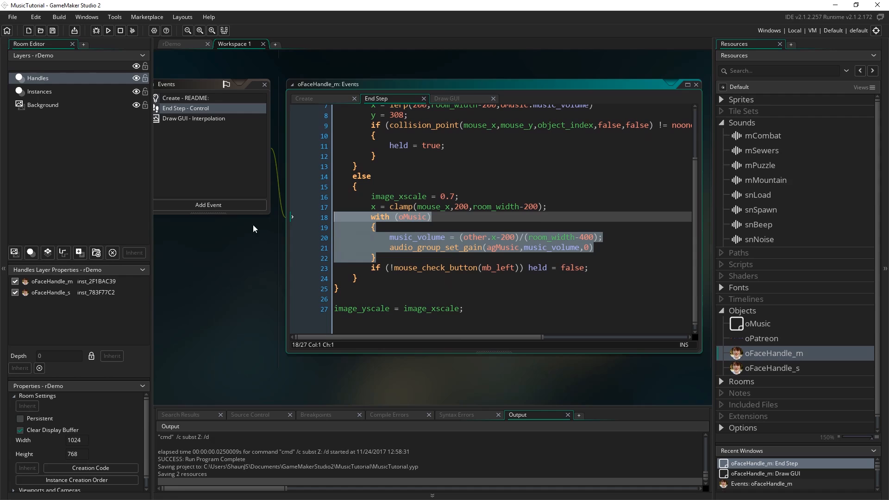
left_click(424, 237)
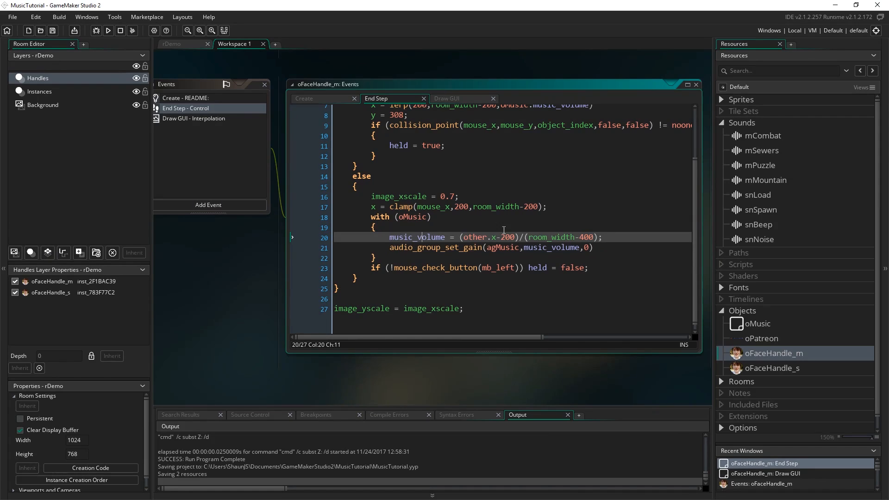
left_click(501, 238)
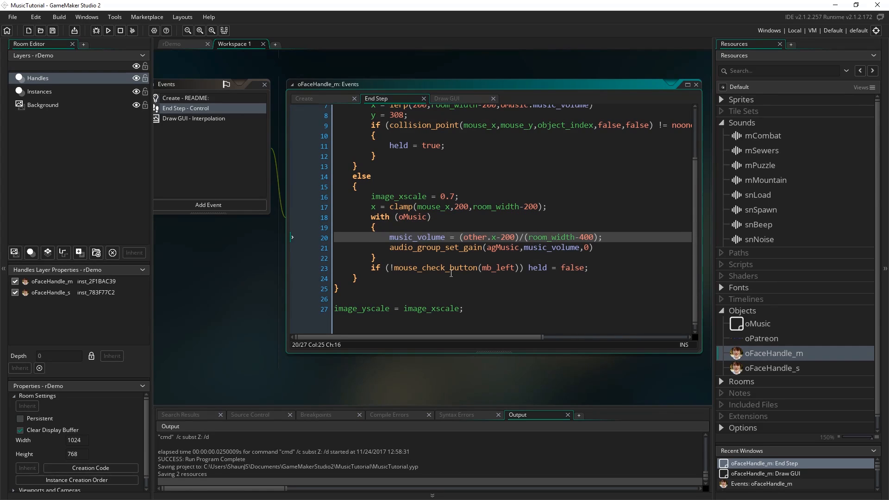
mouse_move(361, 262)
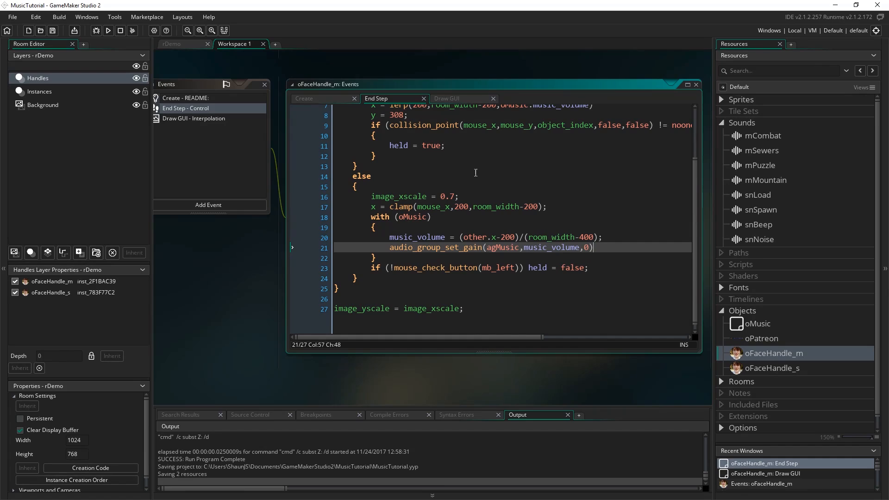
mouse_move(570, 251)
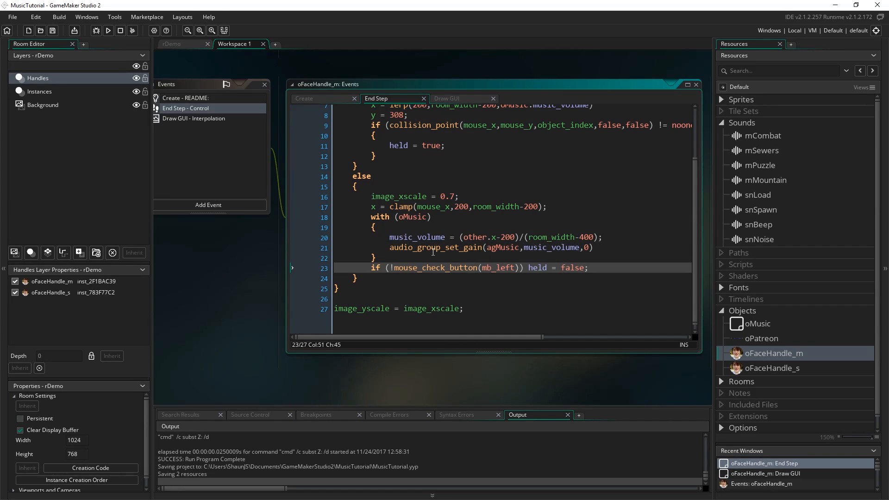
left_click(108, 30)
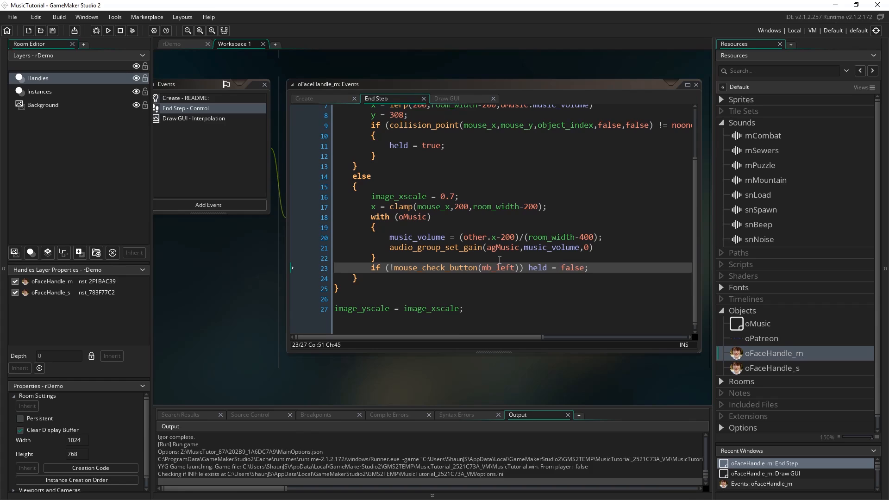
left_click(108, 29)
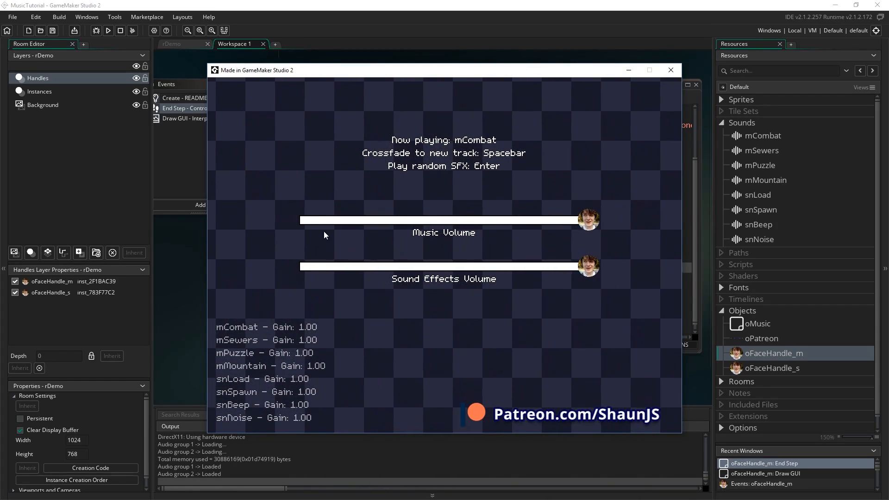
mouse_move(343, 229)
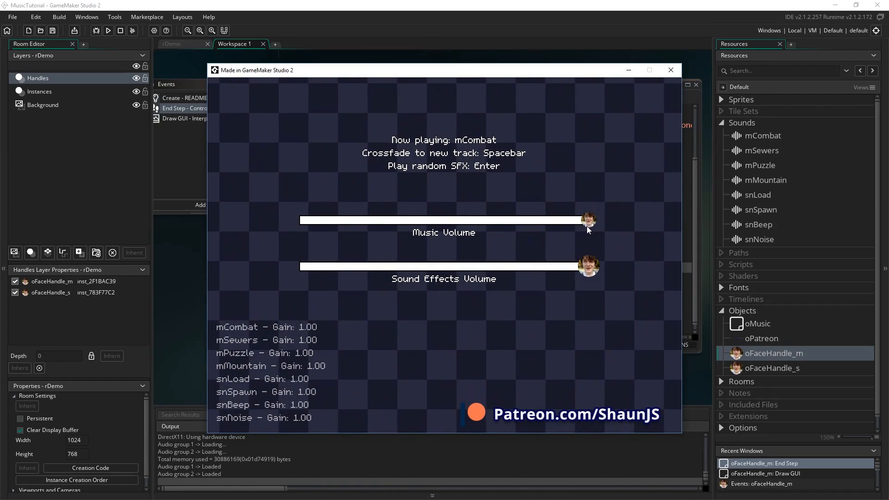
left_click_drag(588, 220, 371, 220)
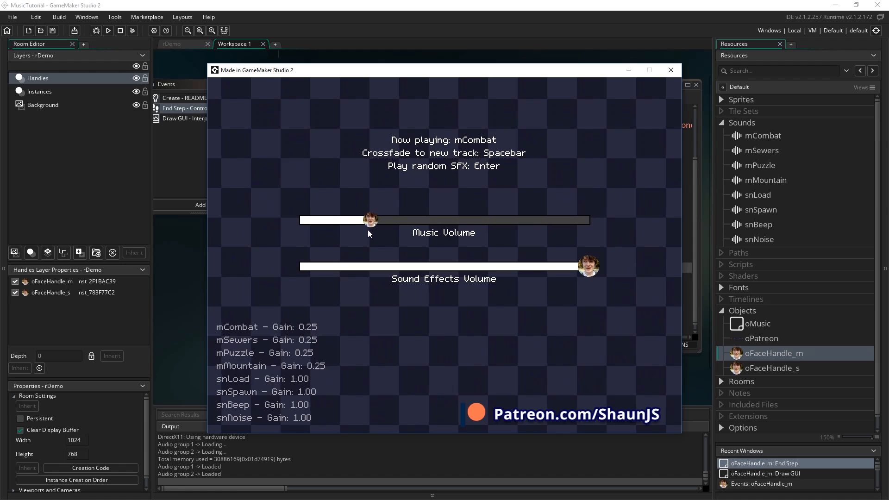
left_click_drag(369, 220, 326, 220)
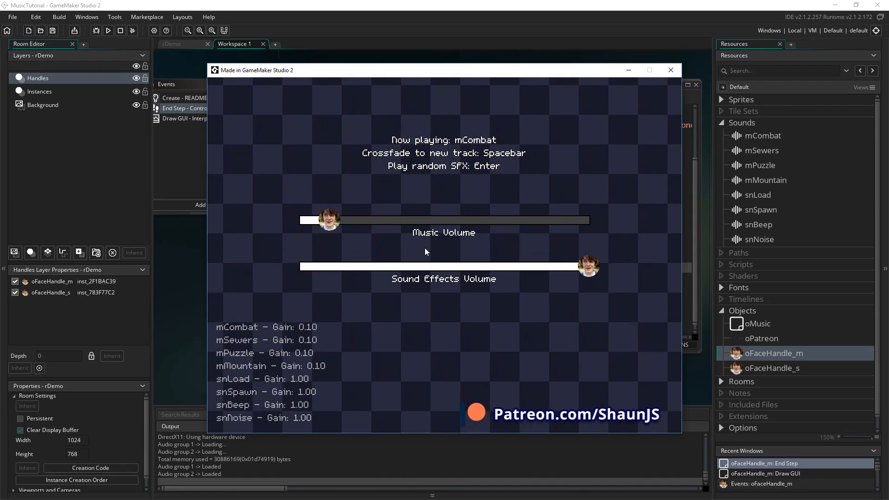
mouse_move(352, 284)
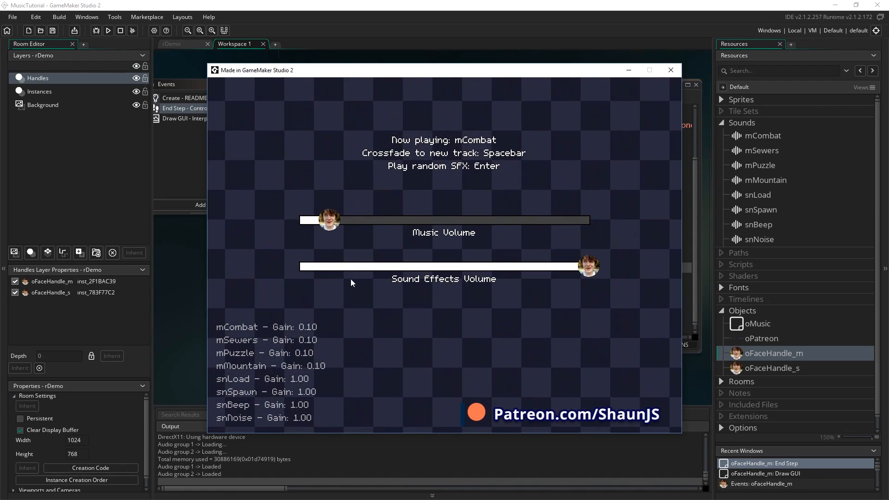
mouse_move(262, 337)
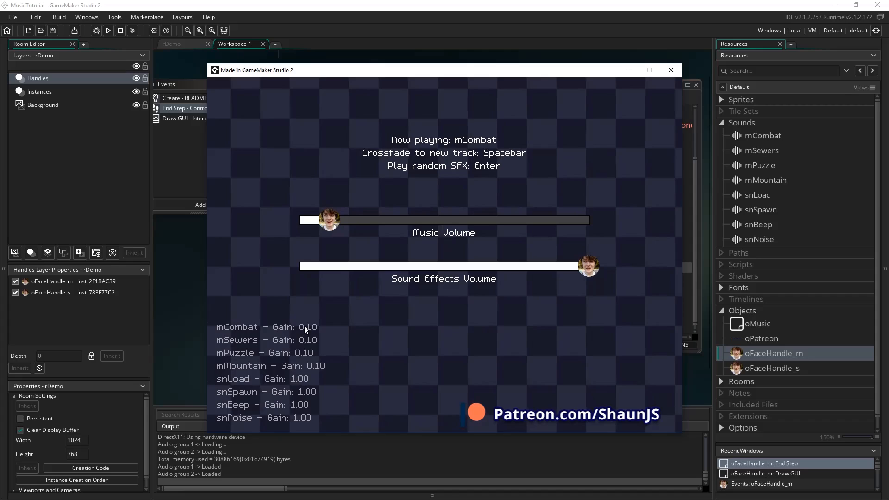
mouse_move(233, 376)
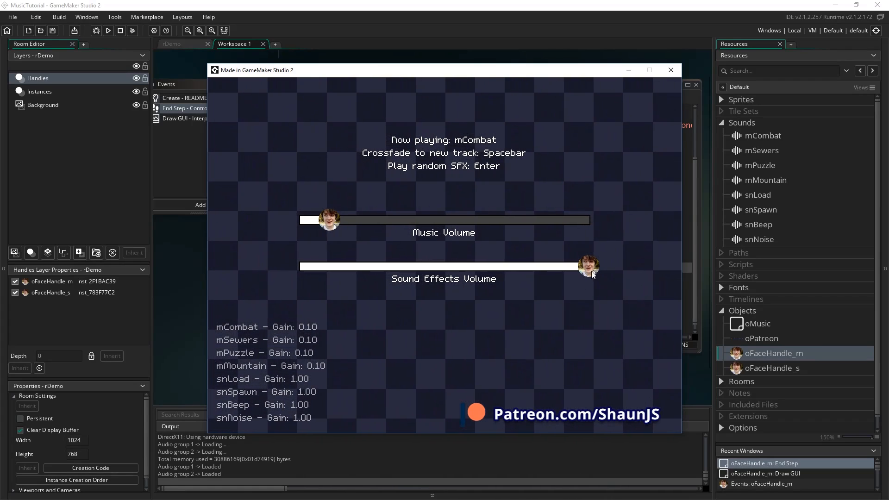
mouse_move(562, 301)
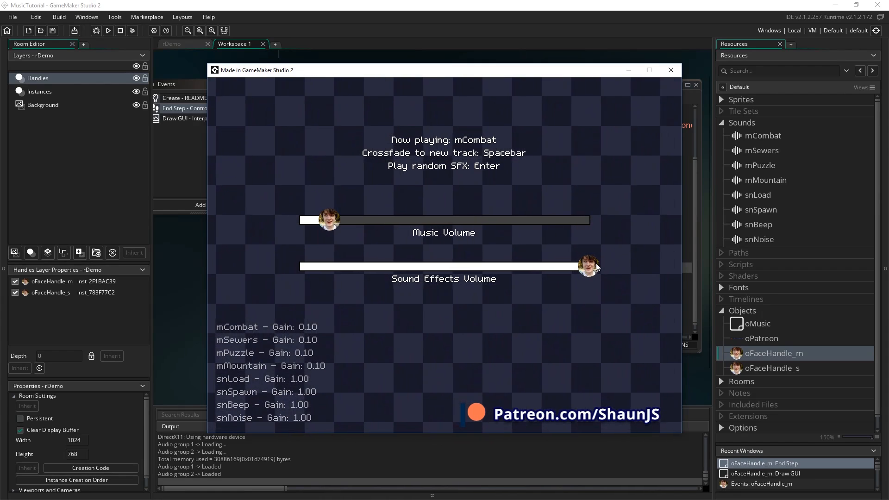
Step: Slide SFX volume to 0.21, half, back to full, then music volume to about 0.75
left_click_drag(593, 267, 357, 267)
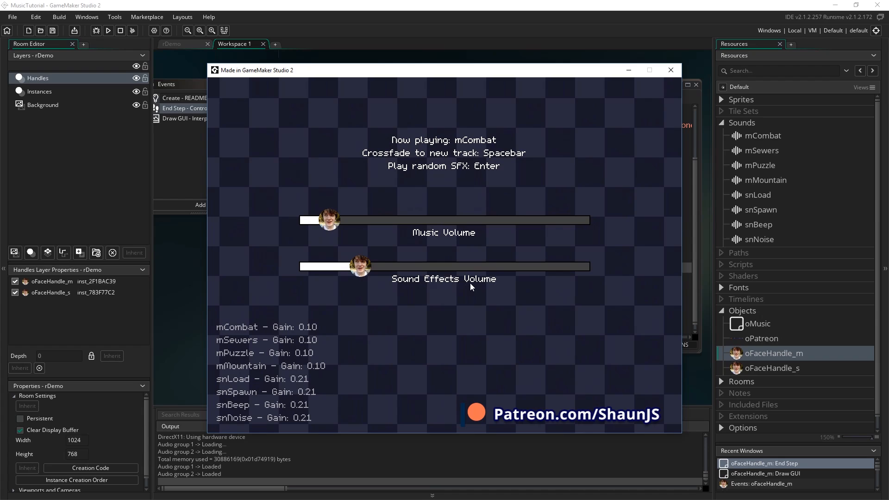
left_click_drag(363, 266, 467, 267)
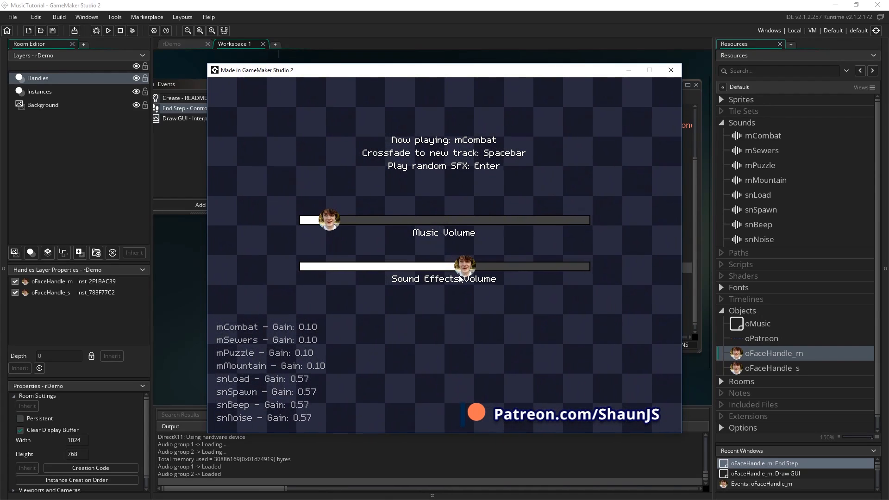
left_click_drag(465, 266, 590, 266)
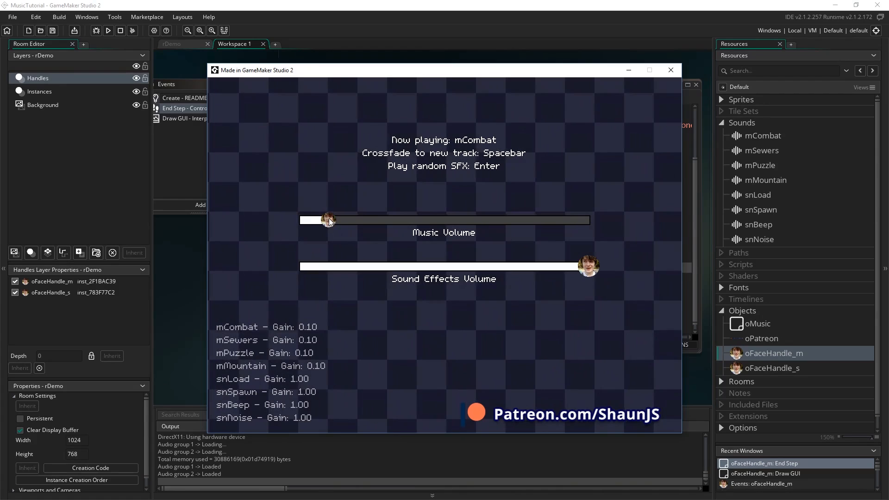
left_click_drag(328, 220, 515, 220)
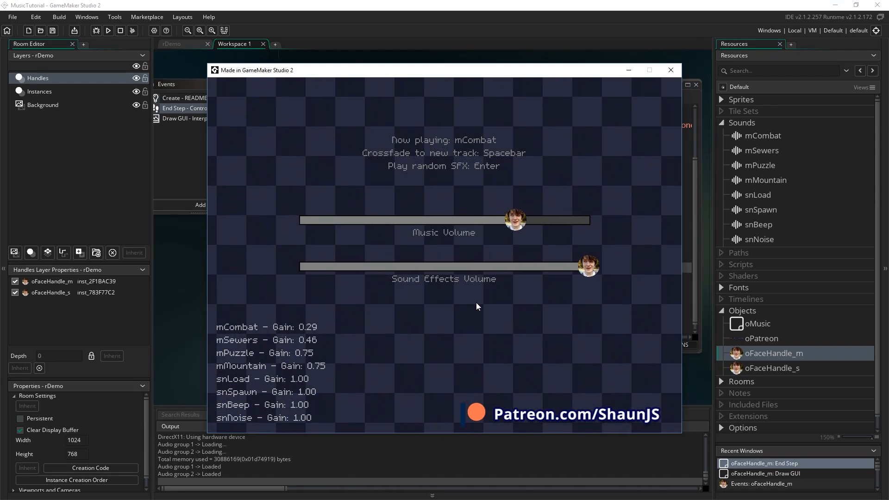
Step: Crossfade with Spacebar from mCombat to mSewers, then to mPuzzle at 0.75 gain
key("space")
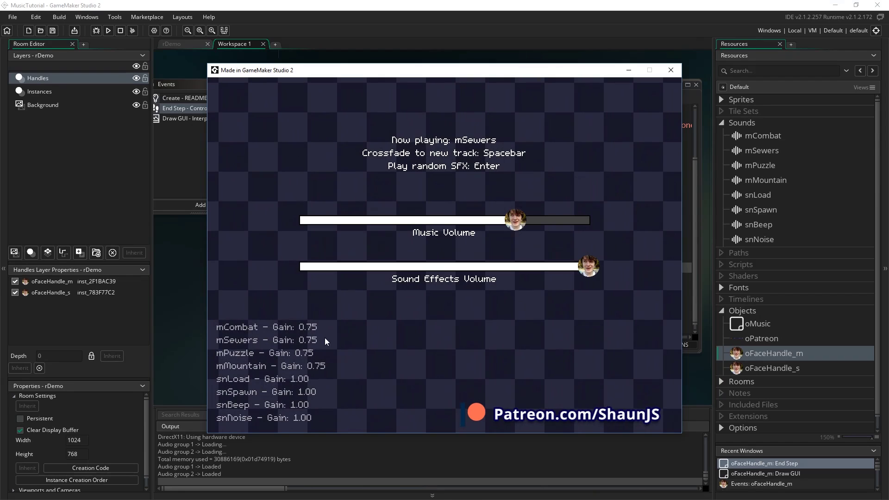
key("space")
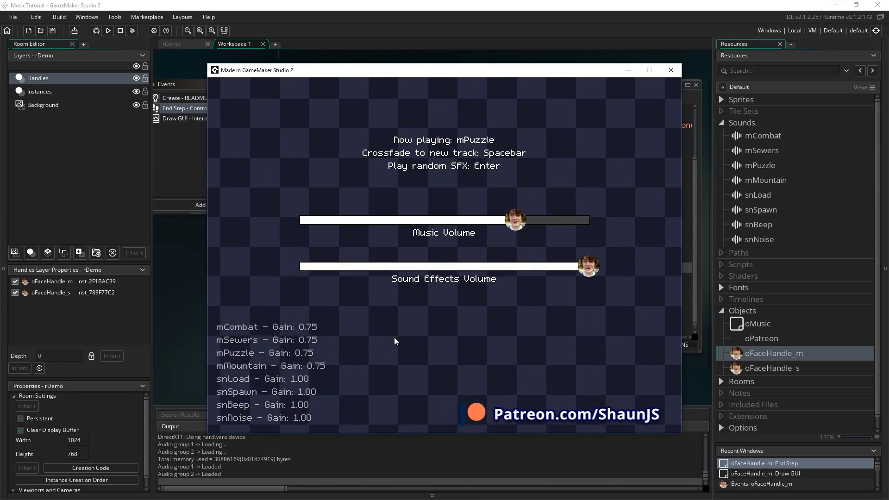
mouse_move(443, 336)
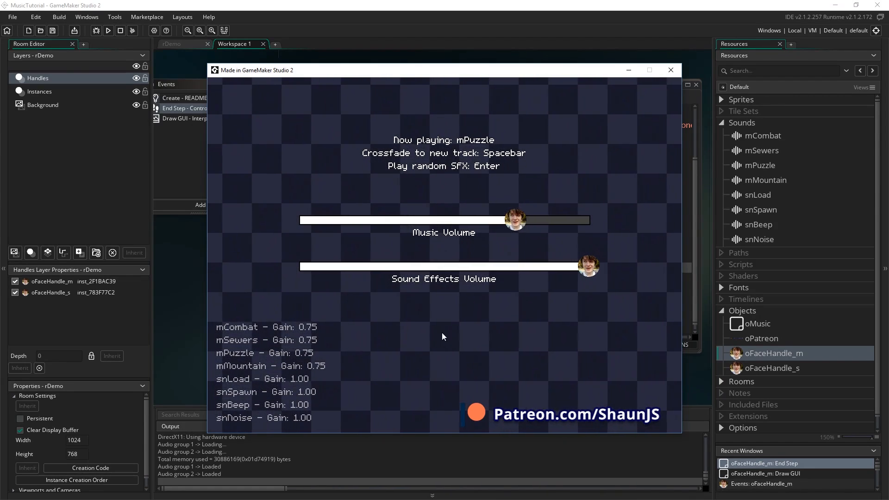
mouse_move(492, 312)
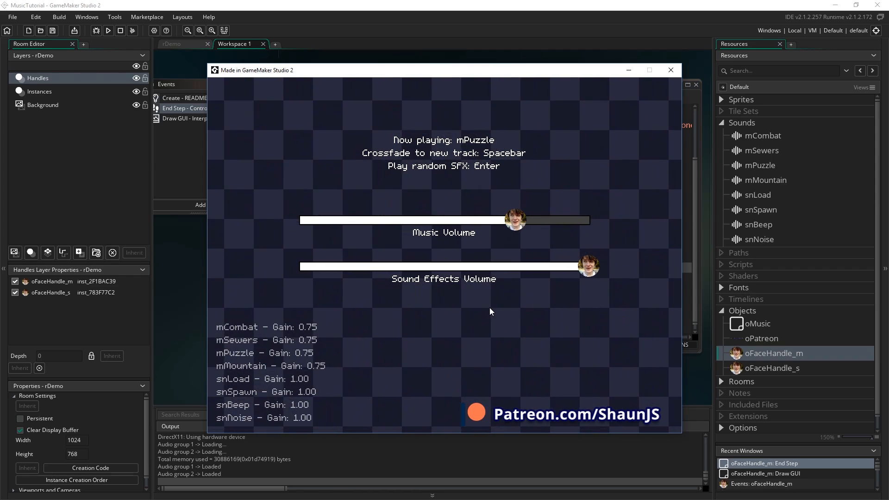
mouse_move(437, 240)
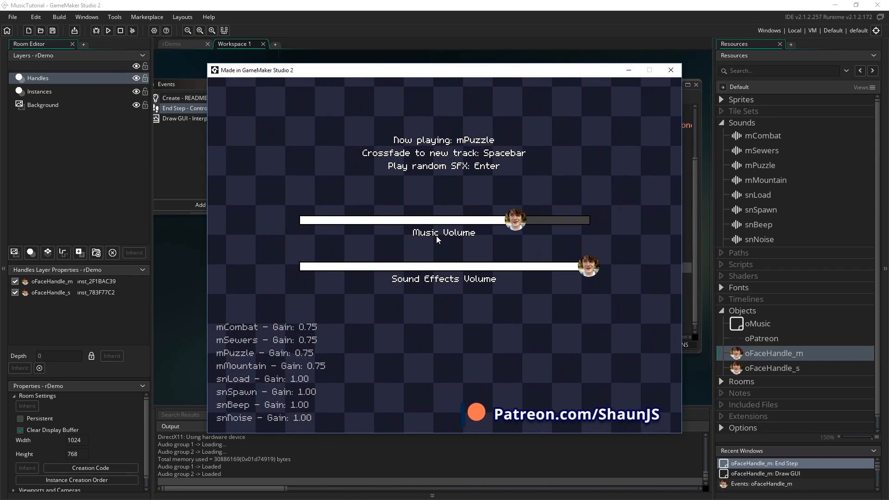
mouse_move(464, 186)
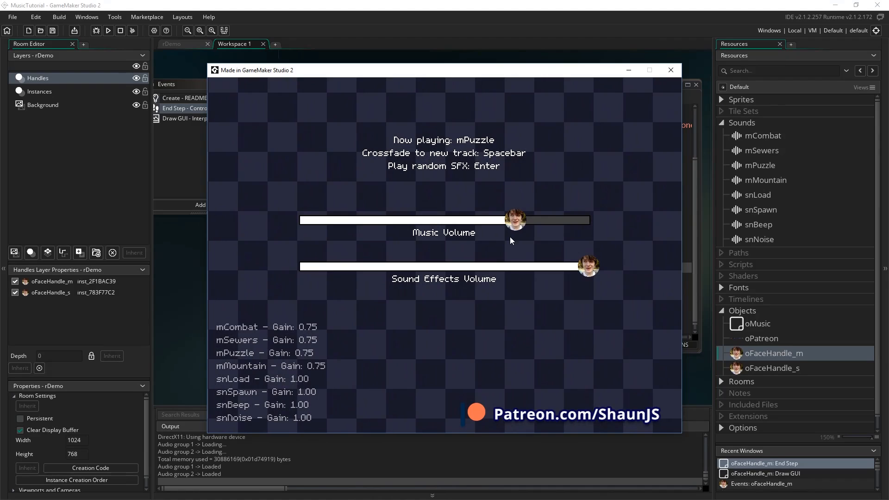
Step: Slide music volume down to 0.20, then 0.09, and back up to 0.56
left_click_drag(515, 220, 360, 220)
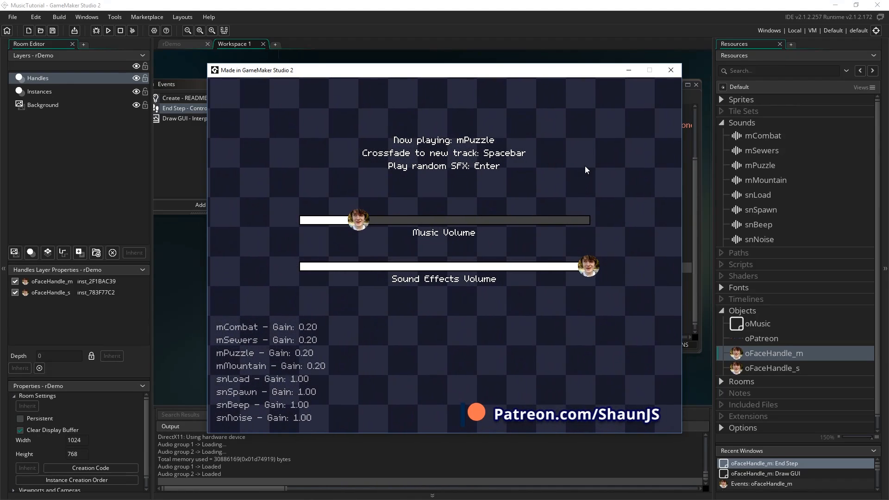
mouse_move(594, 164)
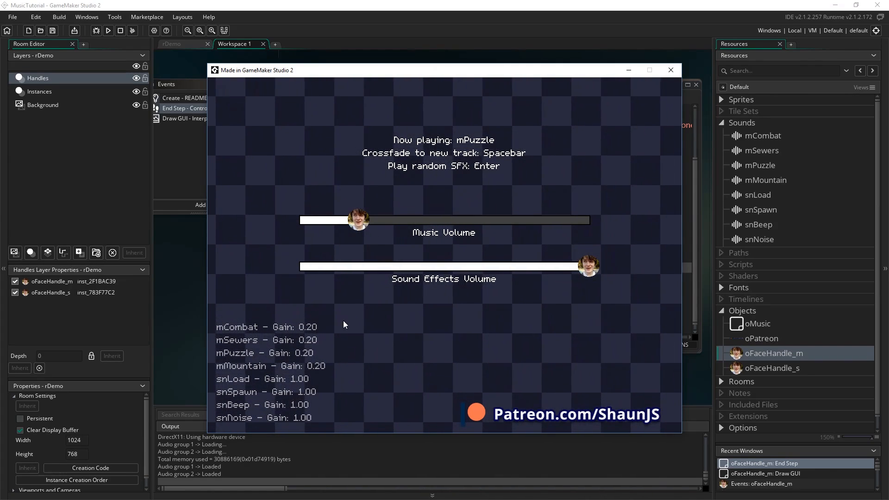
mouse_move(316, 349)
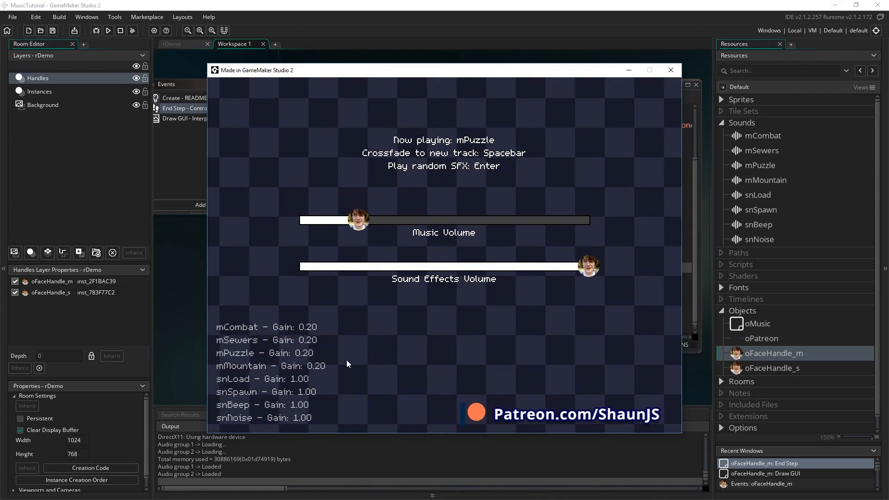
left_click_drag(360, 220, 350, 220)
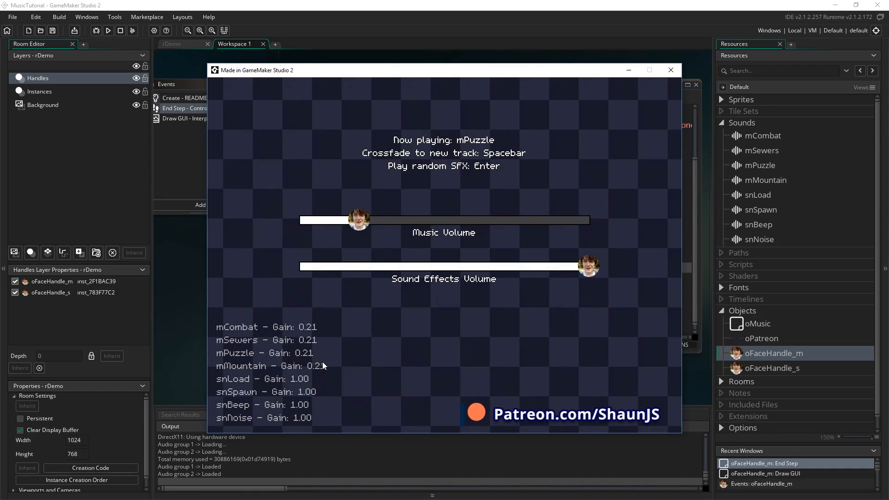
mouse_move(339, 370)
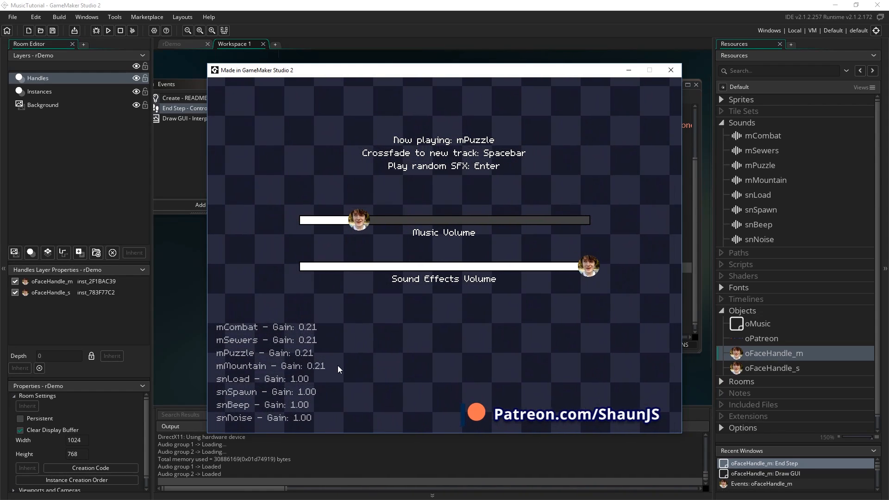
mouse_move(510, 354)
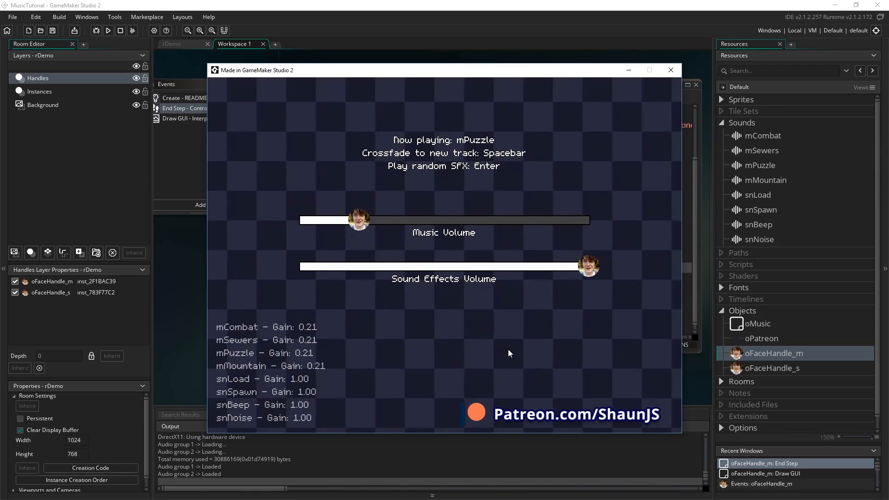
mouse_move(528, 337)
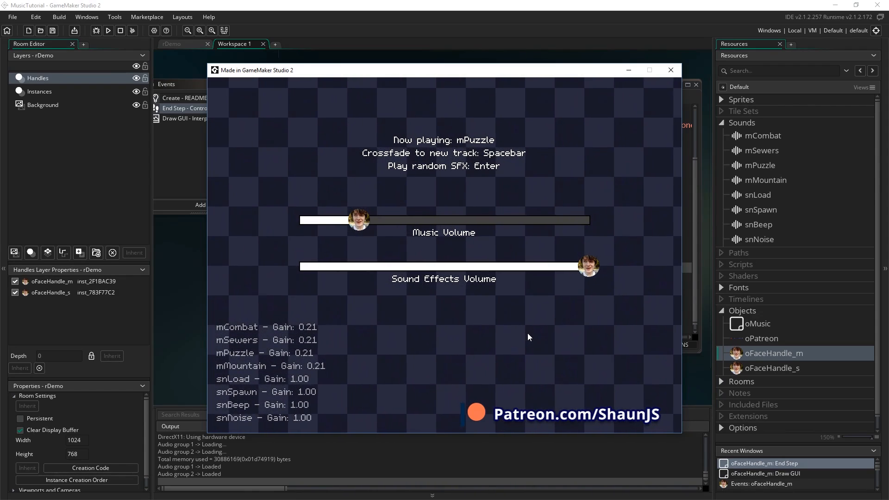
left_click_drag(358, 220, 325, 220)
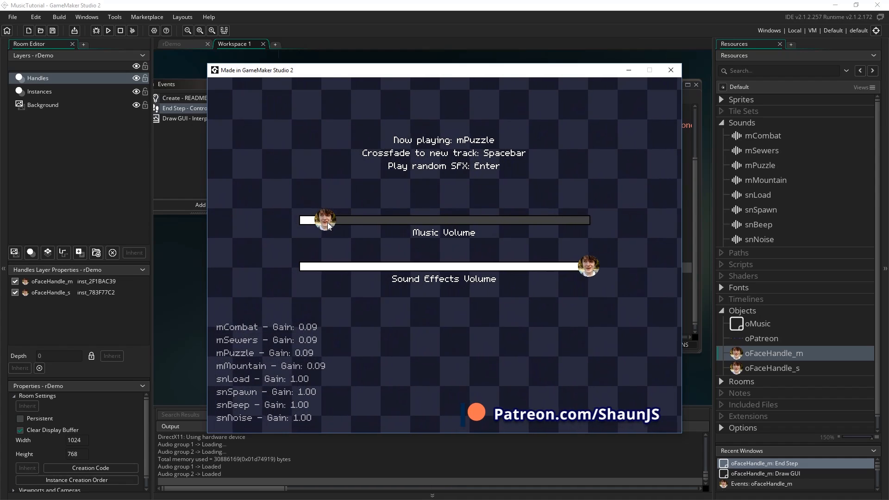
left_click_drag(324, 220, 462, 220)
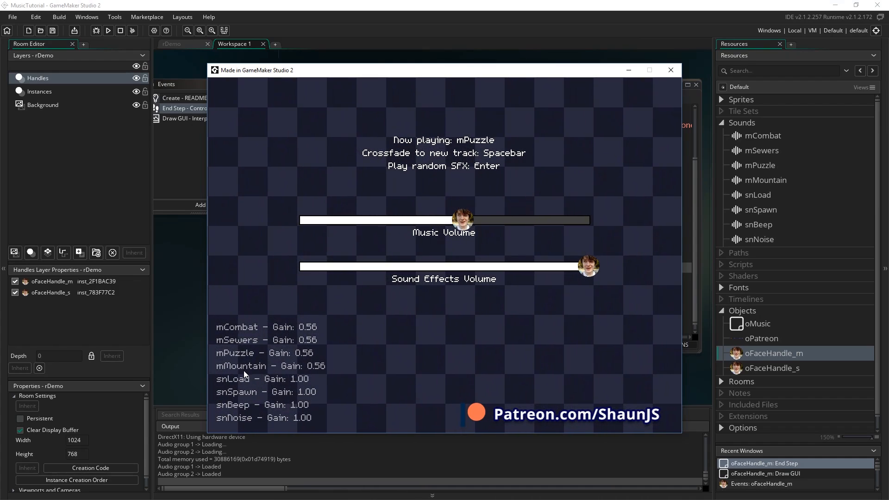
key("space")
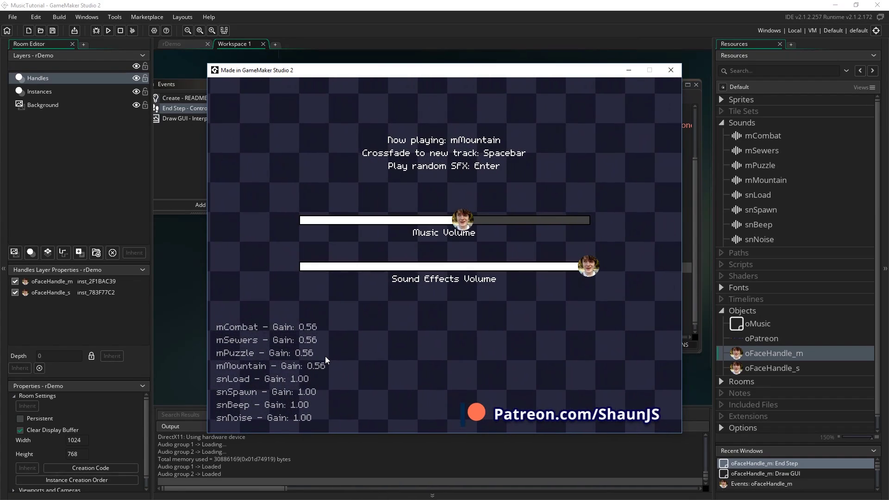
left_click_drag(462, 220, 343, 220)
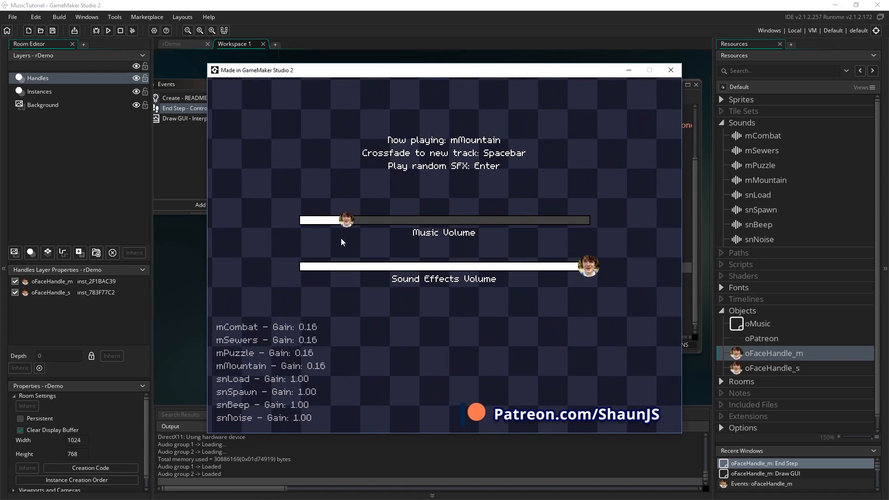
left_click_drag(343, 220, 300, 220)
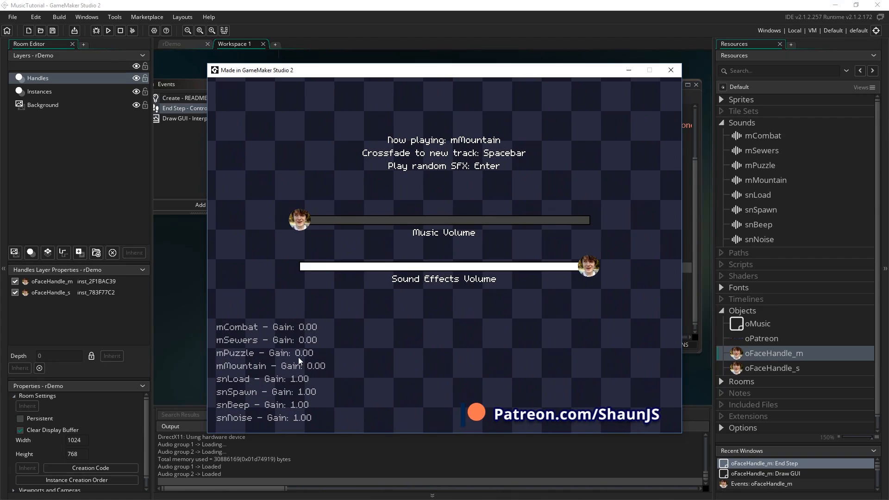
mouse_move(327, 376)
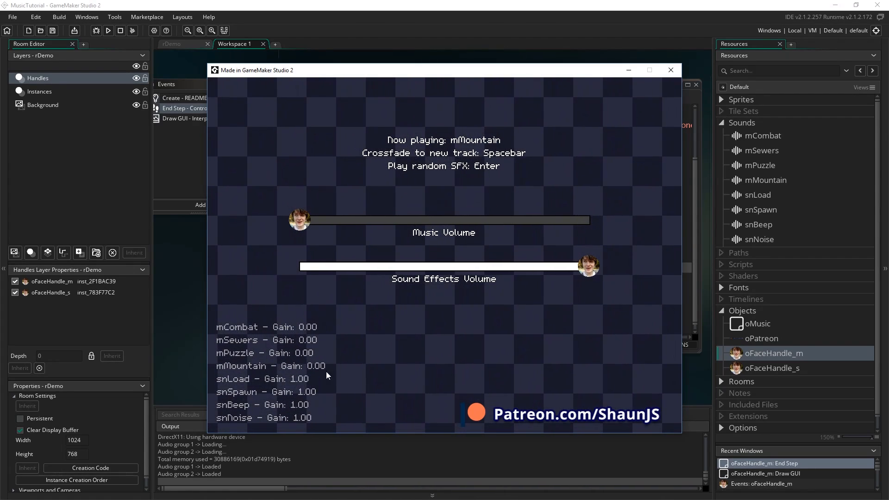
mouse_move(311, 359)
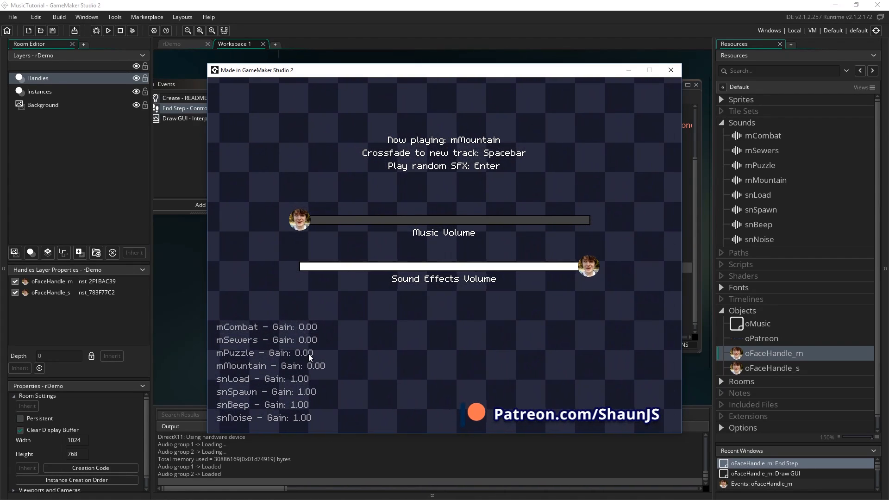
mouse_move(298, 360)
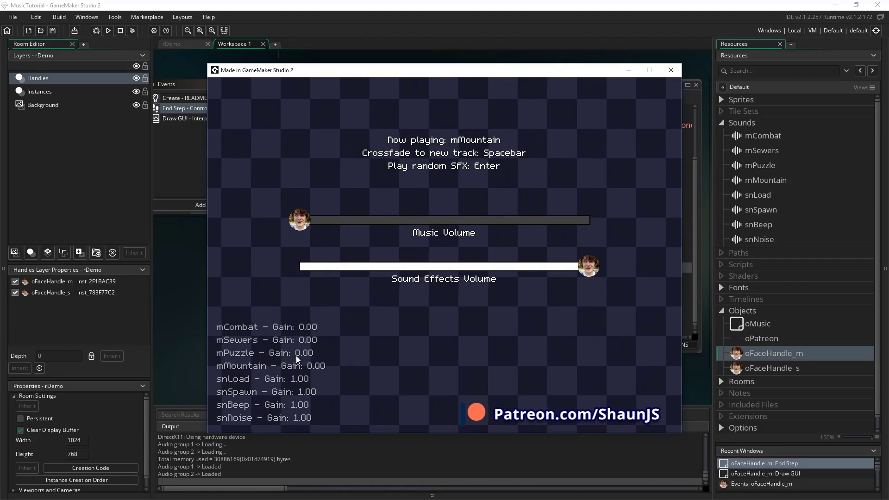
mouse_move(247, 375)
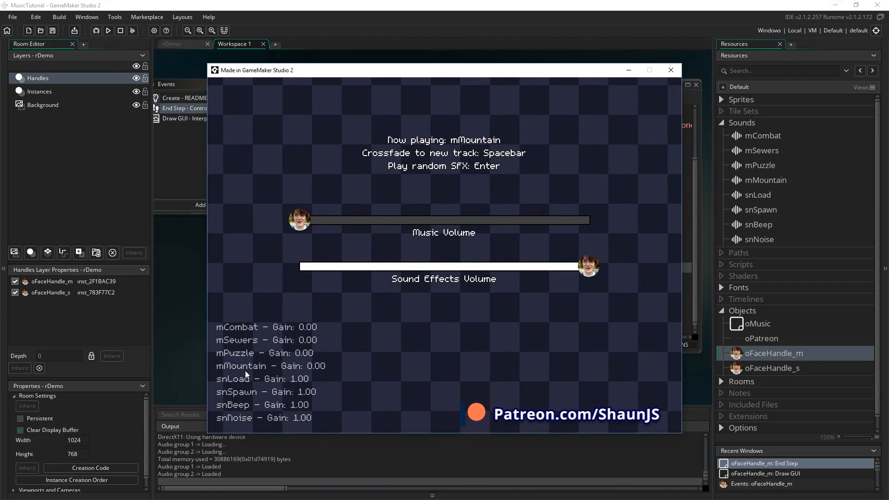
mouse_move(311, 375)
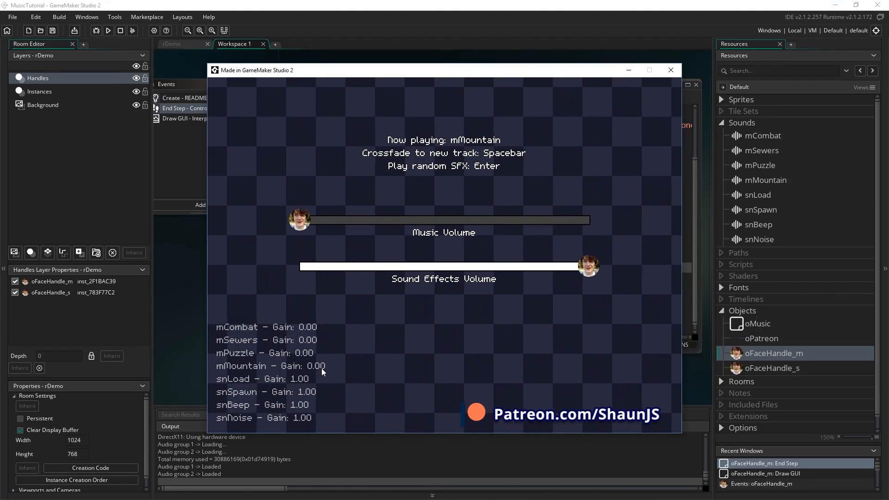
mouse_move(358, 363)
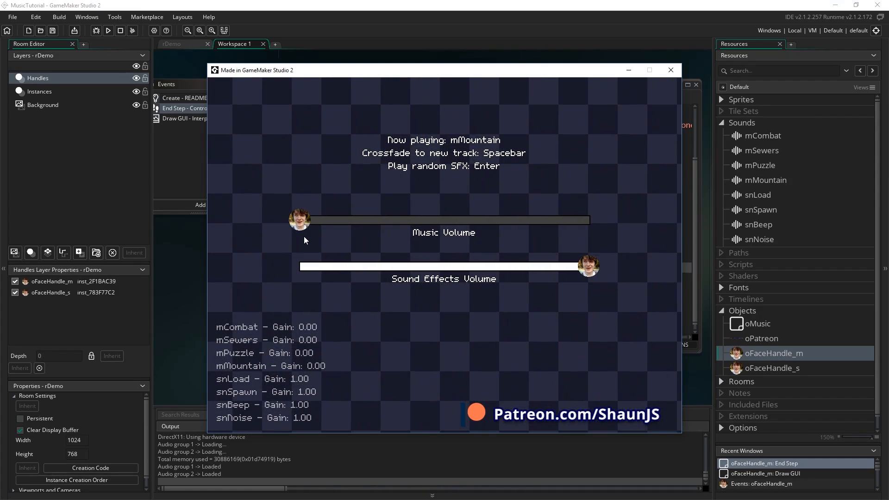
Step: Slide music volume up to about 0.38, then back down until gains read 0.10
left_click_drag(300, 220, 406, 220)
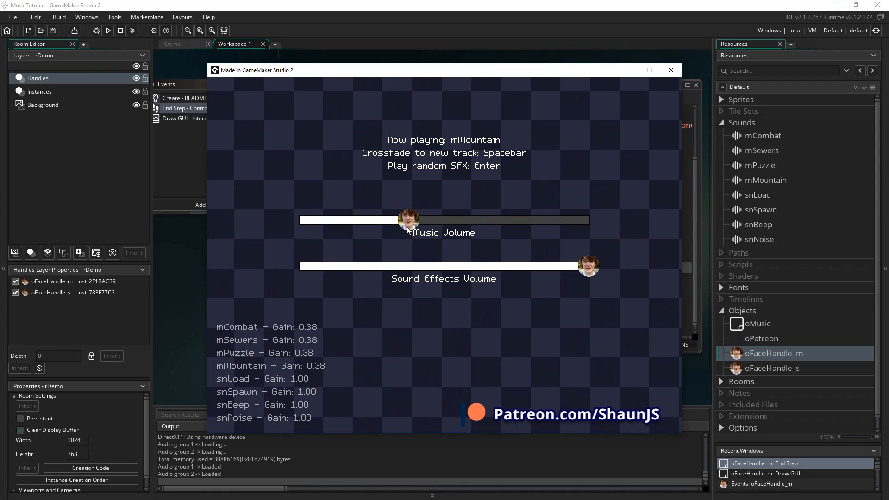
left_click_drag(407, 220, 325, 220)
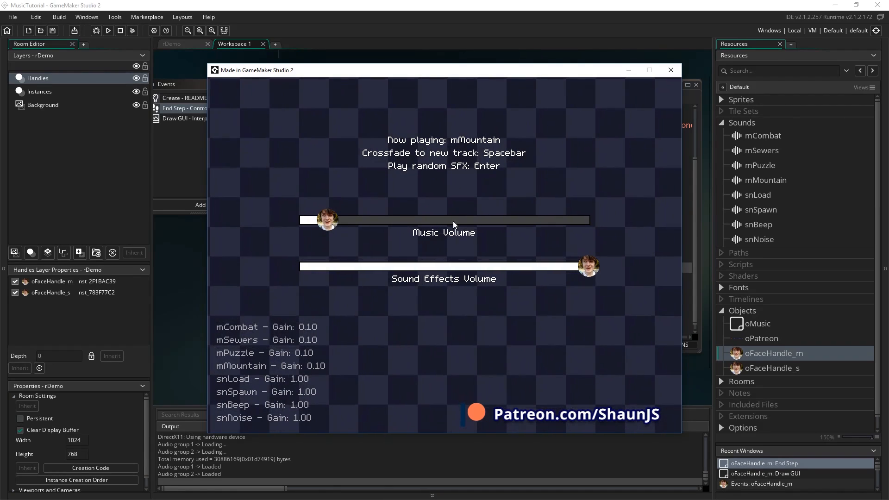
mouse_move(318, 346)
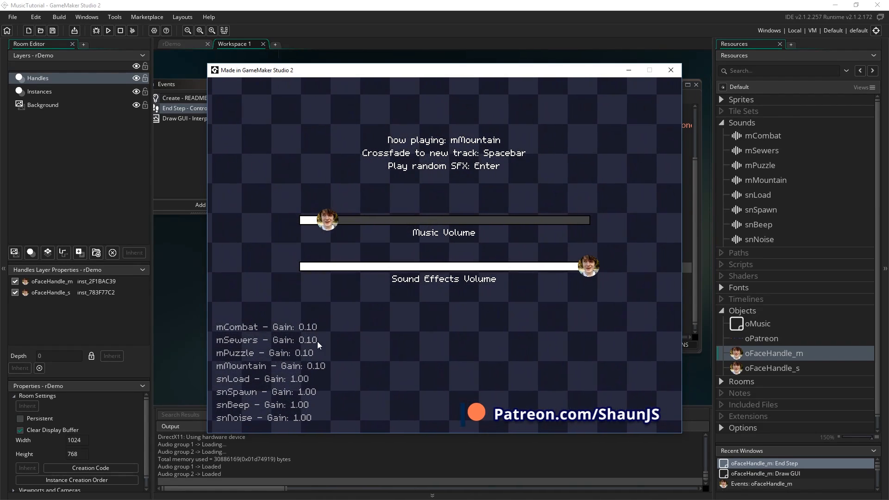
mouse_move(259, 362)
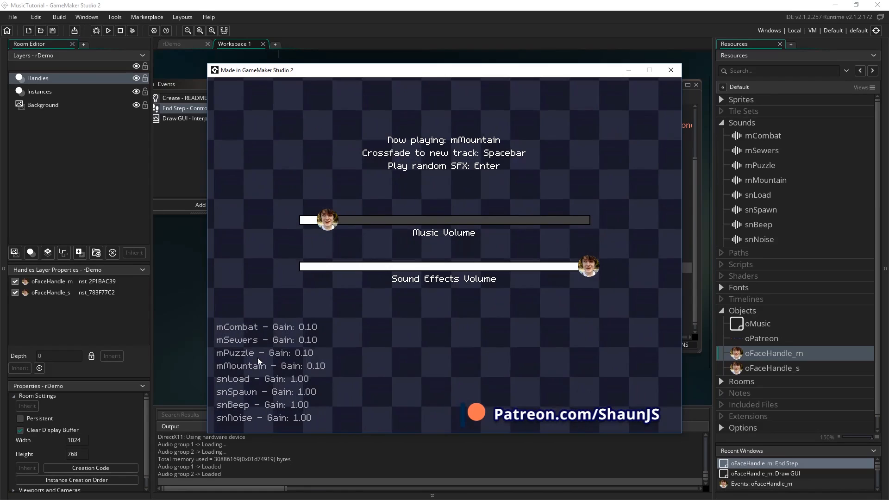
mouse_move(342, 368)
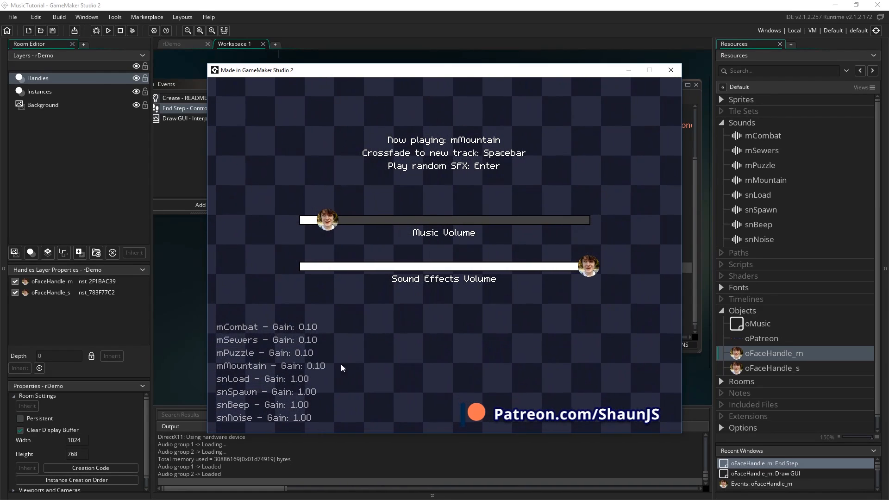
mouse_move(389, 373)
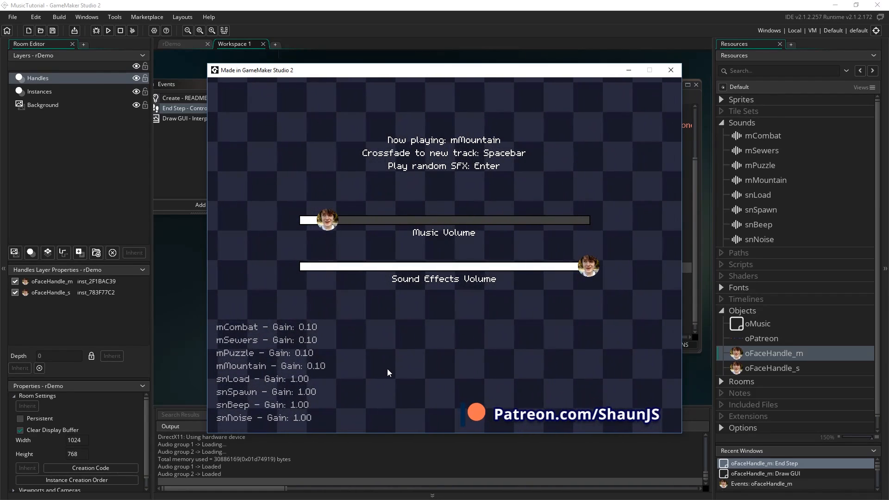
mouse_move(548, 301)
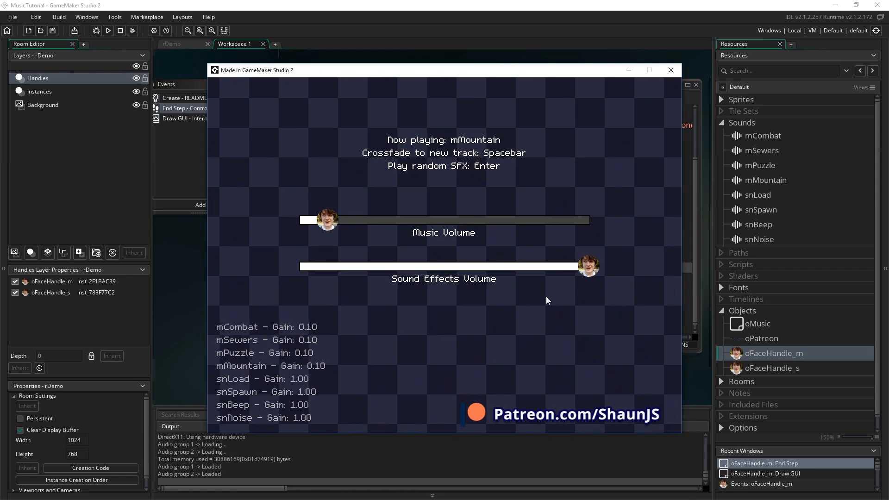
mouse_move(517, 352)
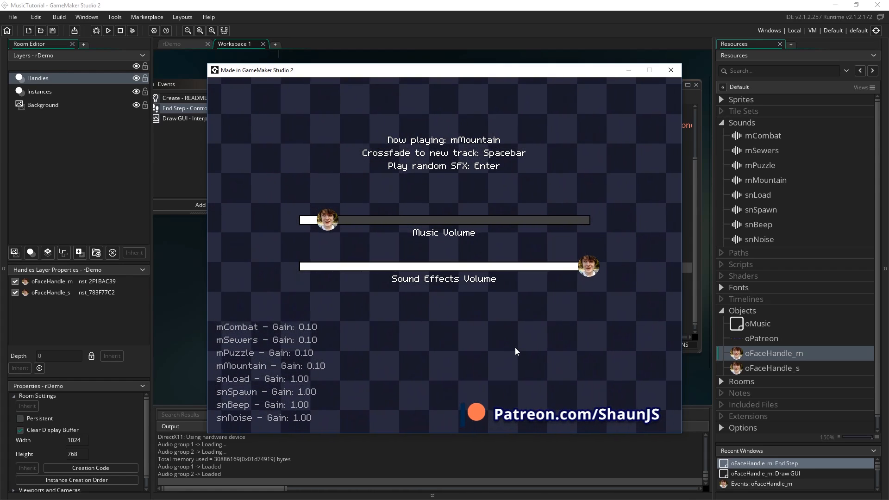
mouse_move(493, 337)
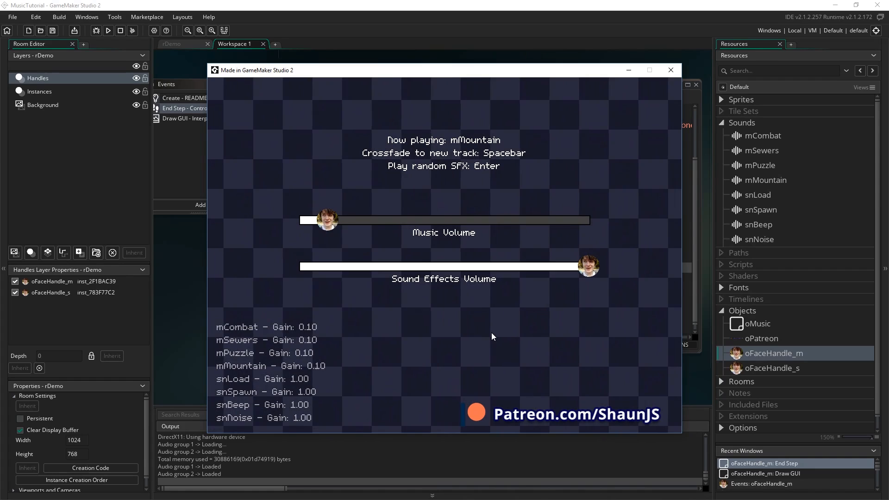
mouse_move(310, 307)
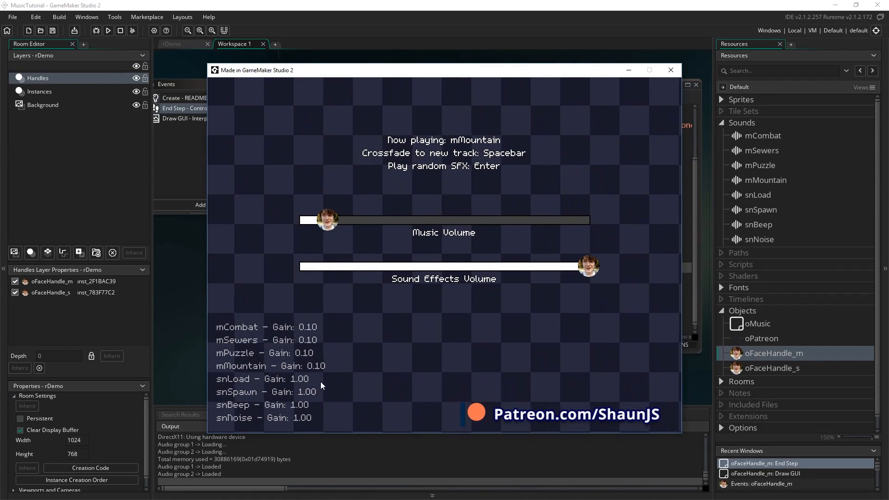
mouse_move(411, 330)
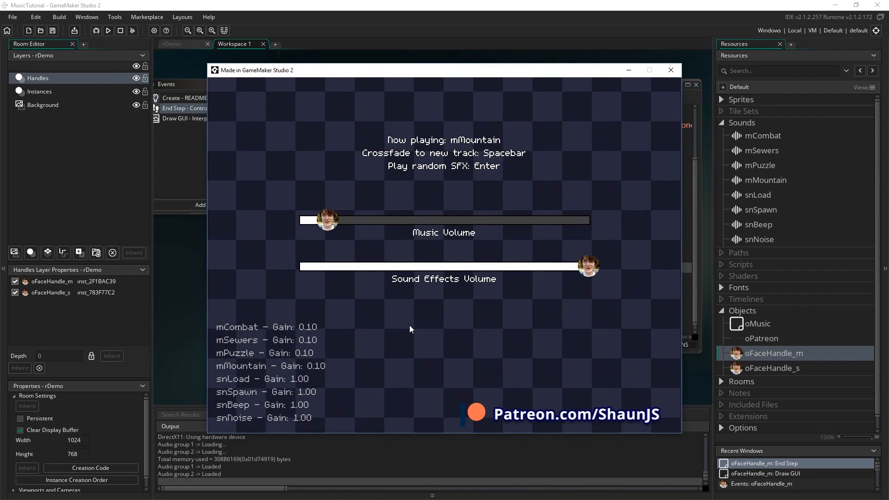
mouse_move(446, 361)
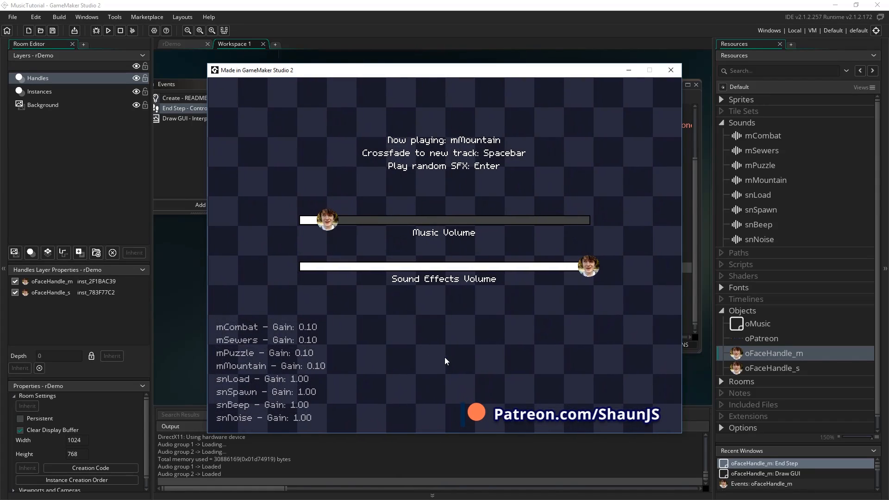
mouse_move(425, 345)
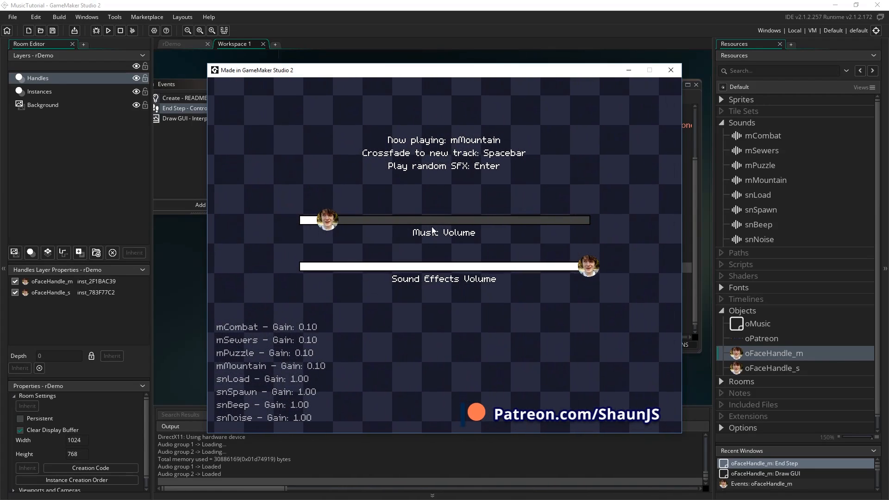
mouse_move(422, 377)
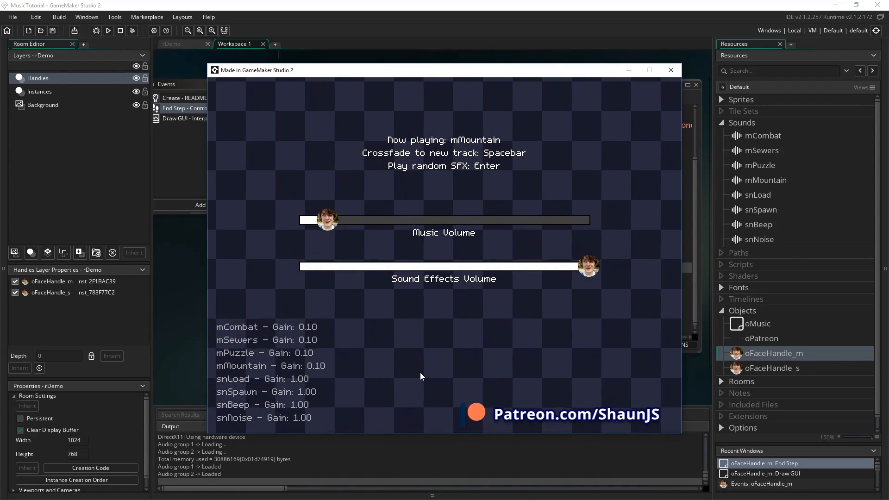
mouse_move(348, 237)
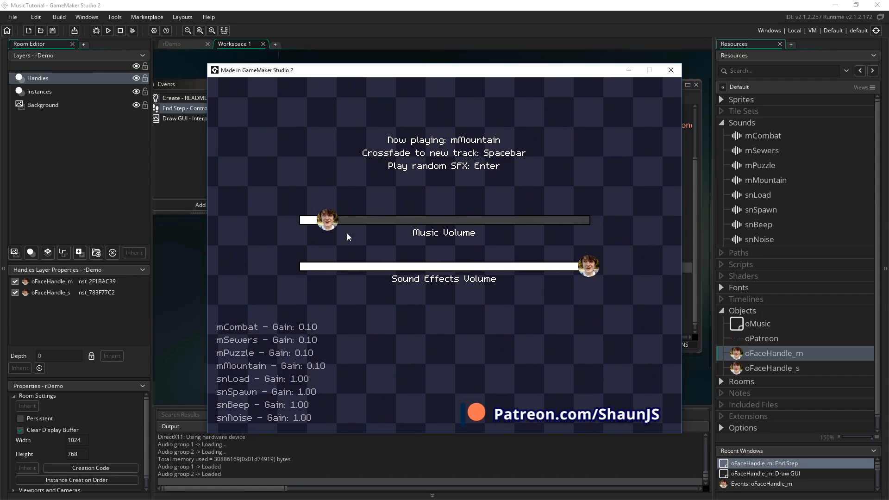
mouse_move(627, 289)
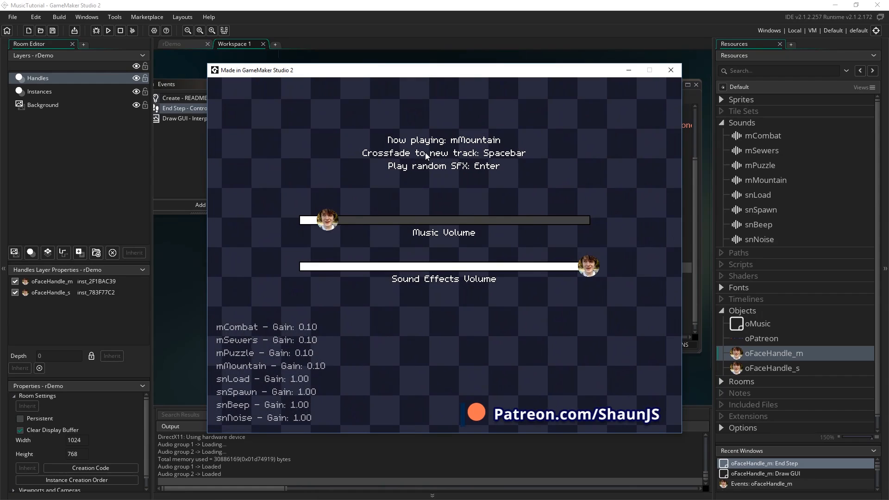
mouse_move(401, 371)
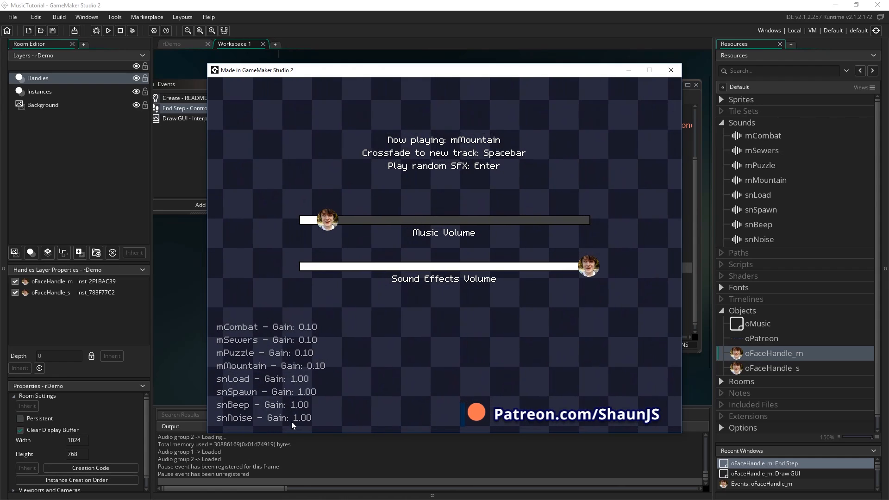
Step: Raise the Music Volume slider to 0.21 so all music tracks gain 0.21 as mCombat crossfades in
left_click_drag(326, 220, 299, 220)
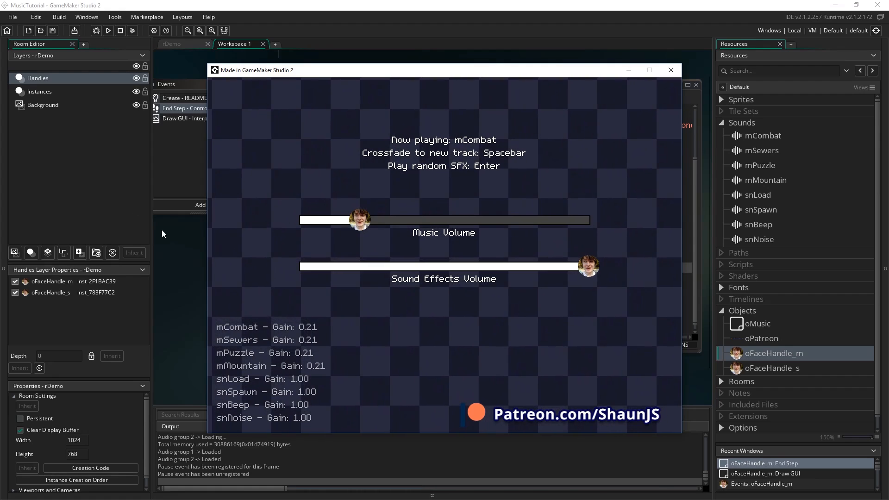
mouse_move(520, 295)
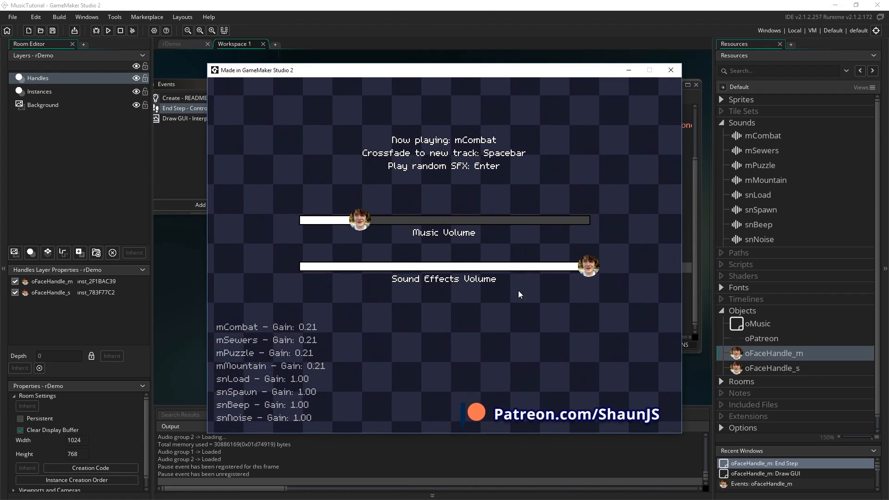
mouse_move(391, 349)
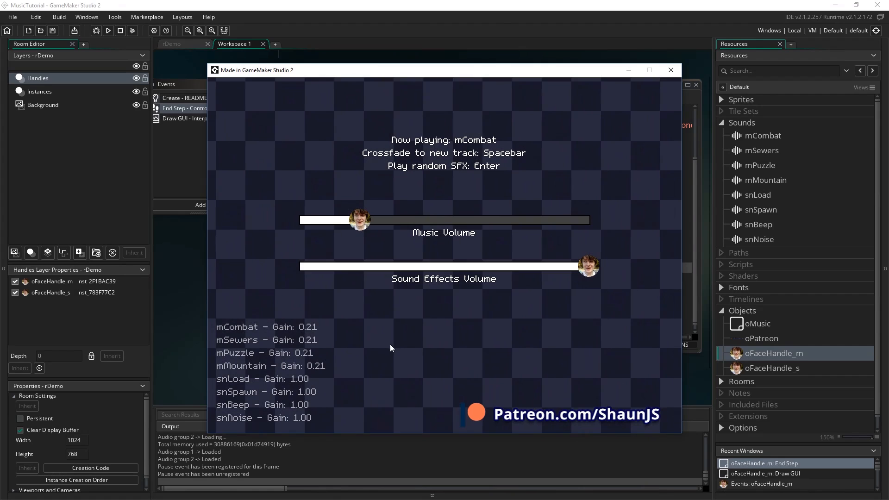
mouse_move(344, 292)
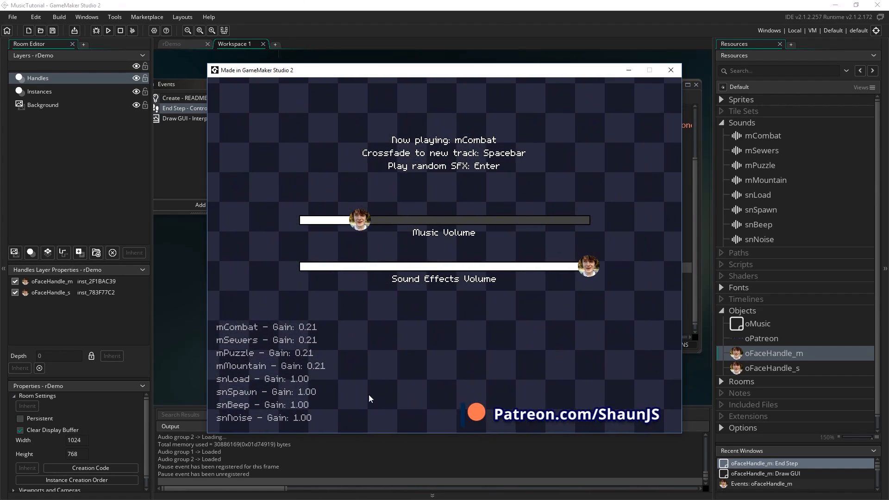
mouse_move(671, 71)
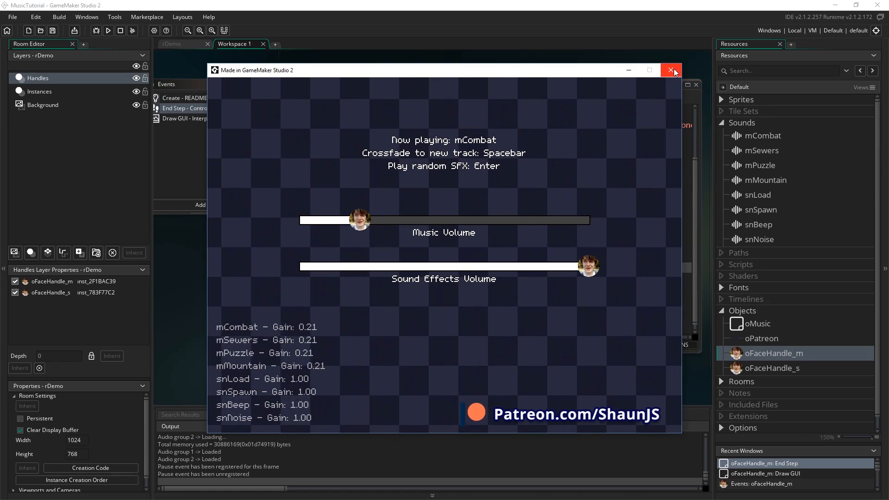
left_click(671, 70)
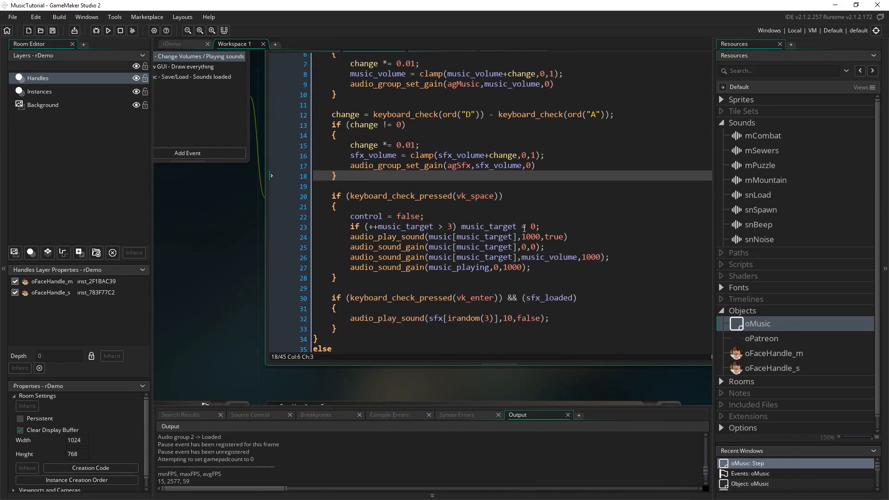
scroll("down", 3)
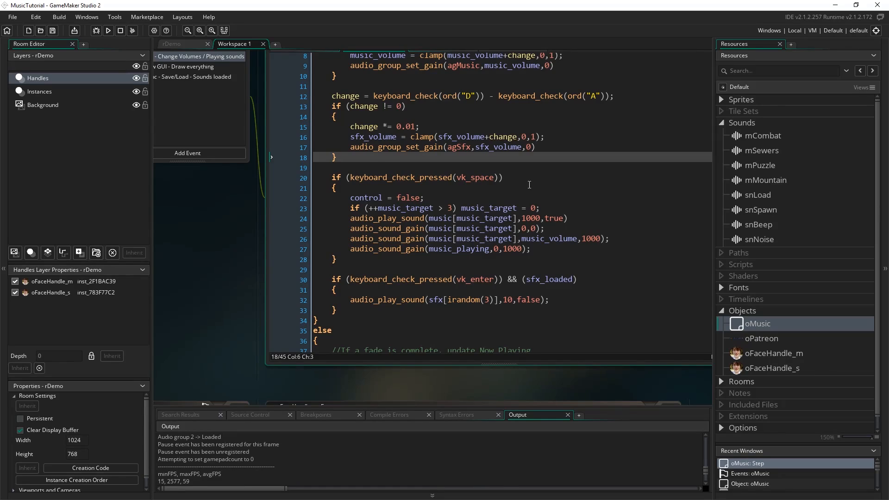
left_click_drag(338, 198, 531, 250)
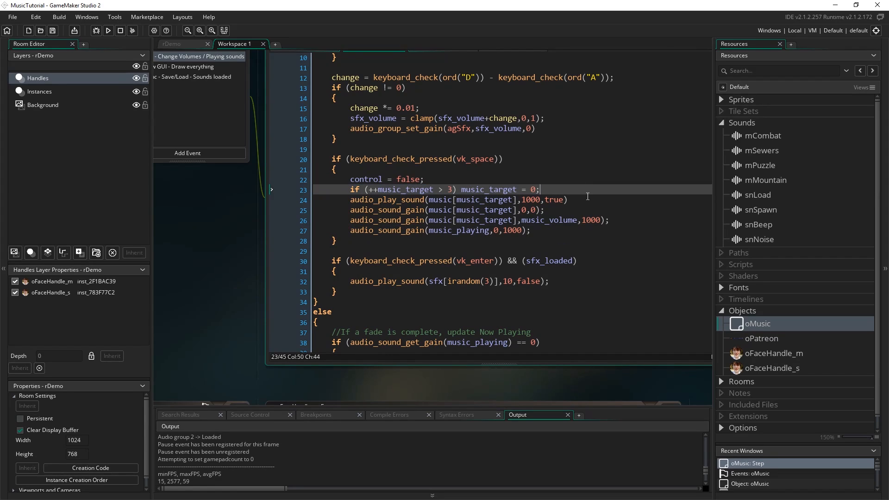
left_click(574, 200)
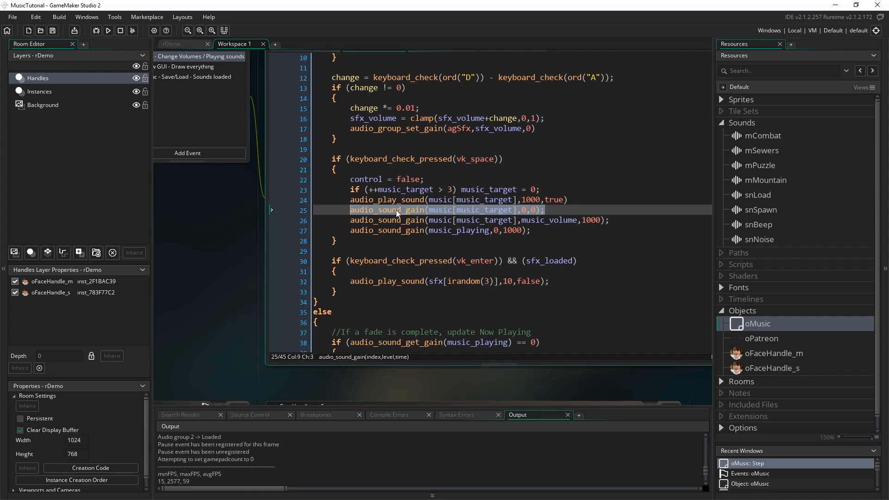
mouse_move(401, 211)
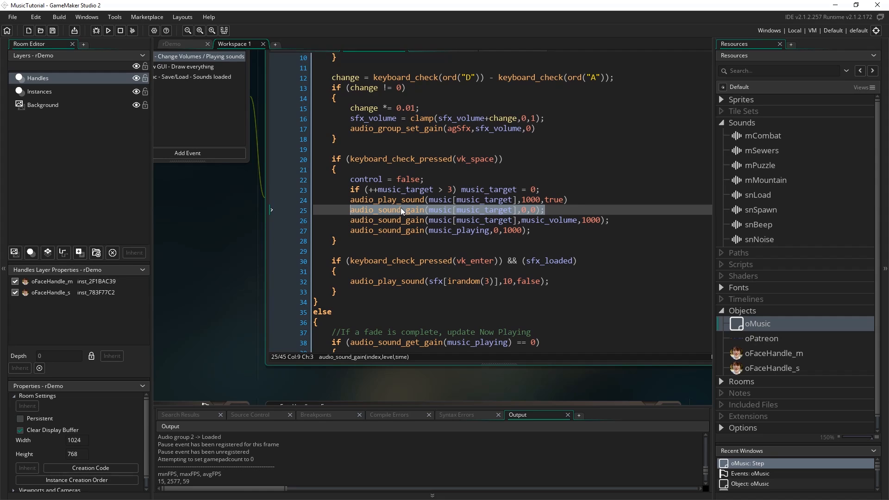
mouse_move(382, 207)
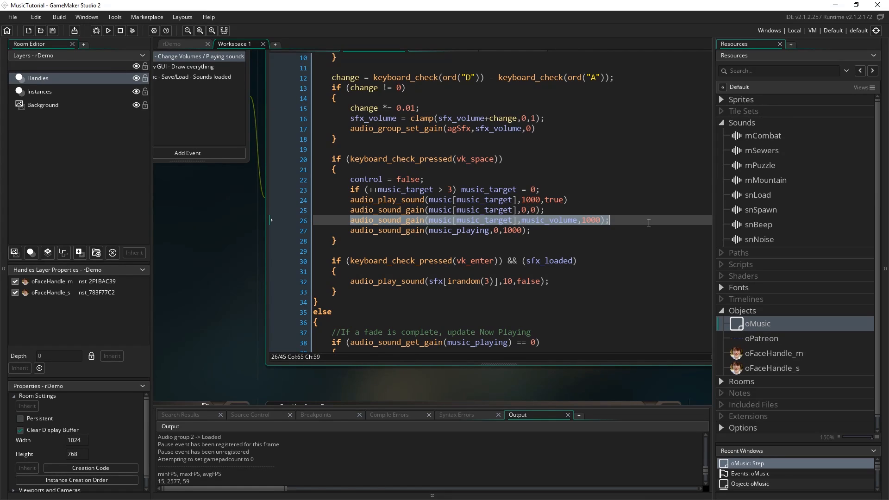
mouse_move(541, 227)
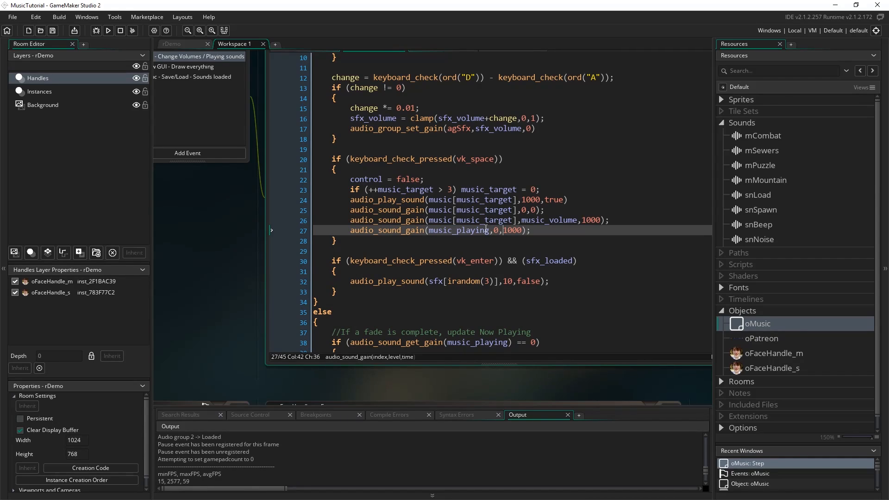
scroll("down", 3)
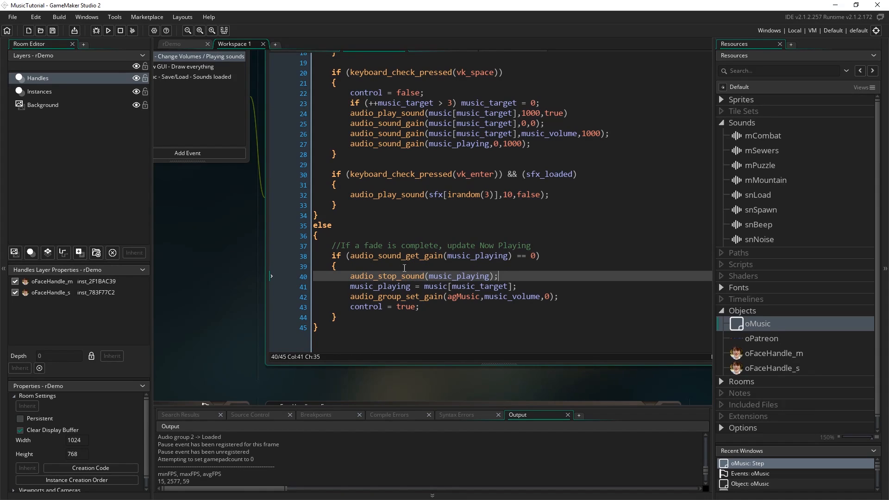
mouse_move(556, 259)
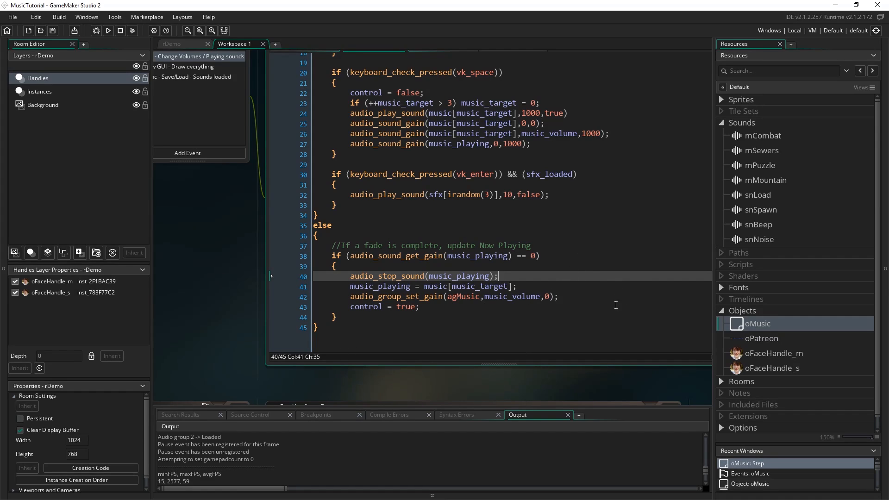
left_click(371, 286)
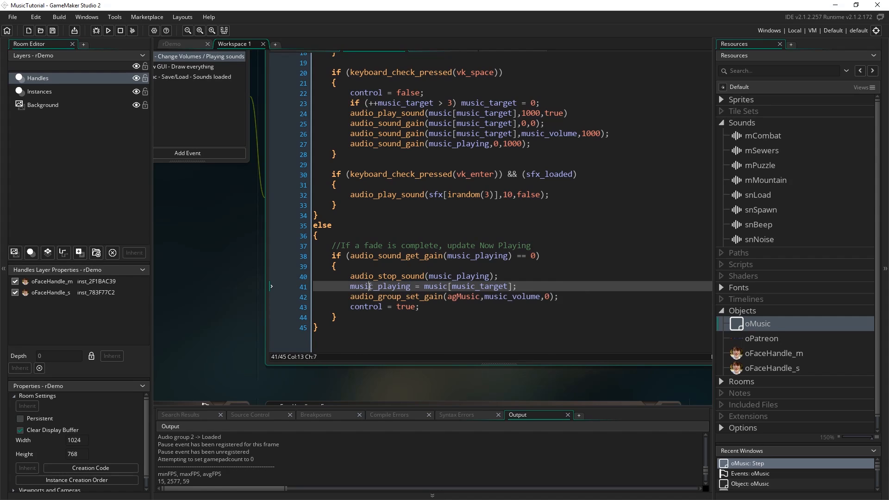
left_click(422, 297)
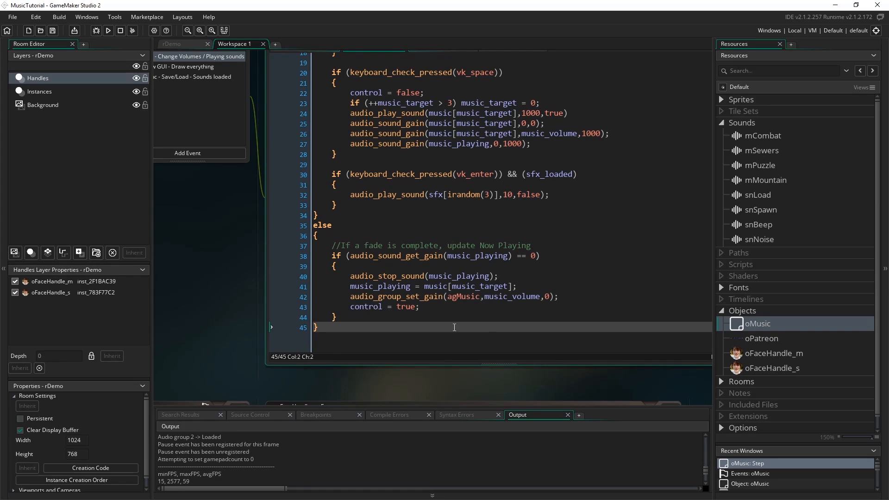
mouse_move(478, 230)
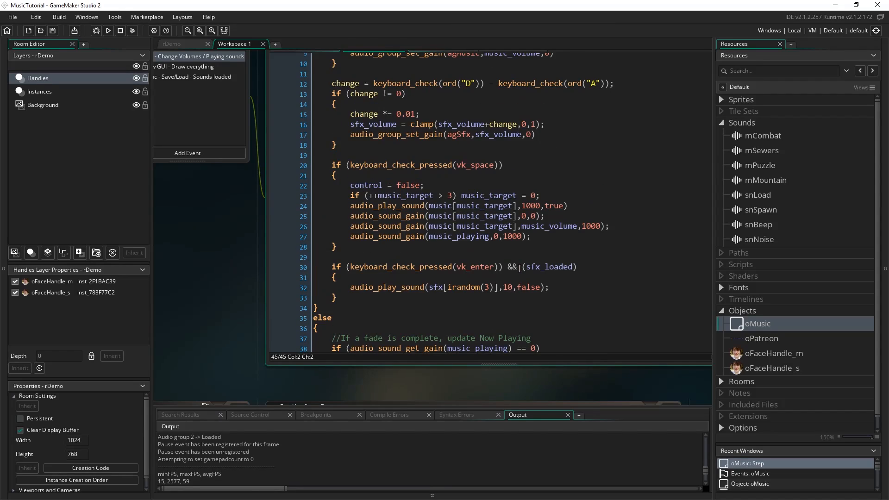
scroll("down", 3)
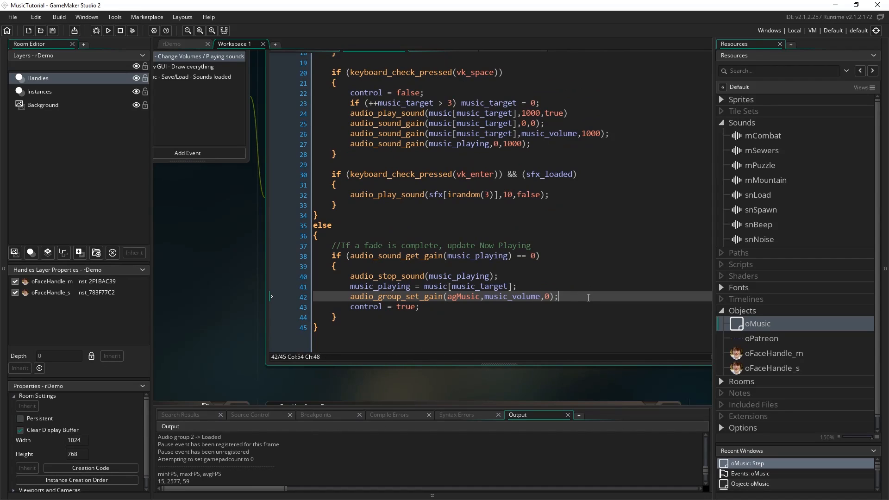
mouse_move(573, 268)
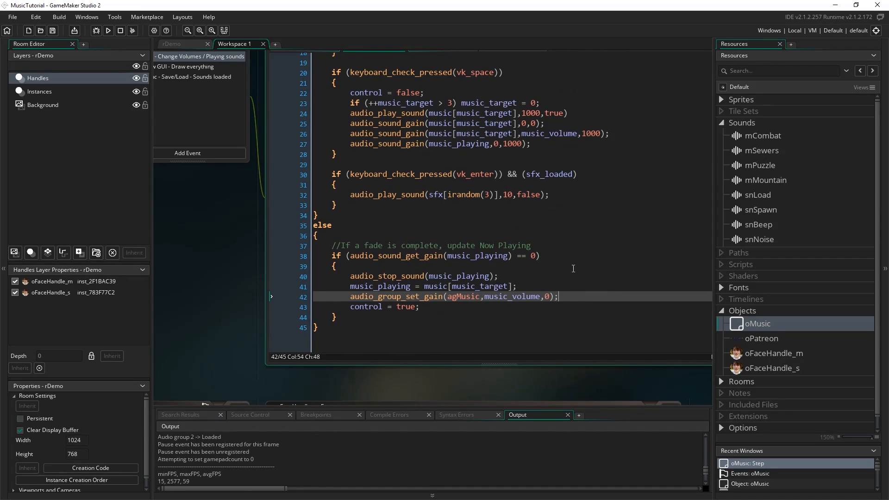
mouse_move(497, 349)
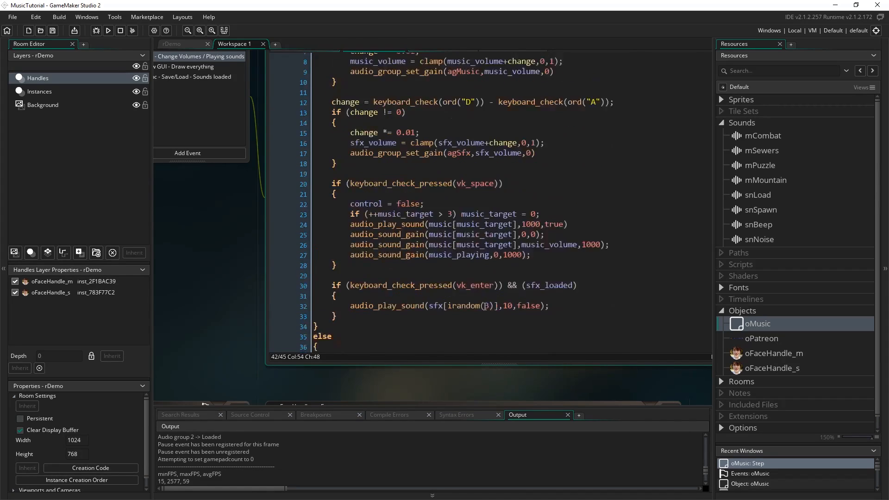
scroll("down", 3)
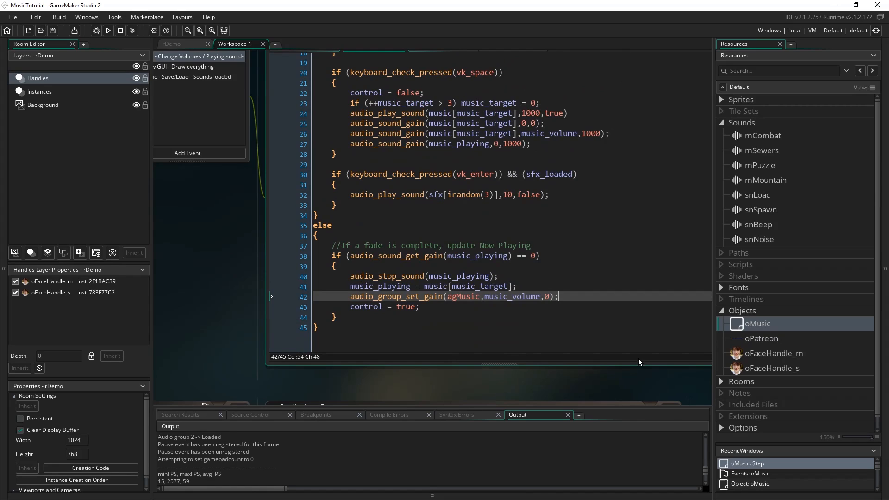
mouse_move(255, 225)
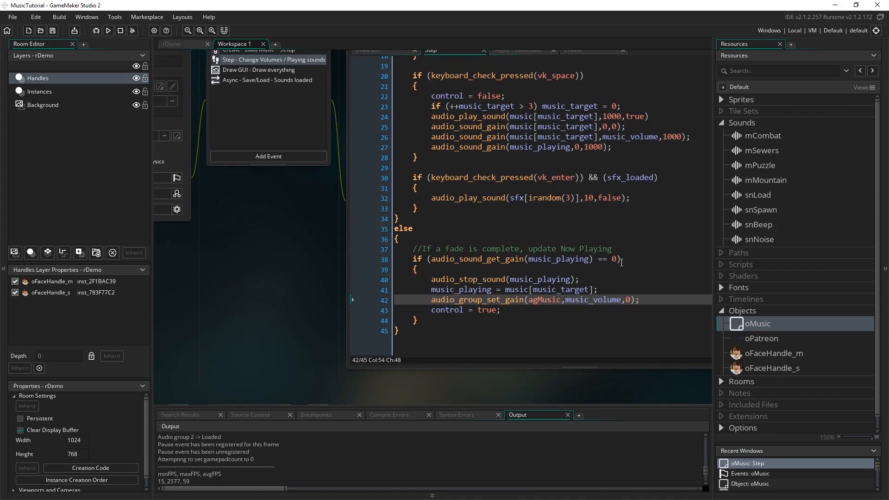
mouse_move(315, 263)
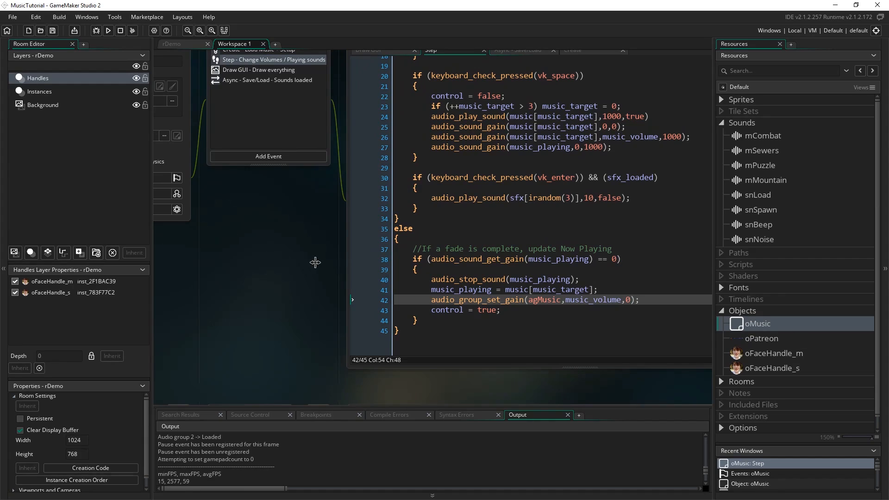
mouse_move(429, 361)
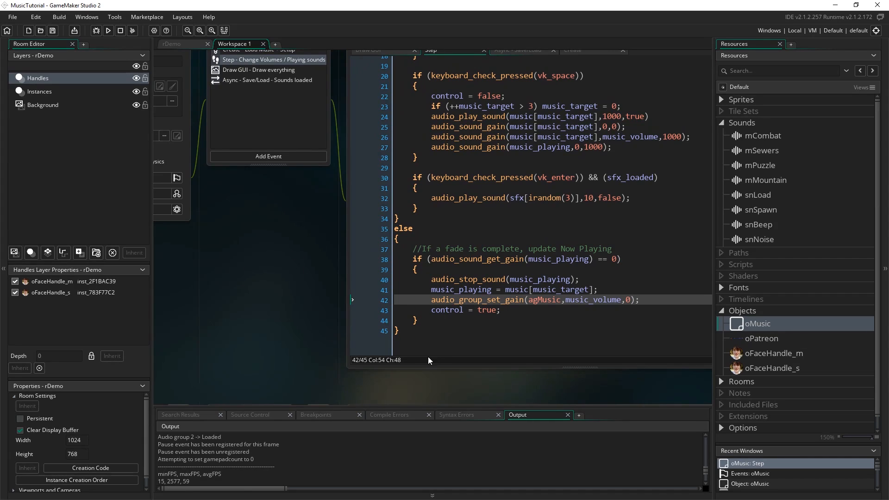
mouse_move(530, 395)
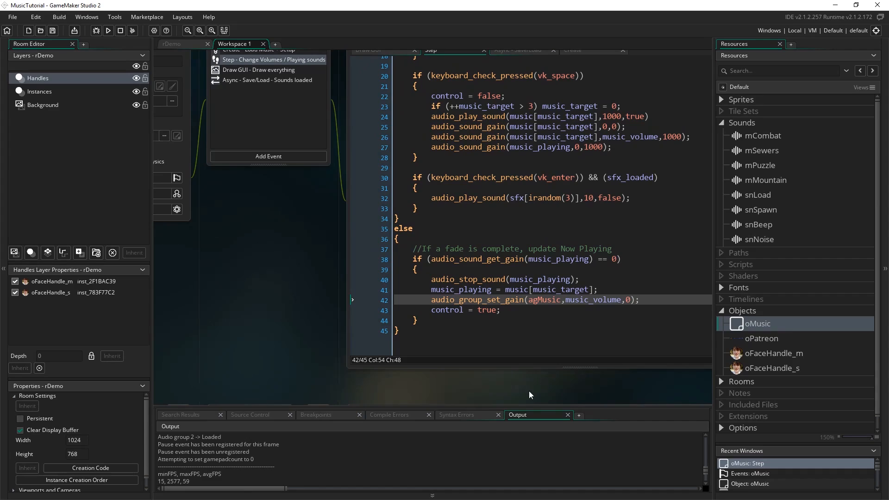
mouse_move(267, 128)
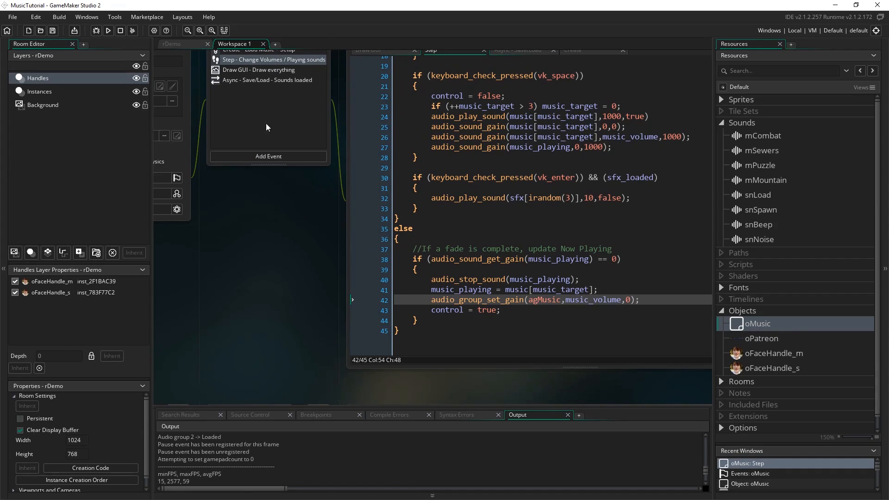
mouse_move(331, 312)
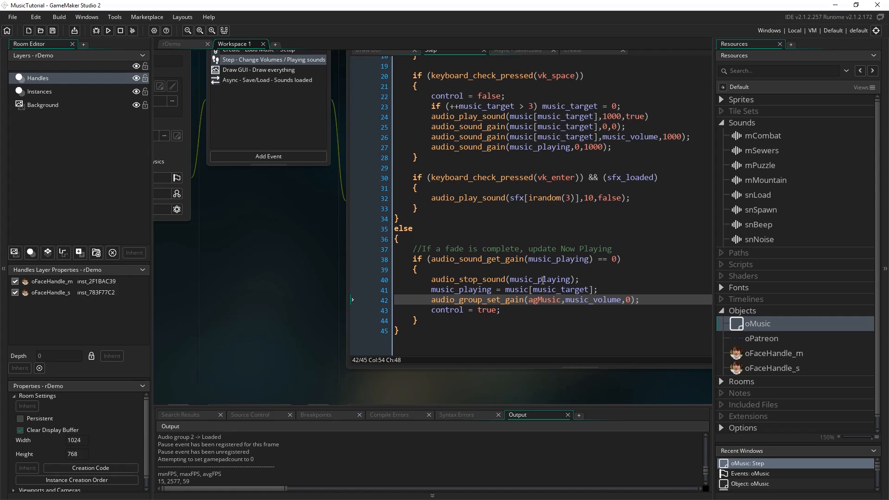
mouse_move(353, 354)
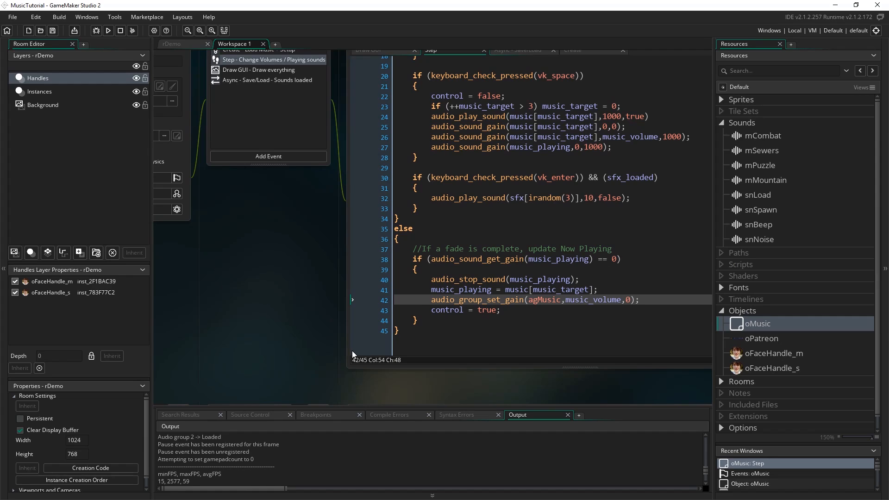
mouse_move(426, 400)
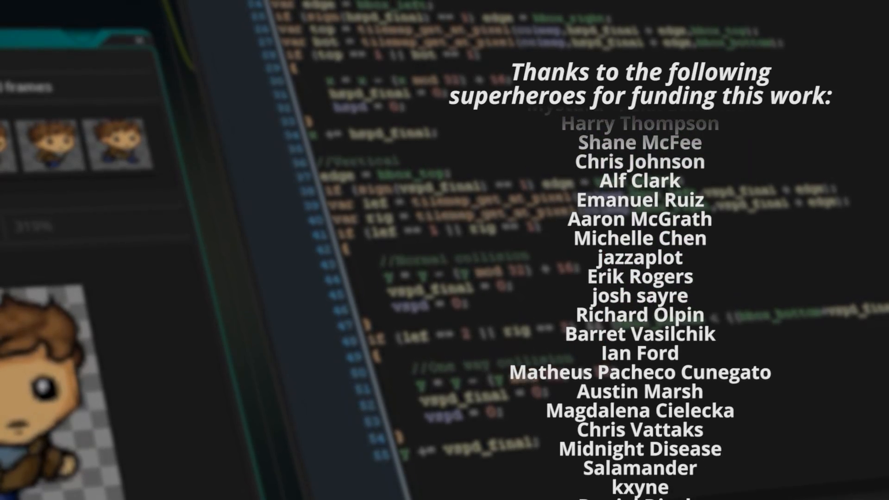
scroll("down", 3)
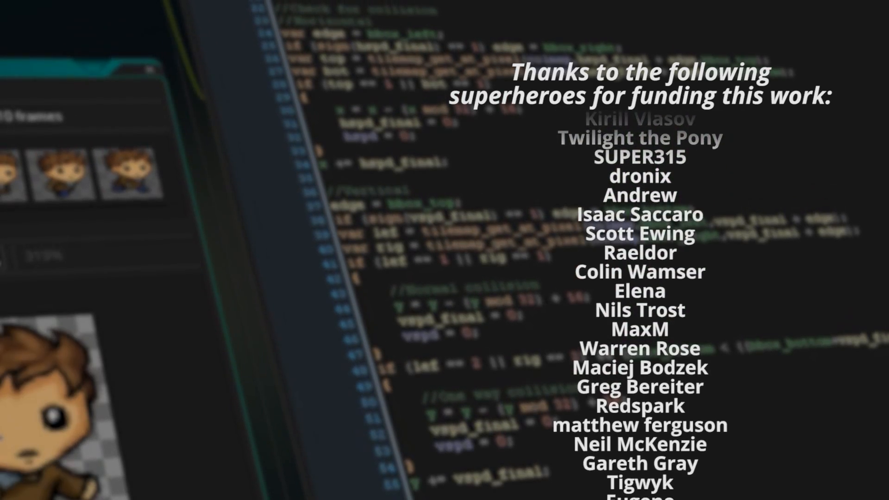
scroll("down", 3)
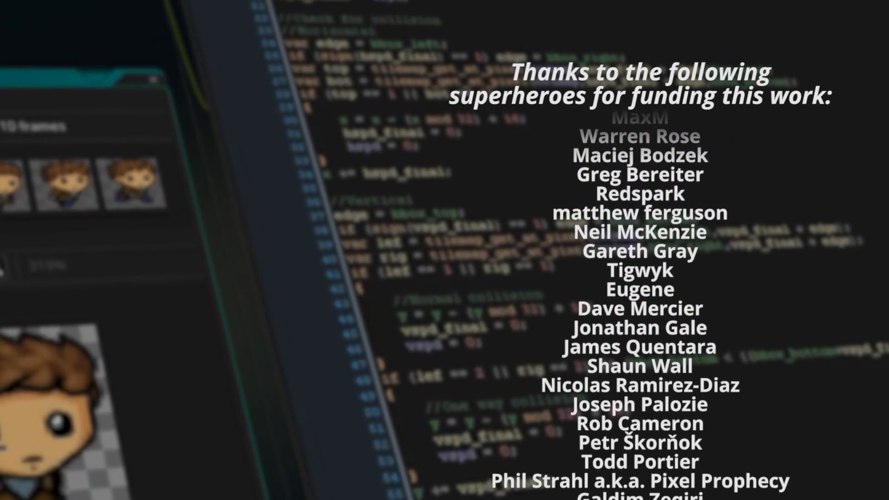
scroll("down", 3)
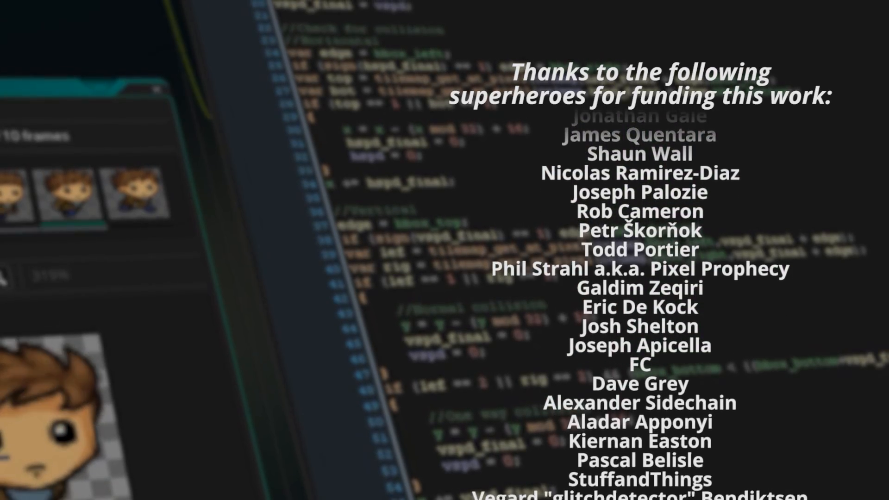
scroll("down", 3)
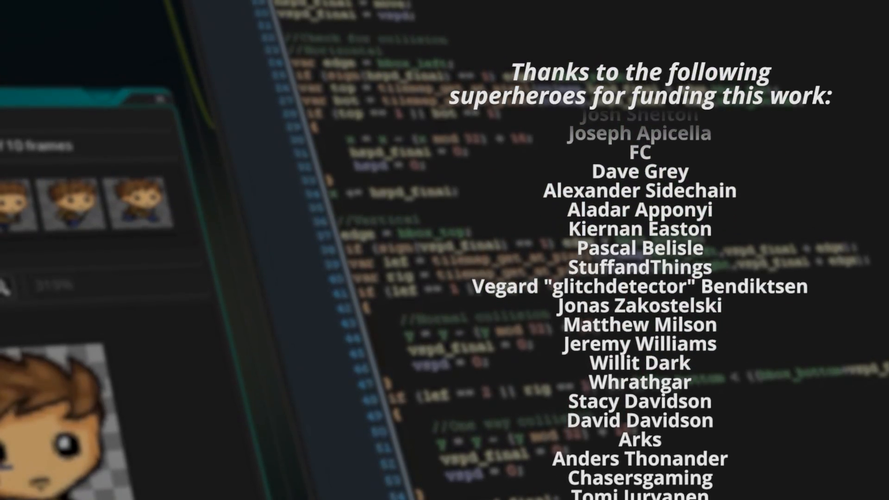